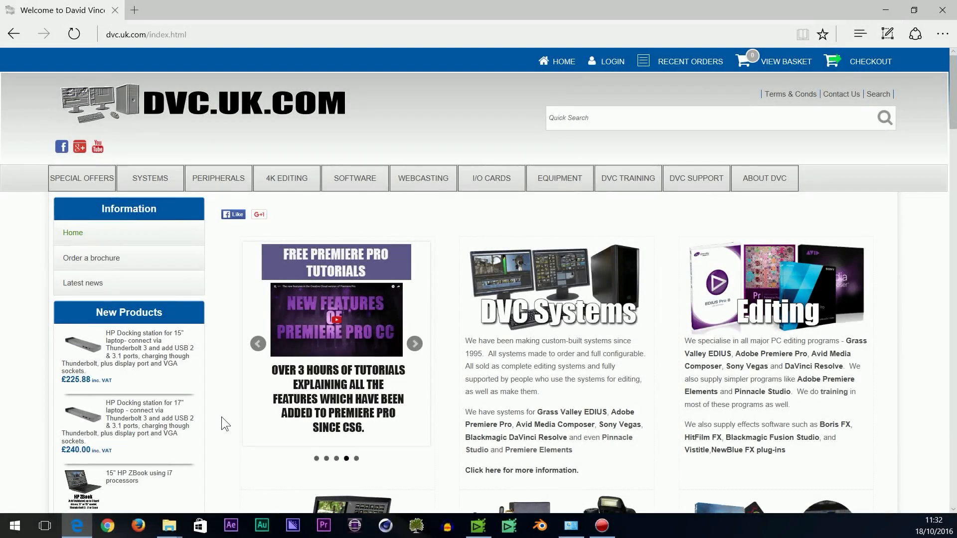
{"action": "mouse_move", "coordinate": [311, 426]}
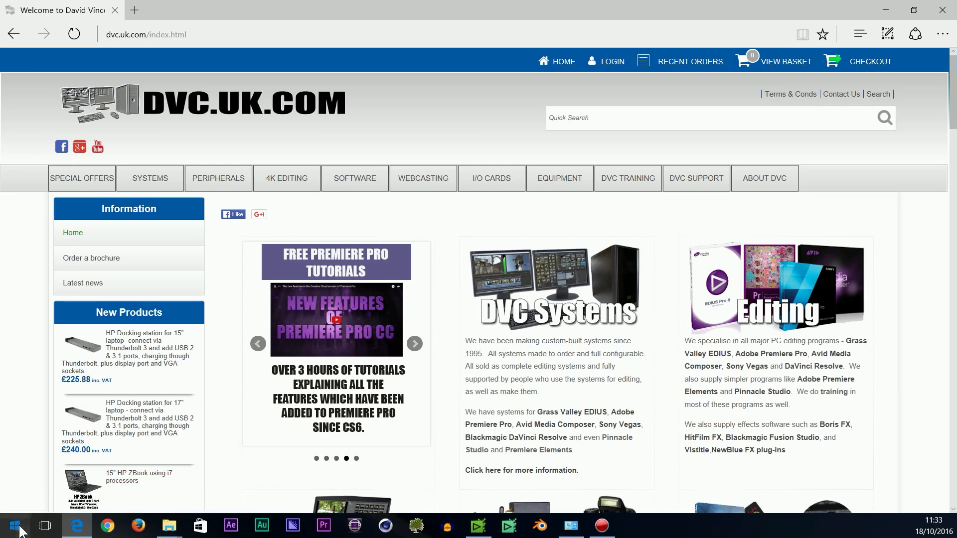
Search the Start menu for 'snip' and launch Snipping Tool.
{"action": "left_click", "coordinate": [12, 528]}
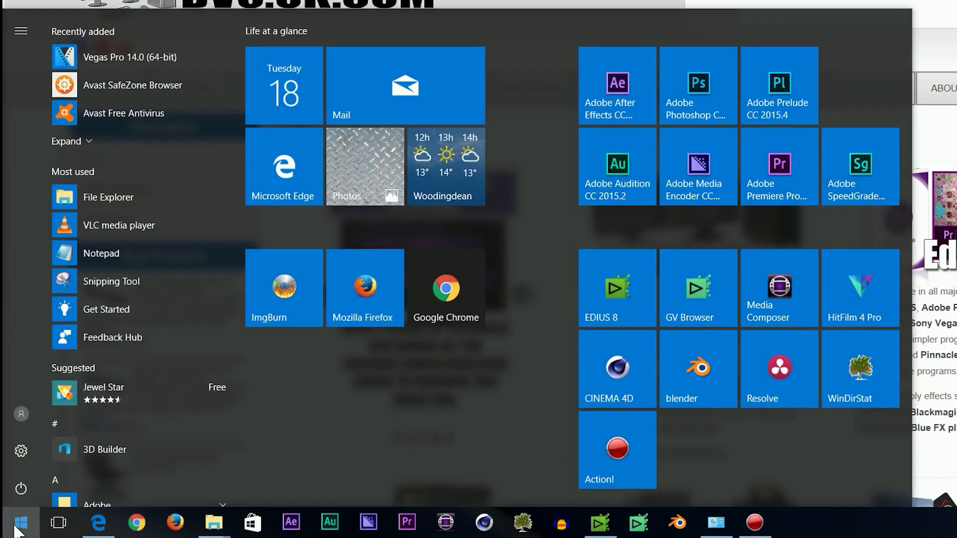
{"action": "type", "text": "sn"}
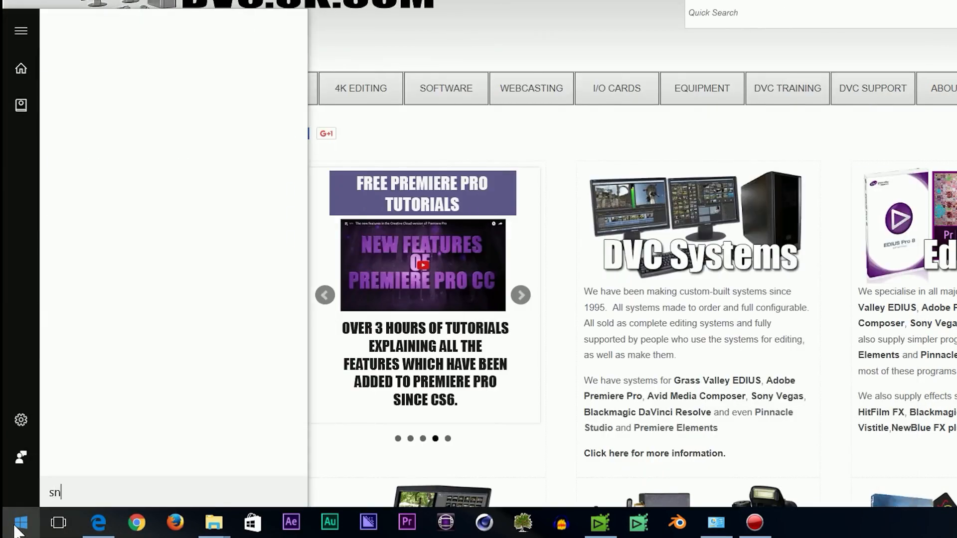
{"action": "type", "text": "ip"}
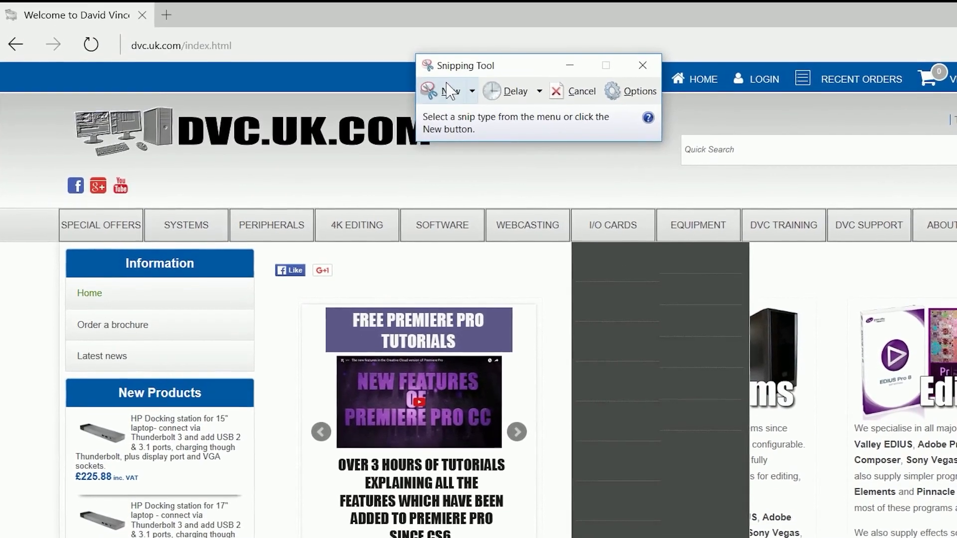
Snip the DVC homepage and save the capture through File > Save As.
{"action": "left_click", "coordinate": [444, 91]}
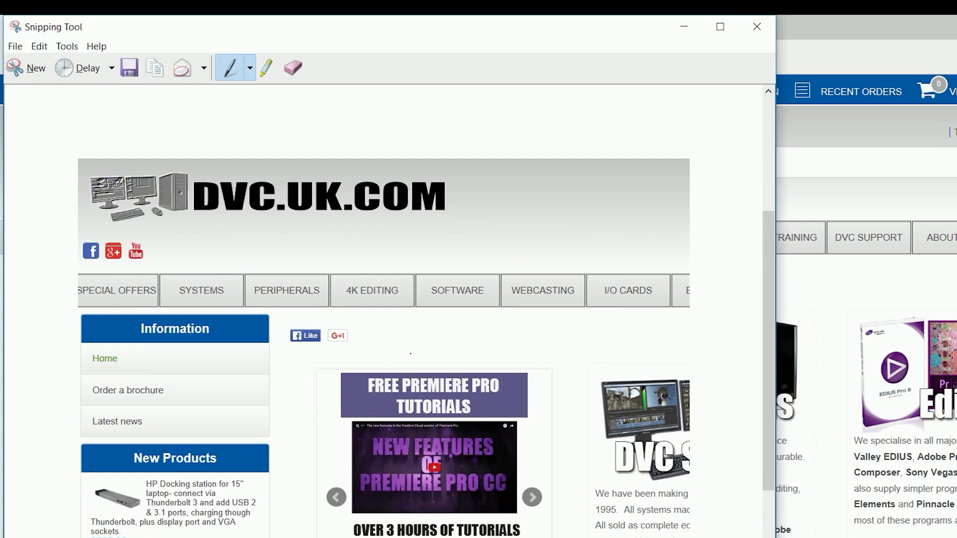
{"action": "mouse_move", "coordinate": [14, 46]}
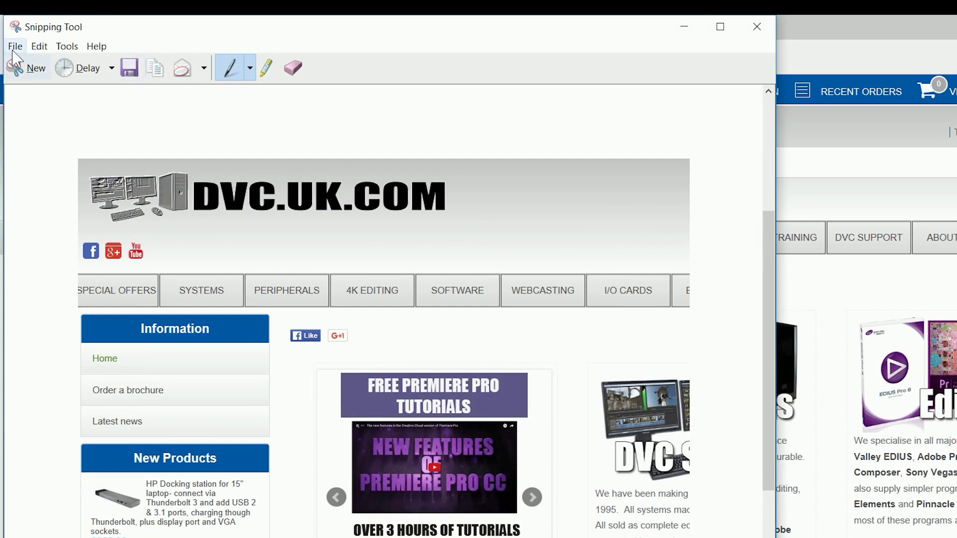
{"action": "left_click", "coordinate": [14, 46]}
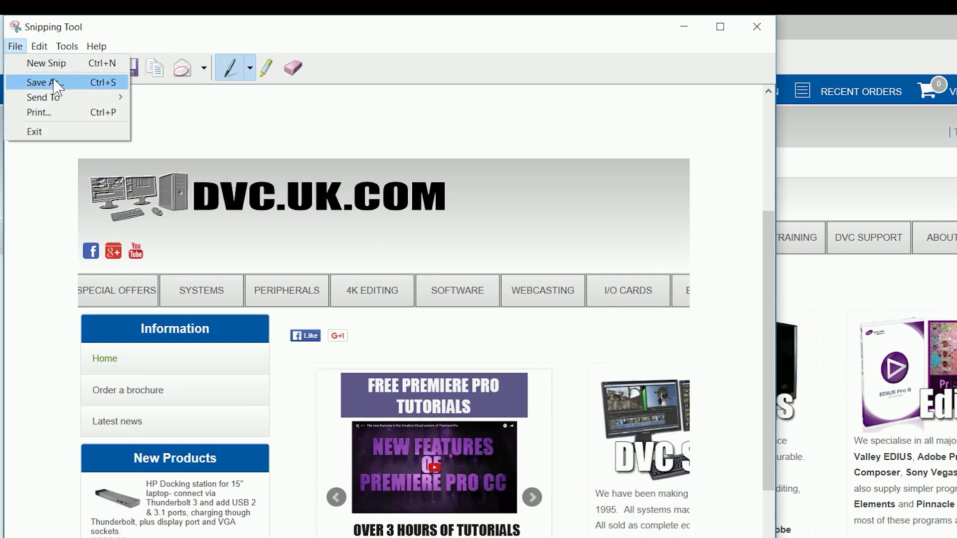
{"action": "left_click", "coordinate": [43, 82]}
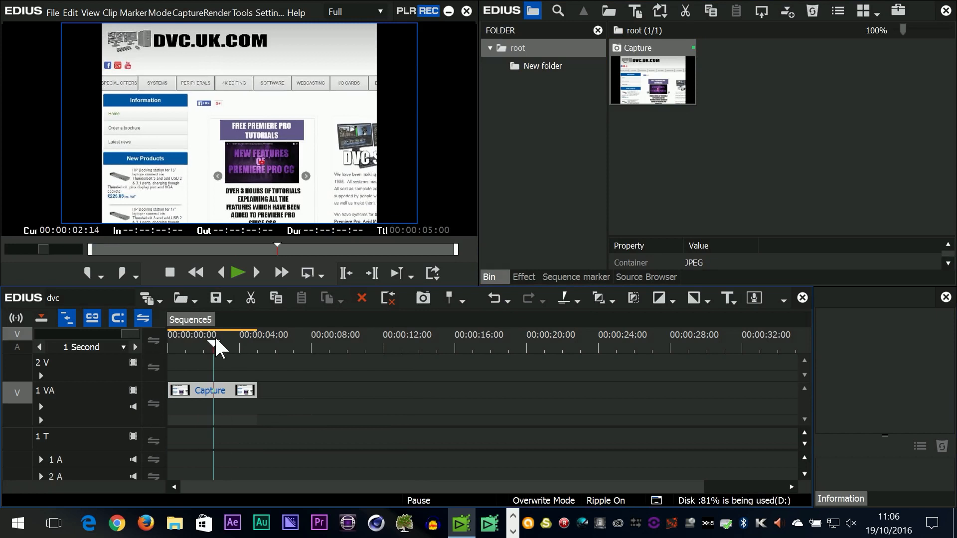
{"action": "mouse_move", "coordinate": [212, 348]}
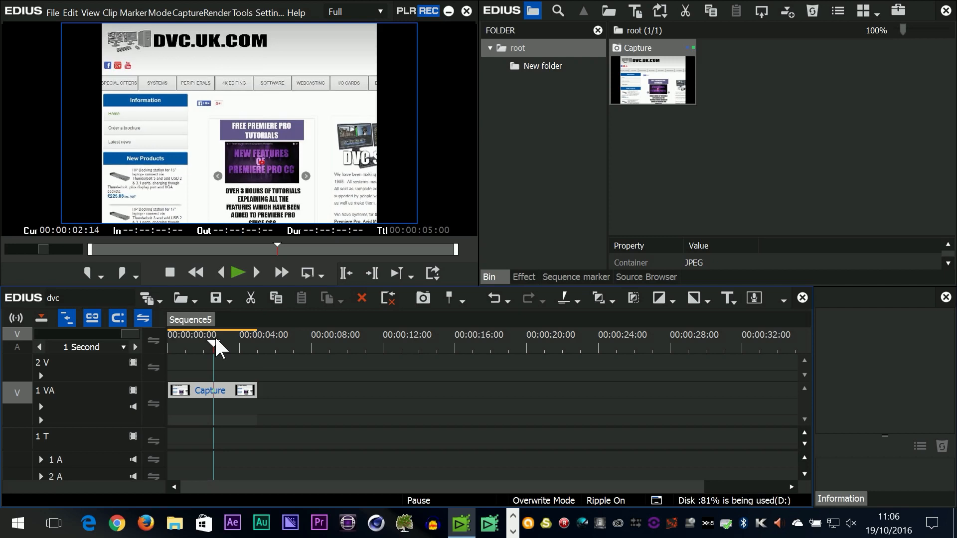
{"action": "mouse_move", "coordinate": [788, 428]}
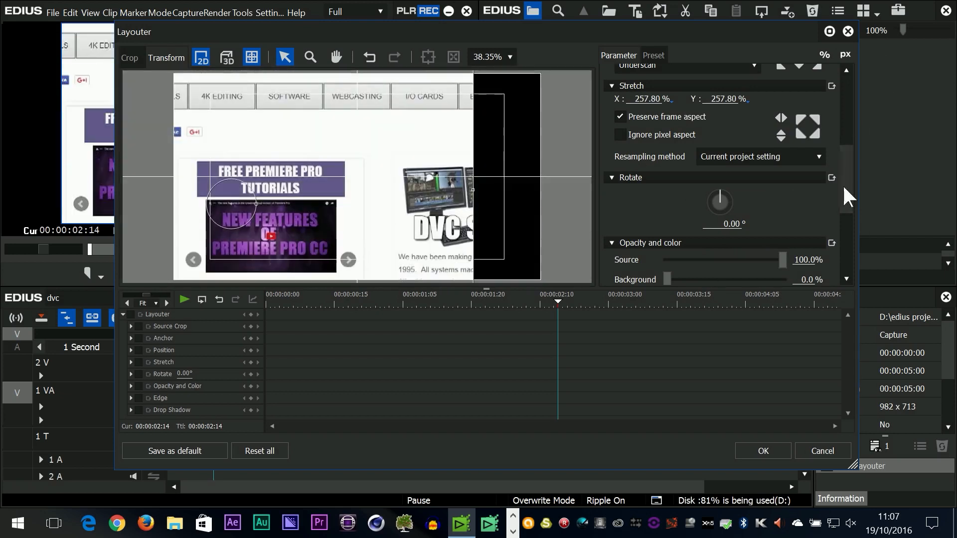
Adjust the Capture still and place poppy clip 00000 after it on track 1 VA.
{"action": "scroll", "scroll_direction": "up", "scroll_amount": 3}
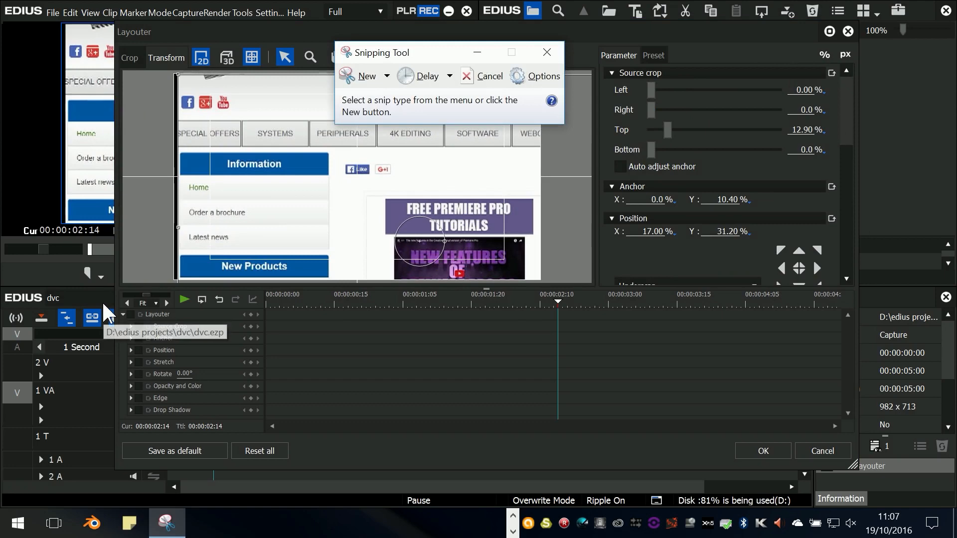
{"action": "left_click", "coordinate": [367, 76]}
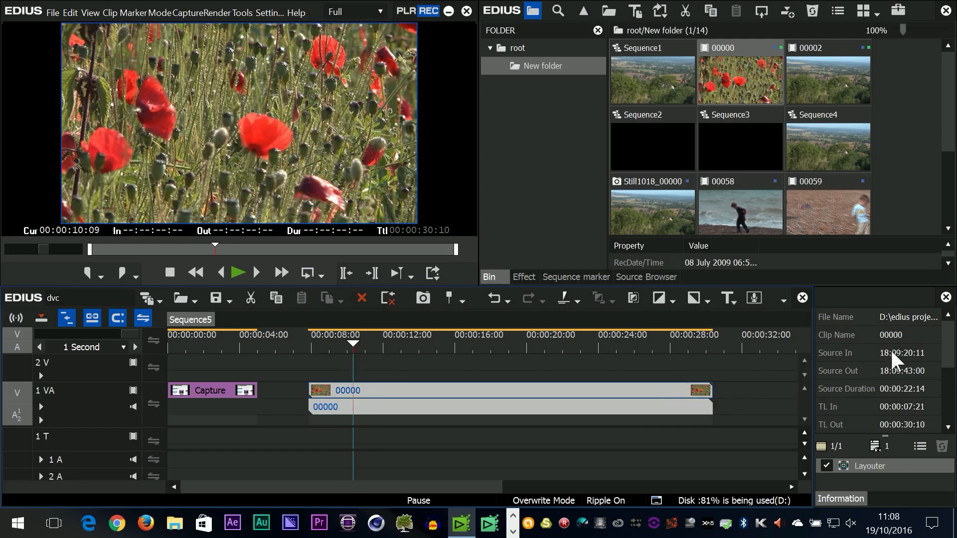
{"action": "mouse_move", "coordinate": [909, 378]}
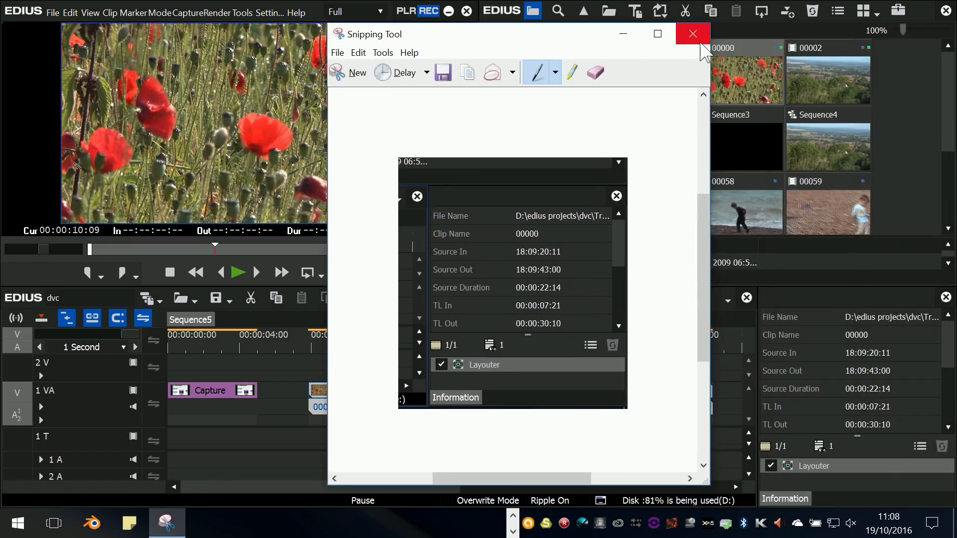
Close the information-panel snip, choosing No to saving changes.
{"action": "left_click", "coordinate": [692, 34]}
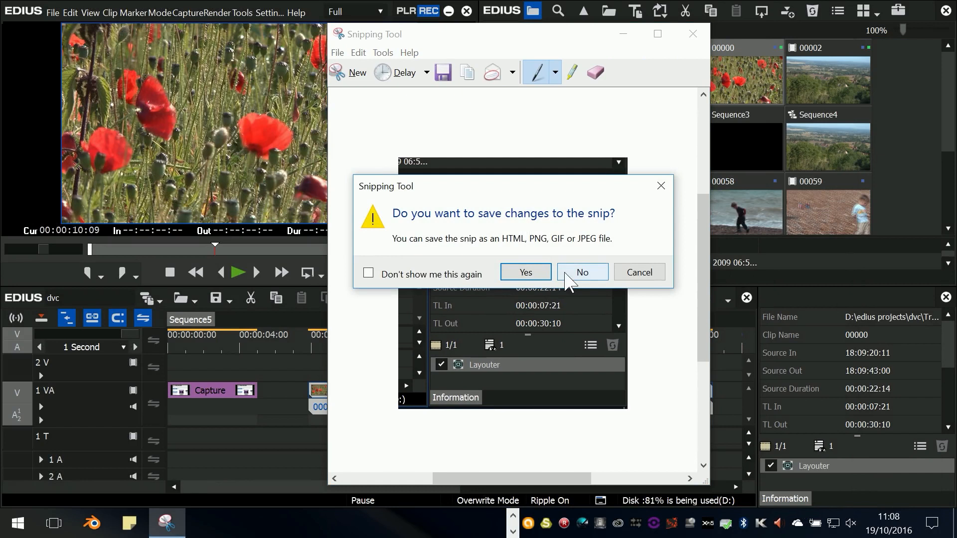
{"action": "left_click", "coordinate": [581, 272]}
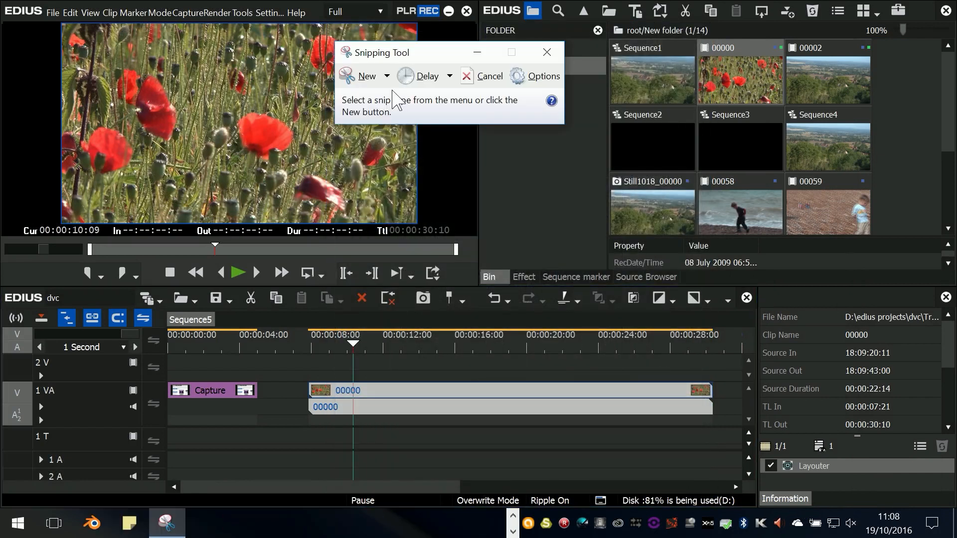
{"action": "mouse_move", "coordinate": [475, 161]}
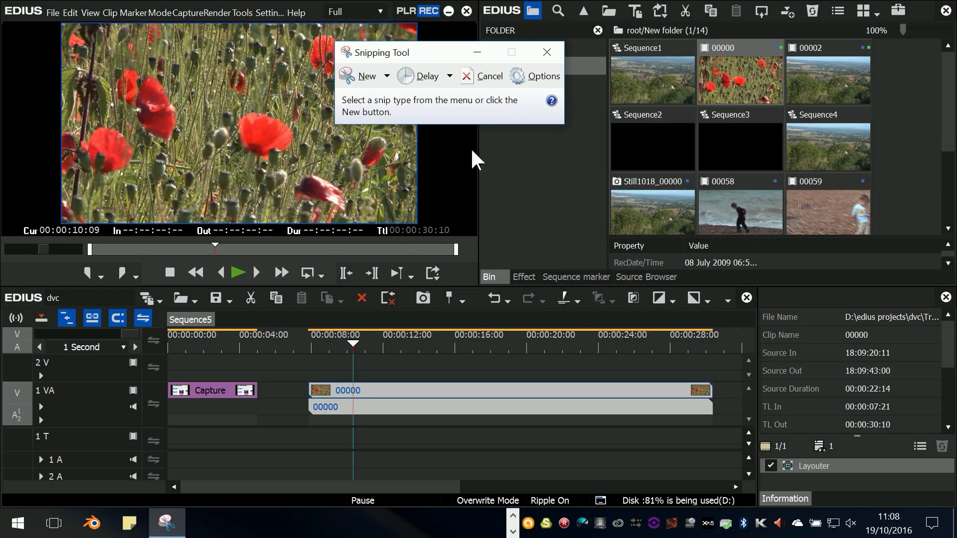
Bring EDIUS forward, open its menus, and start a new snip of the open menu.
{"action": "left_click", "coordinate": [449, 76]}
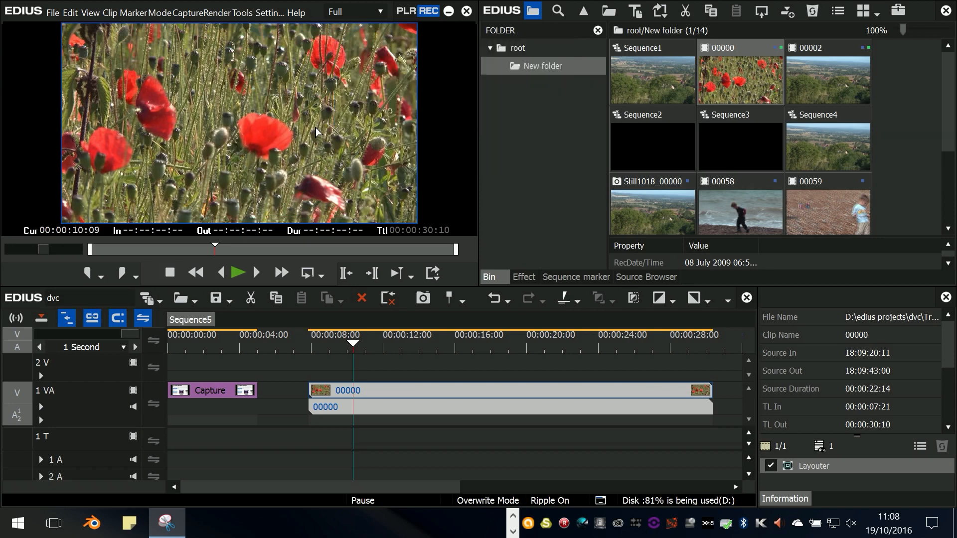
{"action": "left_click", "coordinate": [215, 12]}
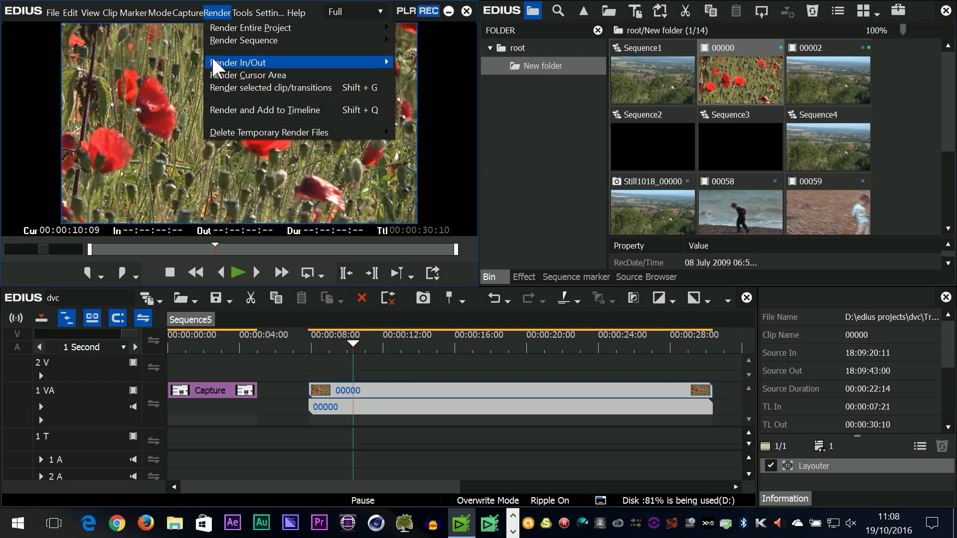
{"action": "left_click", "coordinate": [187, 12]}
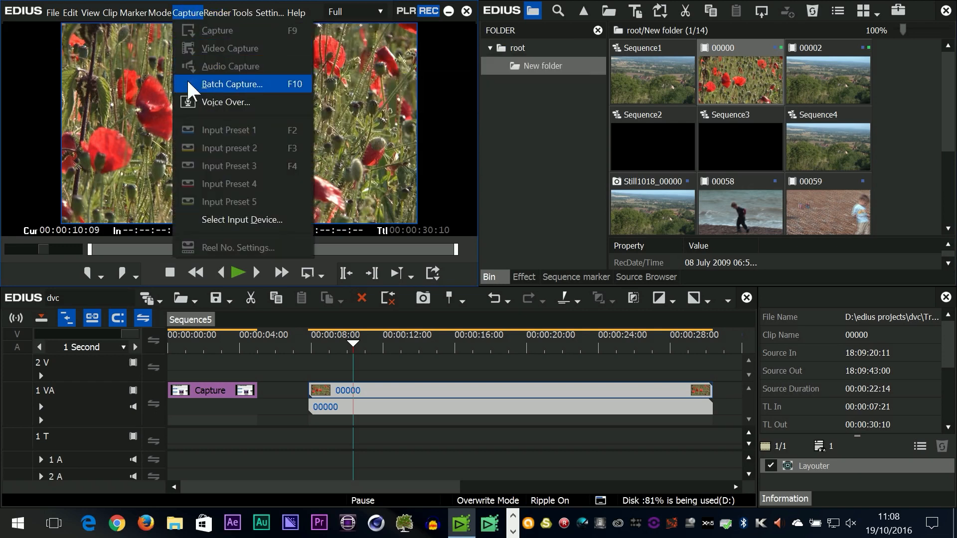
{"action": "mouse_move", "coordinate": [265, 89]}
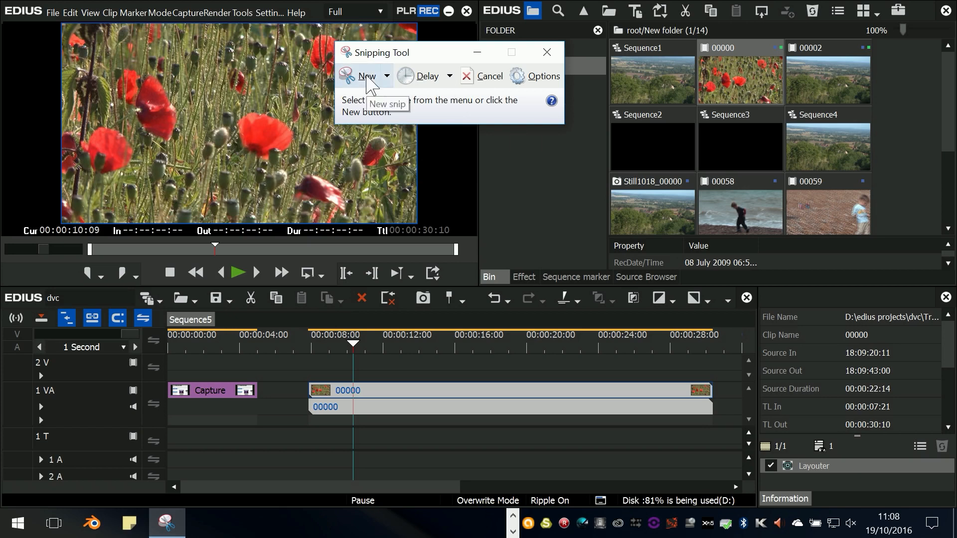
{"action": "left_click", "coordinate": [160, 12]}
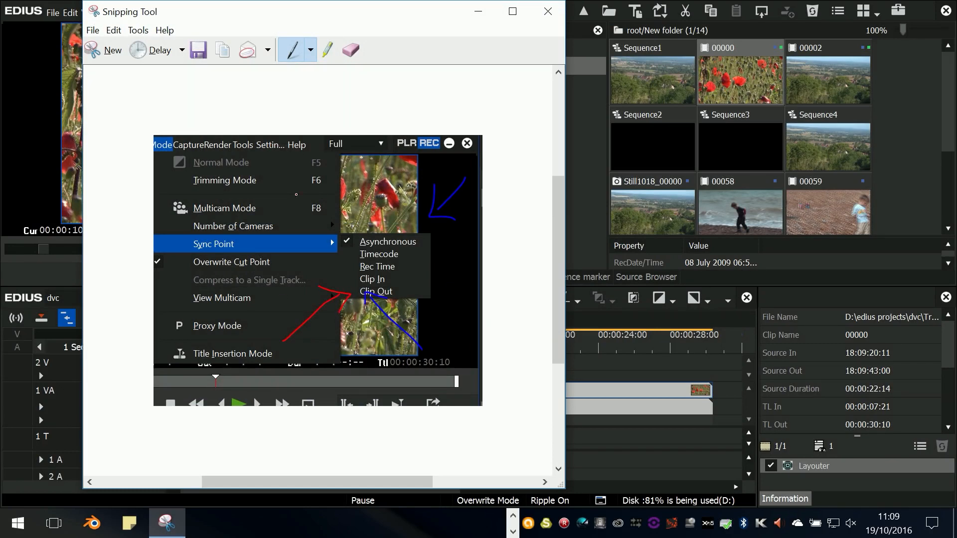
Save the annotated snip as JPEG 'test' on drive D and close Snipping Tool.
{"action": "left_click", "coordinate": [92, 30]}
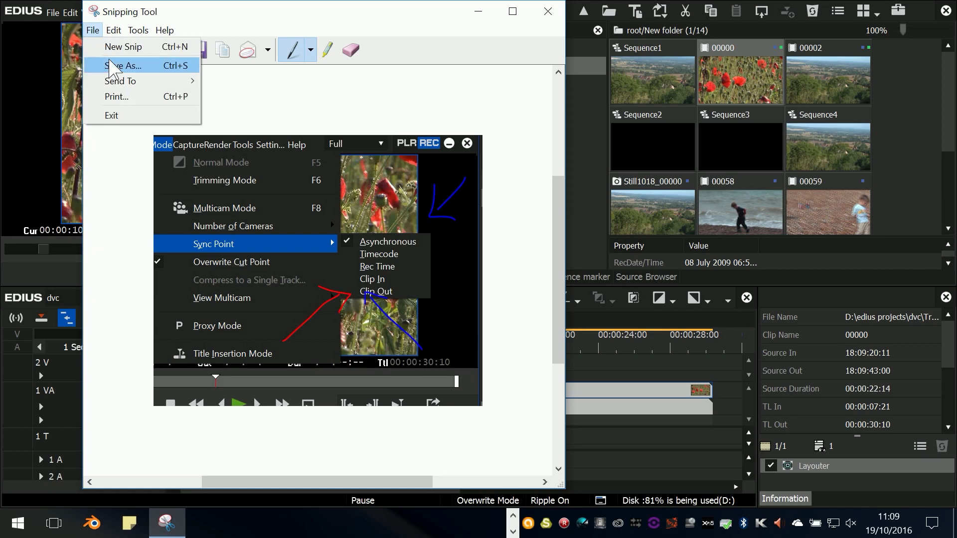
{"action": "left_click", "coordinate": [123, 65]}
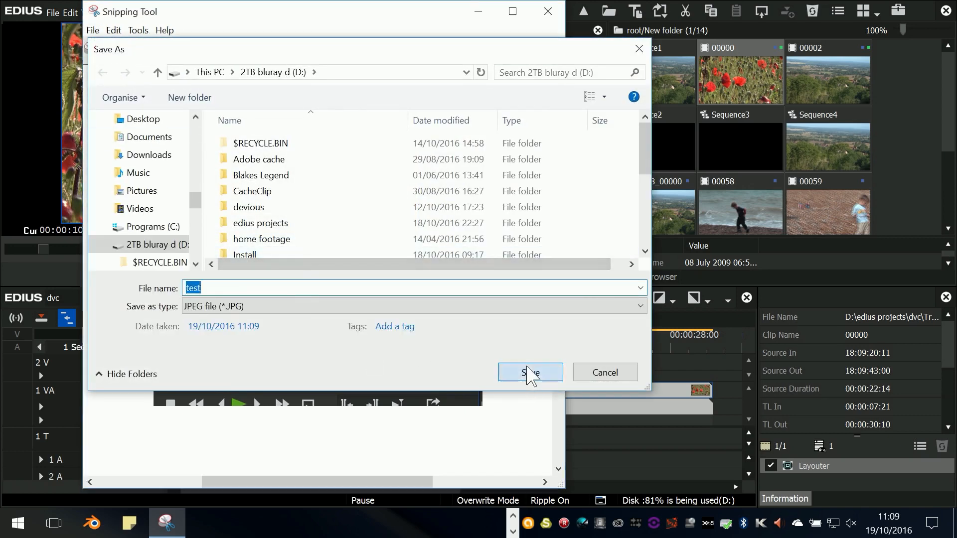
{"action": "left_click", "coordinate": [530, 373]}
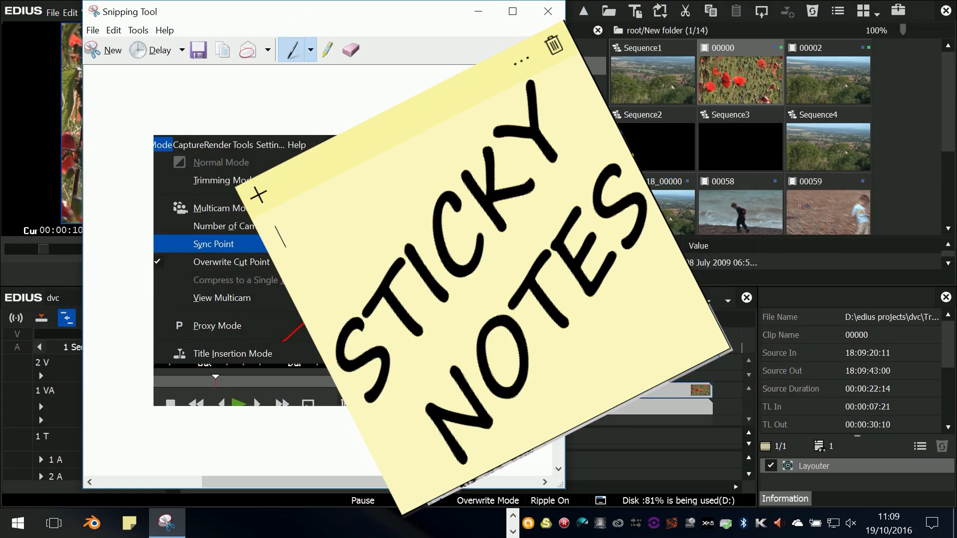
{"action": "mouse_move", "coordinate": [562, 18]}
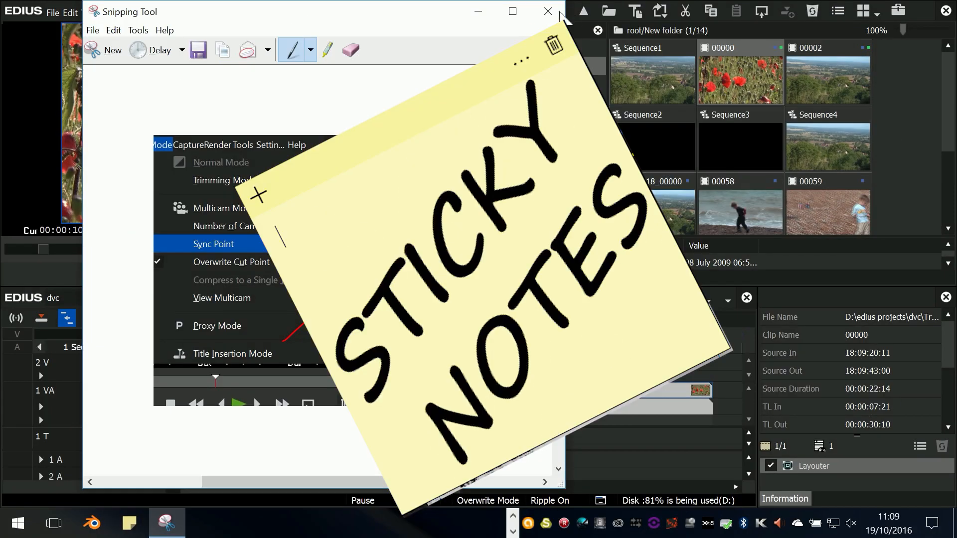
{"action": "left_click", "coordinate": [545, 11]}
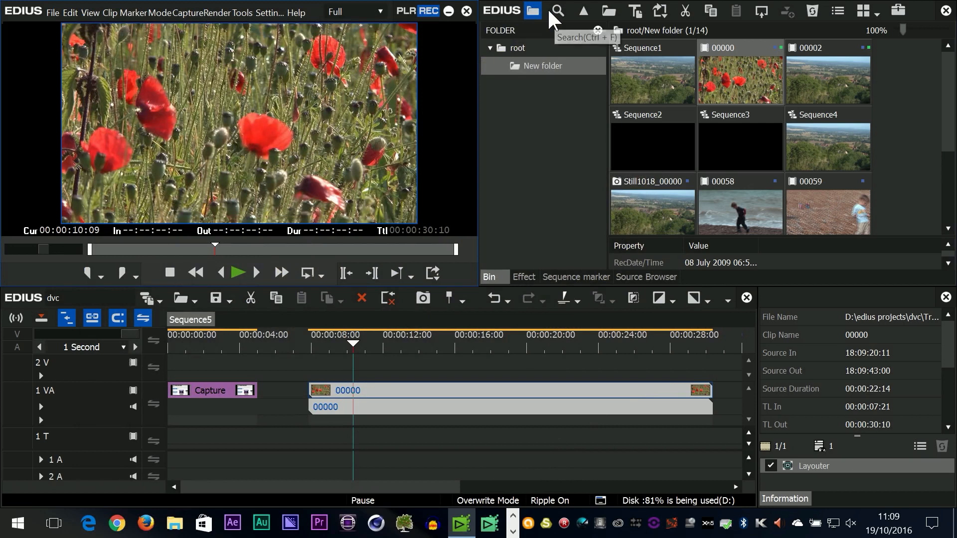
{"action": "mouse_move", "coordinate": [78, 471]}
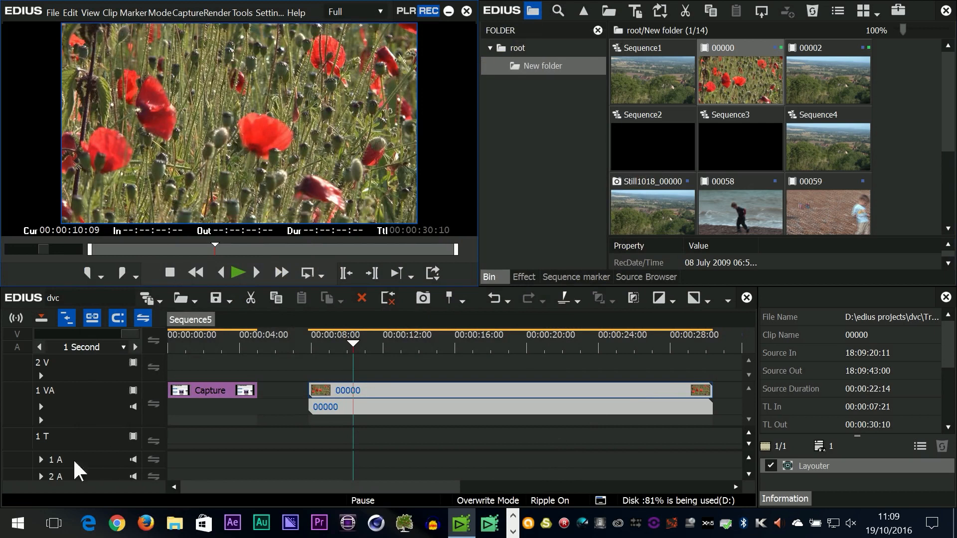
Launch Sticky Notes from Start and type 'This is stiky notes' into a note.
{"action": "left_click", "coordinate": [17, 523]}
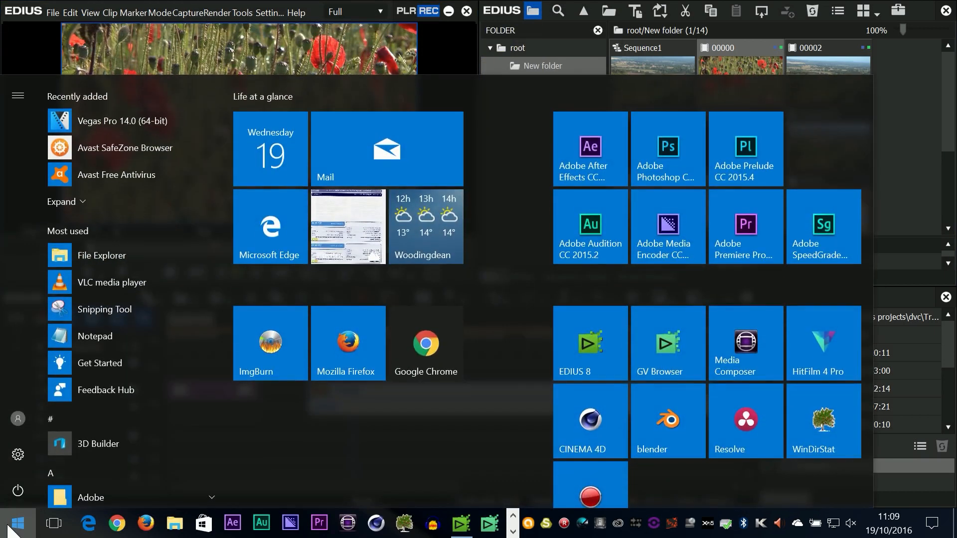
{"action": "type", "text": "st"}
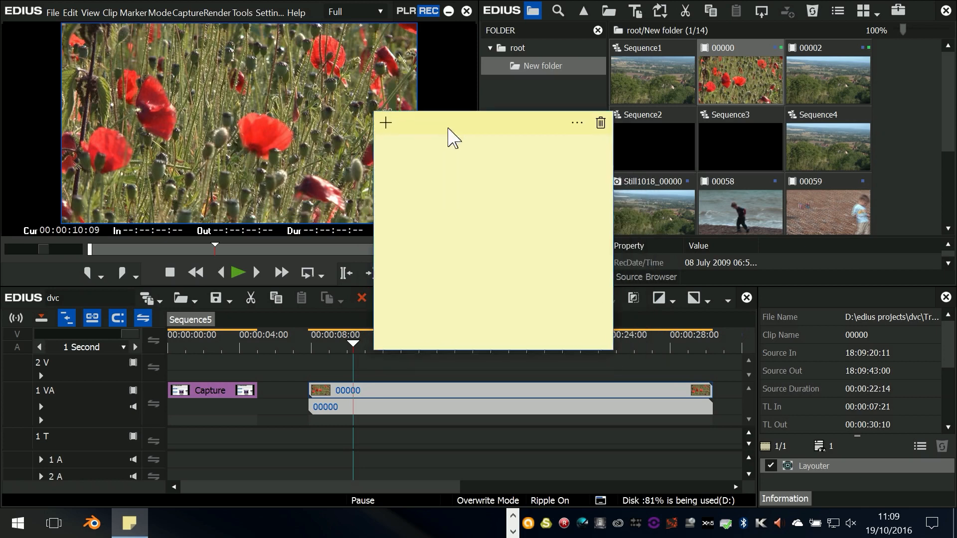
{"action": "type", "text": "This is sti"}
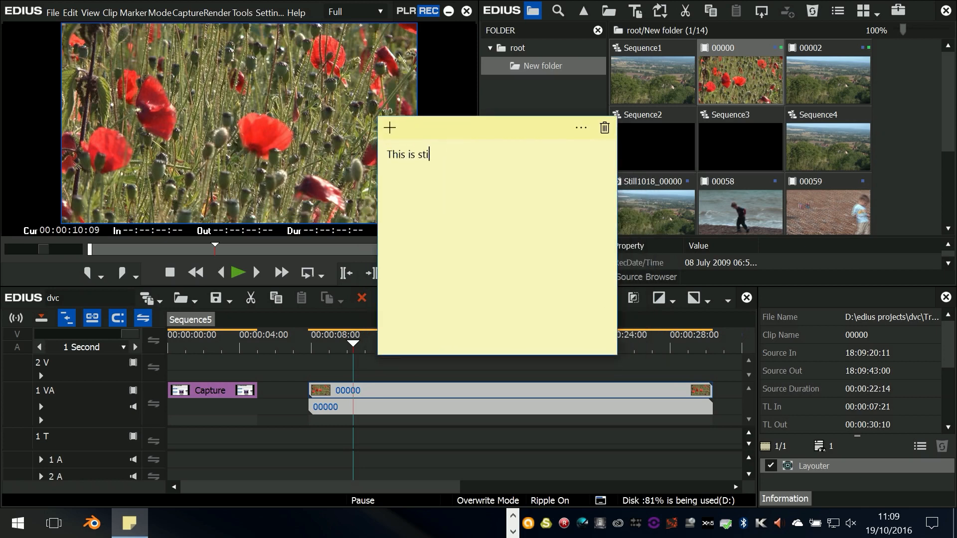
{"action": "type", "text": "ky notes"}
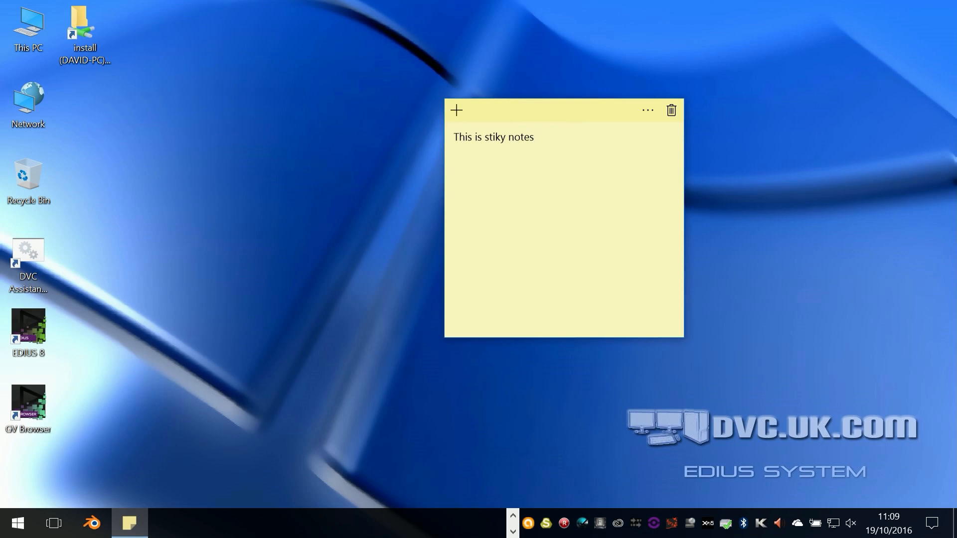
{"action": "mouse_move", "coordinate": [129, 523]}
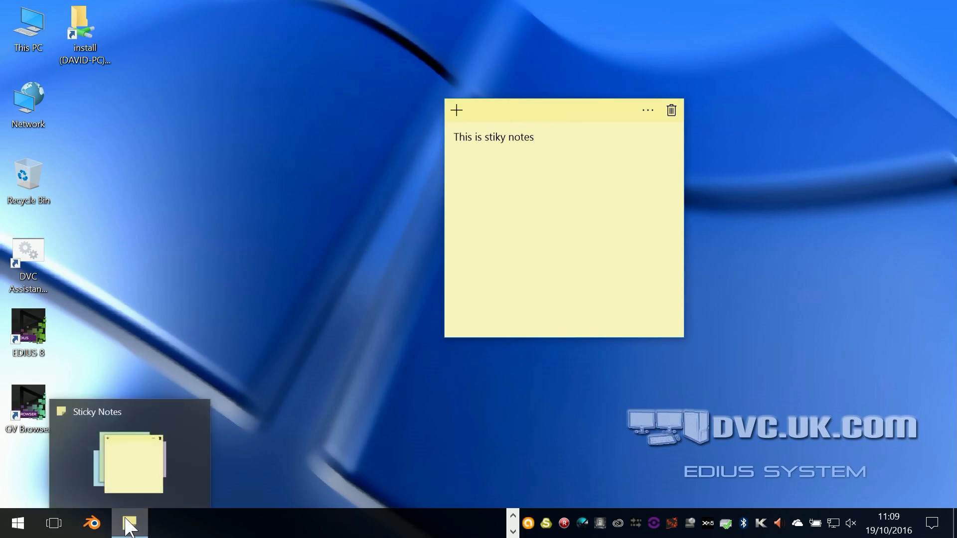
Pin Sticky Notes to the taskbar, then close and reopen it.
{"action": "right_click", "coordinate": [128, 523]}
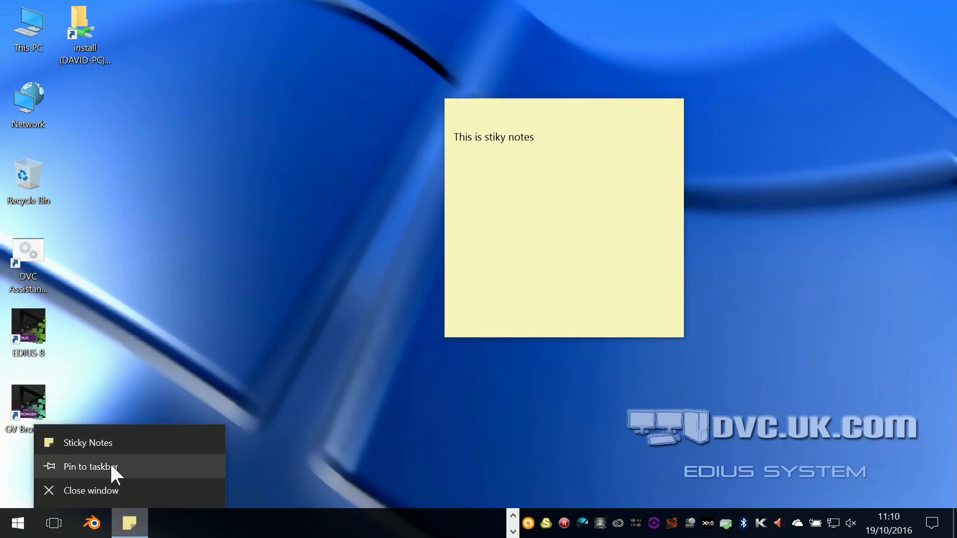
{"action": "left_click", "coordinate": [317, 433]}
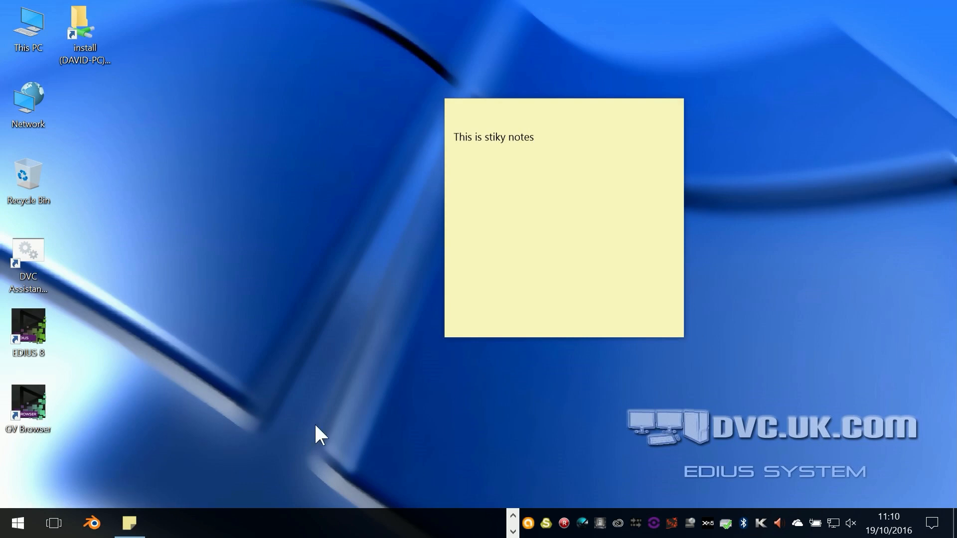
{"action": "mouse_move", "coordinate": [128, 524]}
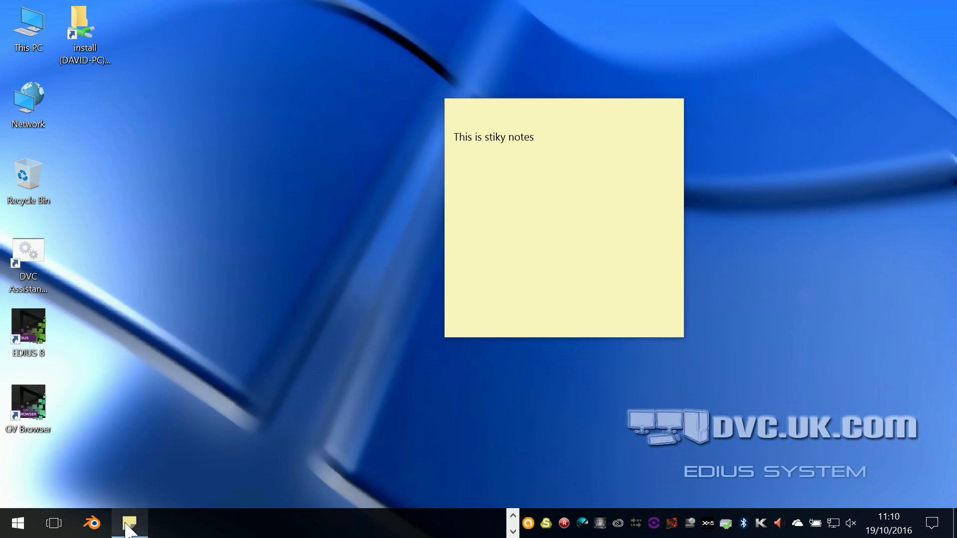
{"action": "right_click", "coordinate": [129, 524]}
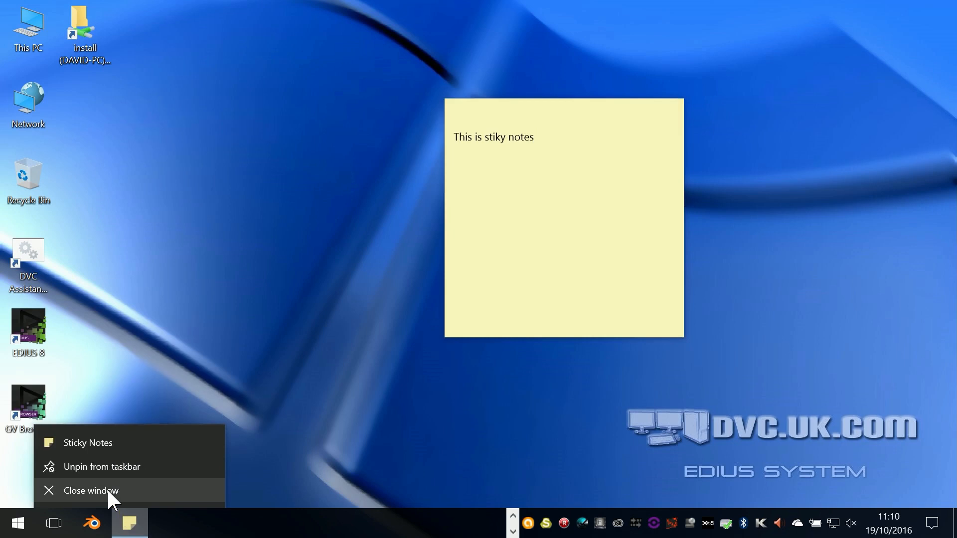
{"action": "left_click", "coordinate": [90, 490]}
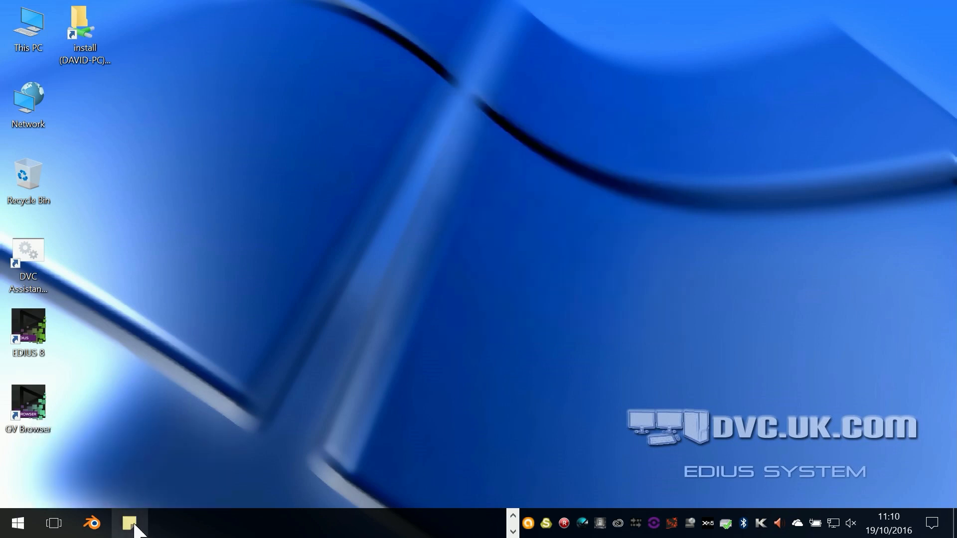
{"action": "left_click", "coordinate": [130, 523]}
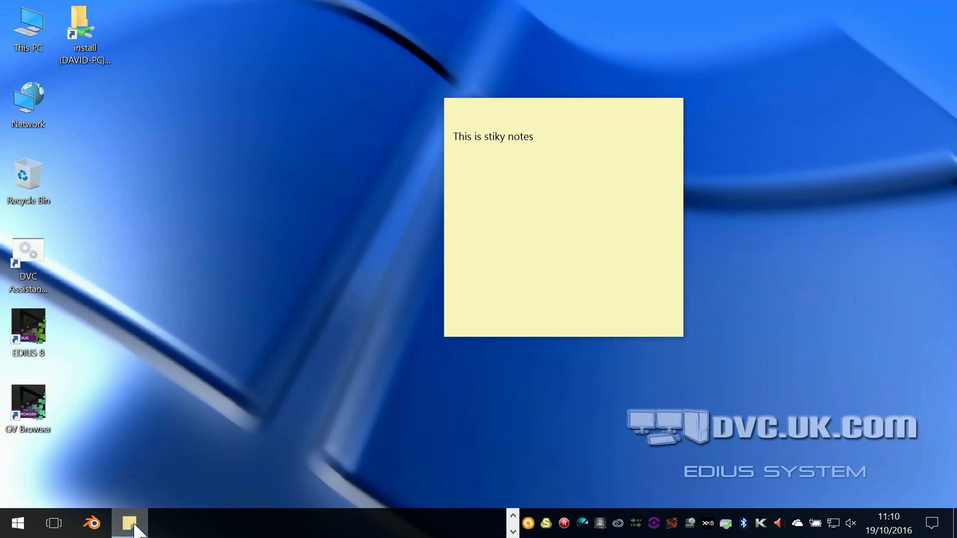
Delete the 'This is stiky notes' note and confirm.
{"action": "left_click", "coordinate": [562, 219]}
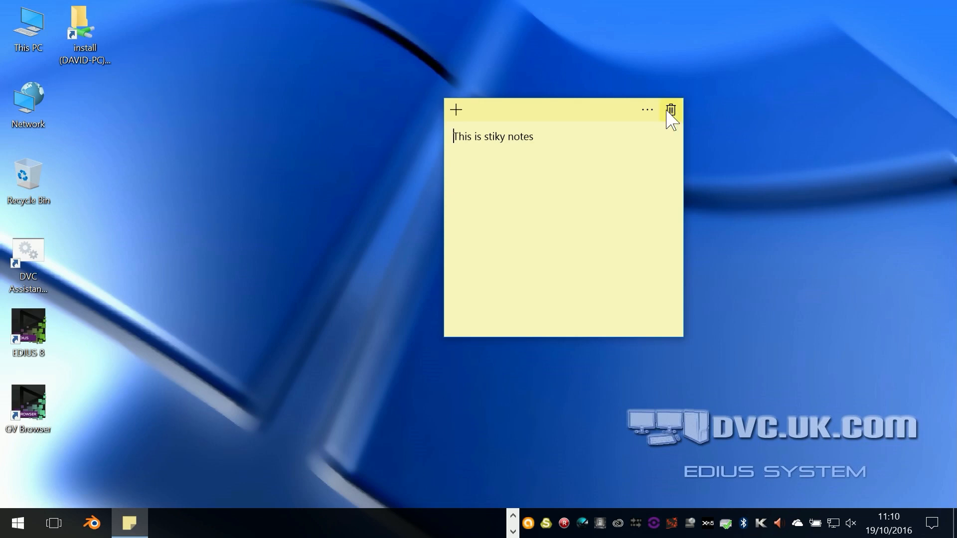
{"action": "left_click", "coordinate": [671, 110]}
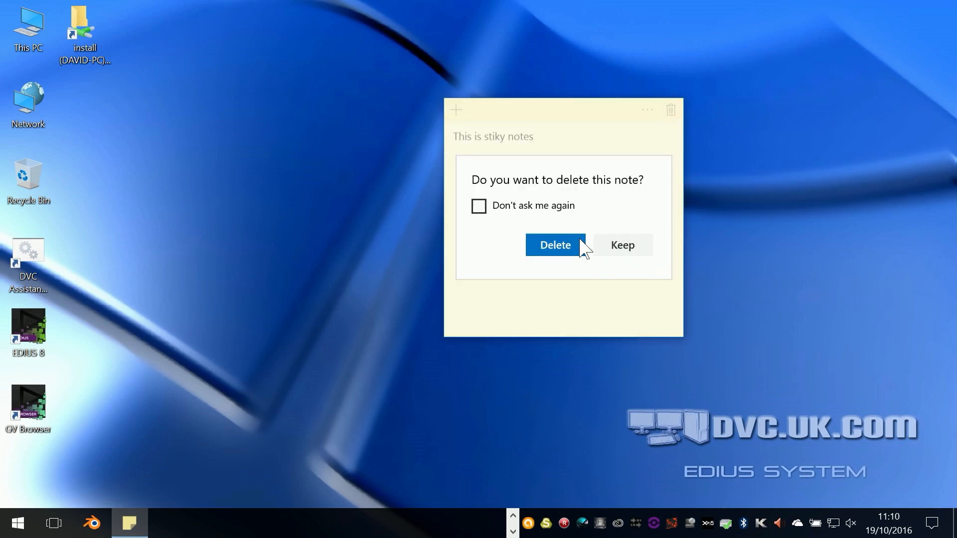
{"action": "left_click", "coordinate": [554, 244]}
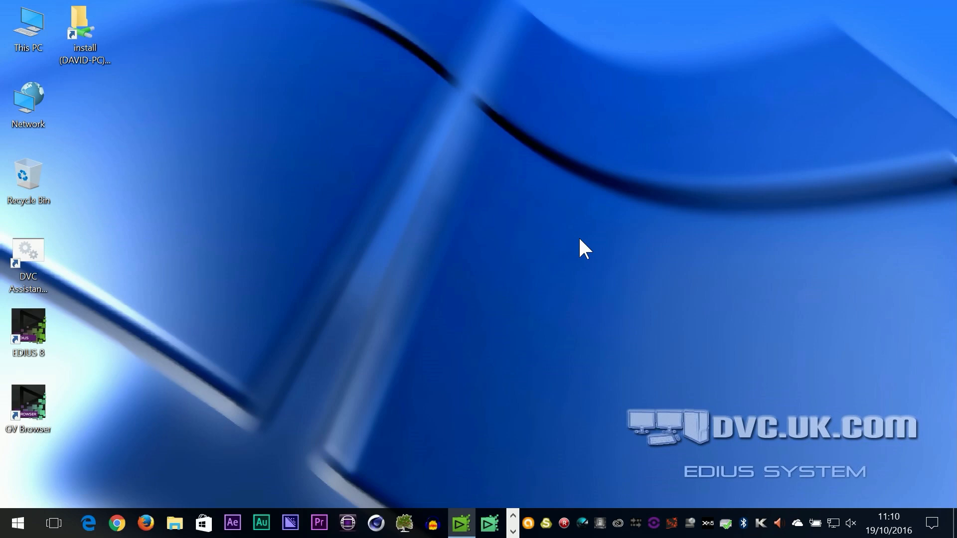
{"action": "mouse_move", "coordinate": [203, 523]}
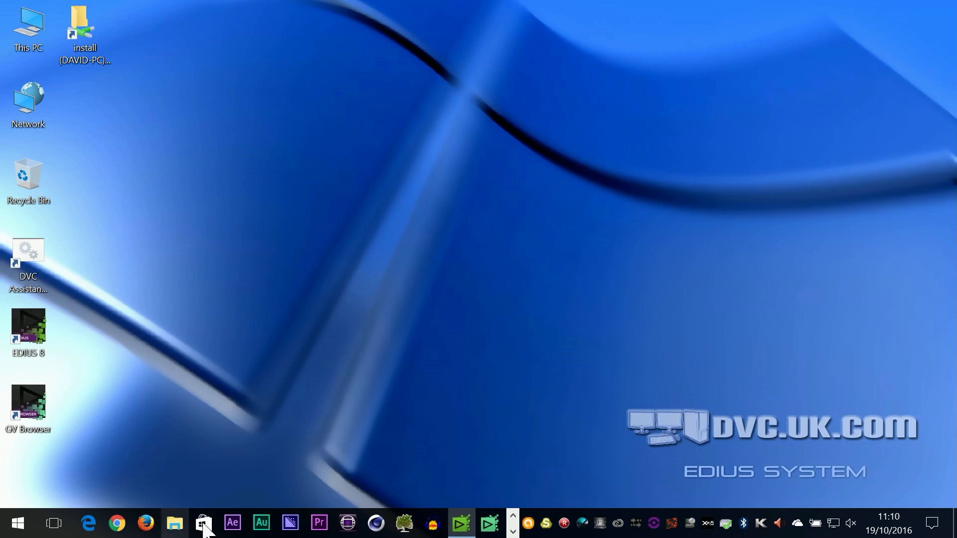
Open Programs (C:) in File Explorer and search it for 'stik'.
{"action": "left_click", "coordinate": [174, 523]}
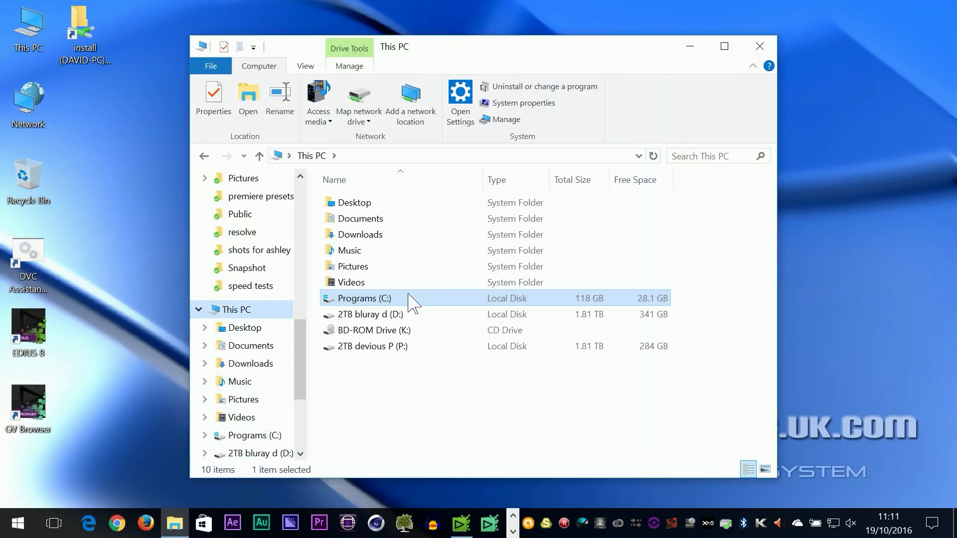
{"action": "mouse_move", "coordinate": [397, 311]}
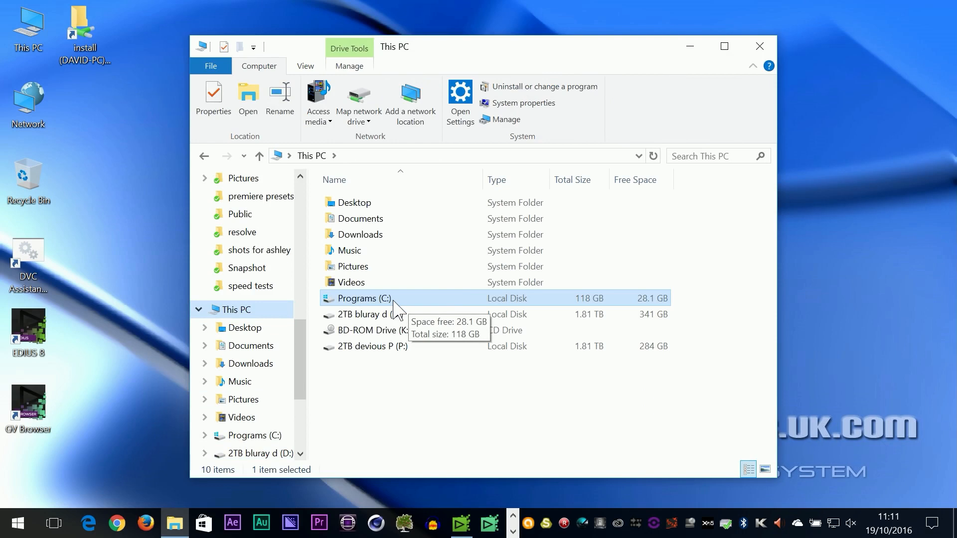
{"action": "double_click", "coordinate": [362, 298]}
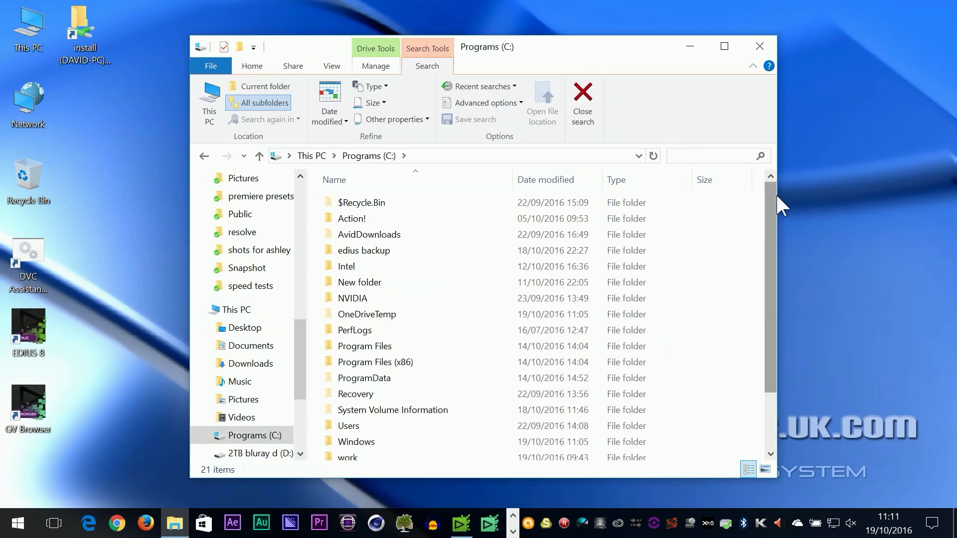
{"action": "type", "text": "stik"}
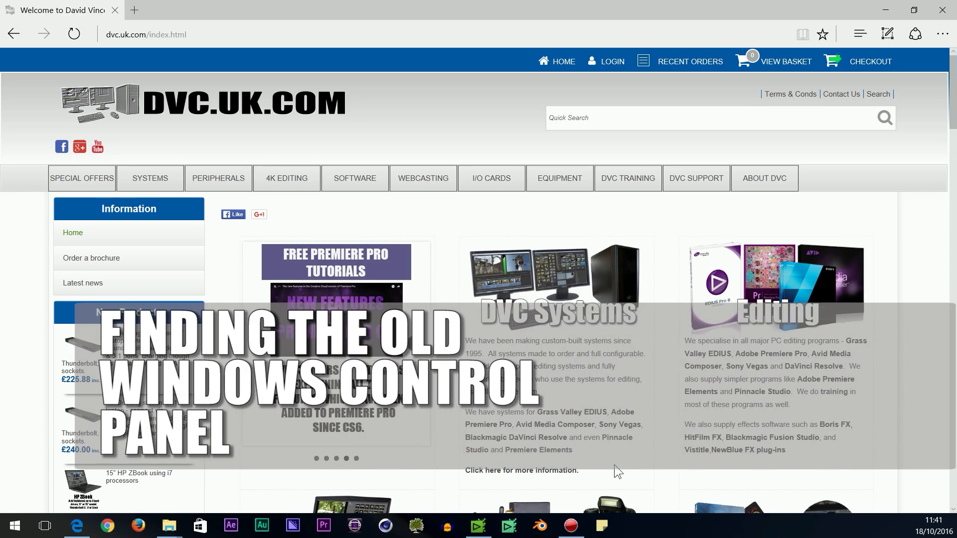
Open Windows Settings and view System > Power & sleep.
{"action": "left_click", "coordinate": [13, 525]}
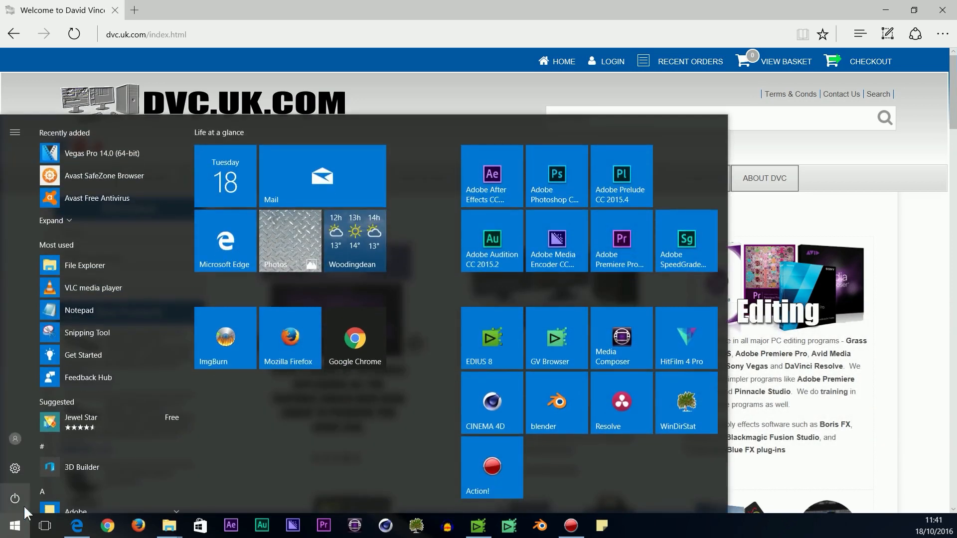
{"action": "left_click", "coordinate": [14, 468]}
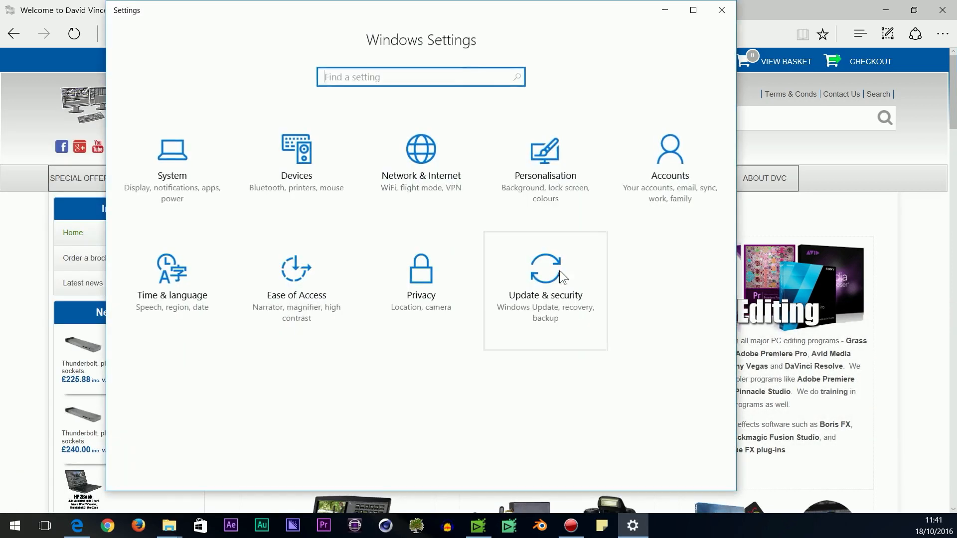
{"action": "mouse_move", "coordinate": [392, 269]}
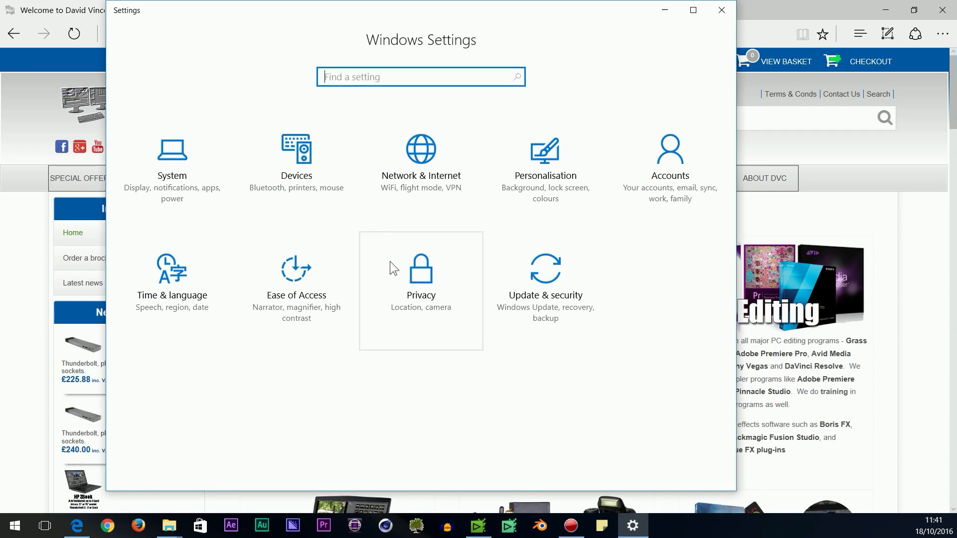
{"action": "left_click", "coordinate": [171, 161]}
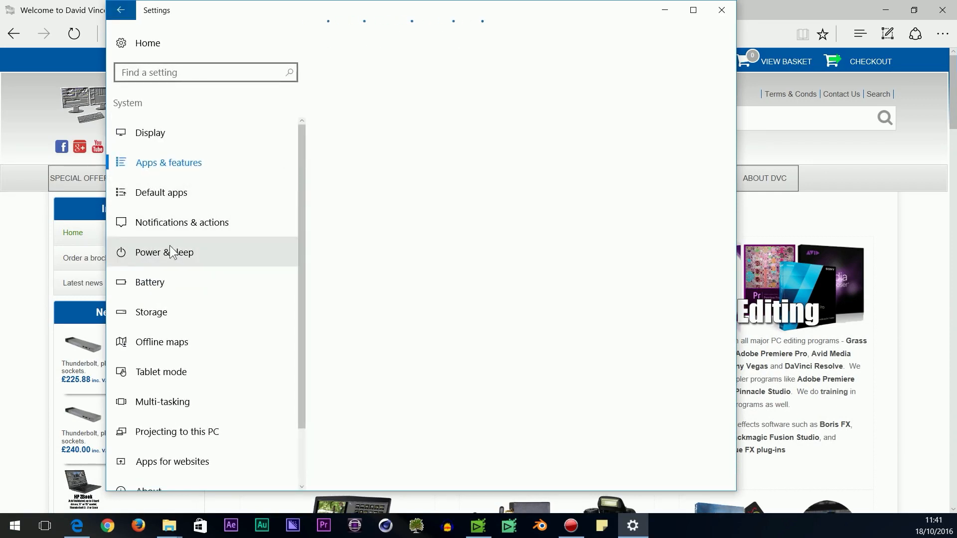
{"action": "left_click", "coordinate": [164, 253]}
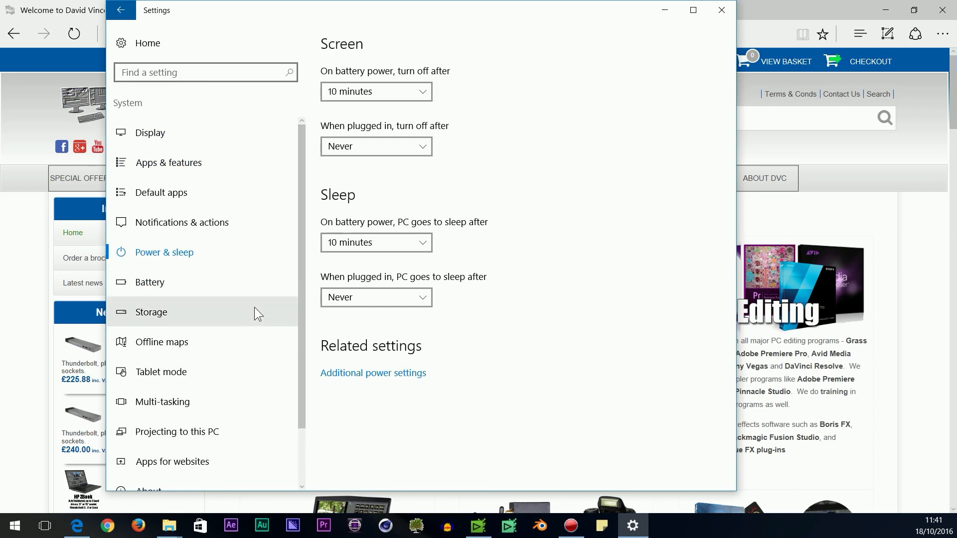
Browse Personalisation > Themes and cancel Desktop icon settings without changes.
{"action": "left_click", "coordinate": [121, 10]}
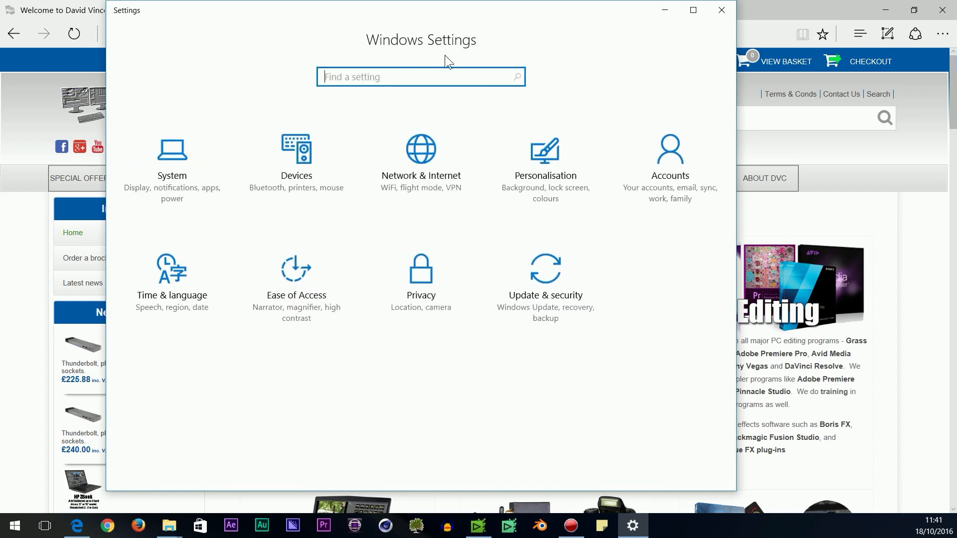
{"action": "left_click", "coordinate": [544, 161]}
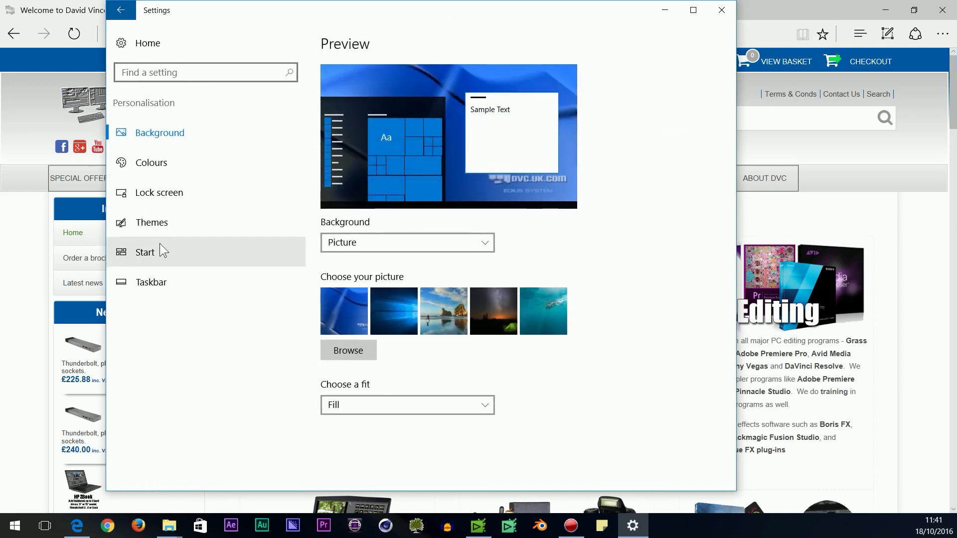
{"action": "left_click", "coordinate": [151, 222]}
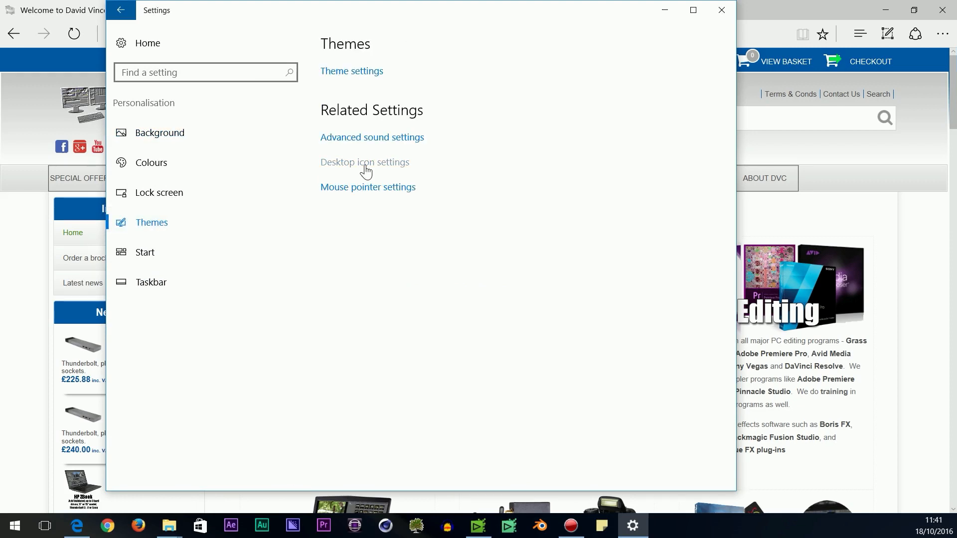
{"action": "left_click", "coordinate": [364, 161]}
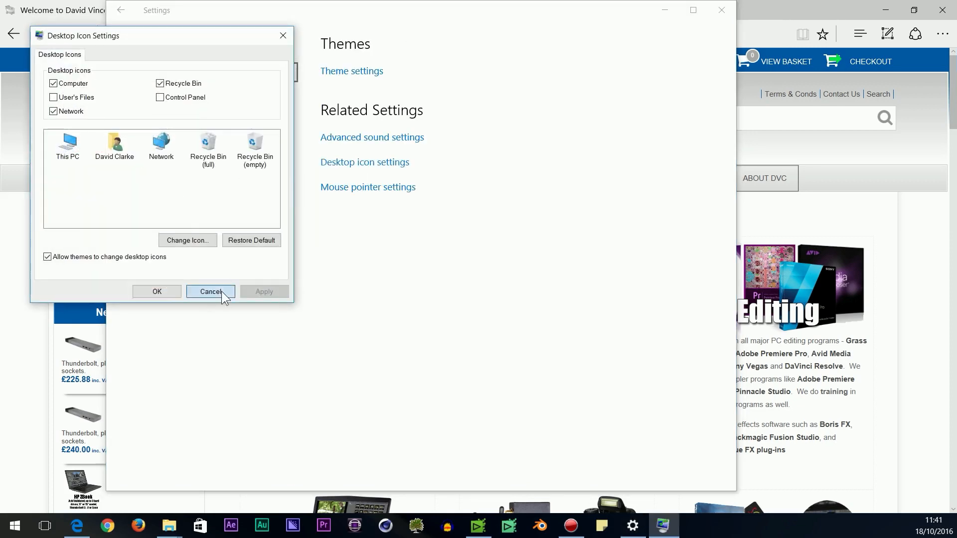
{"action": "left_click", "coordinate": [210, 291]}
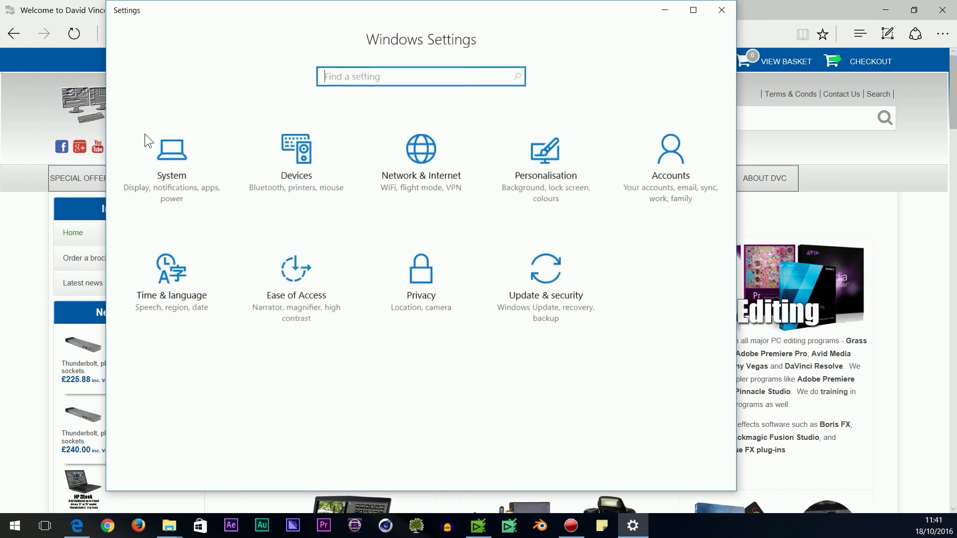
{"action": "mouse_move", "coordinate": [482, 151]}
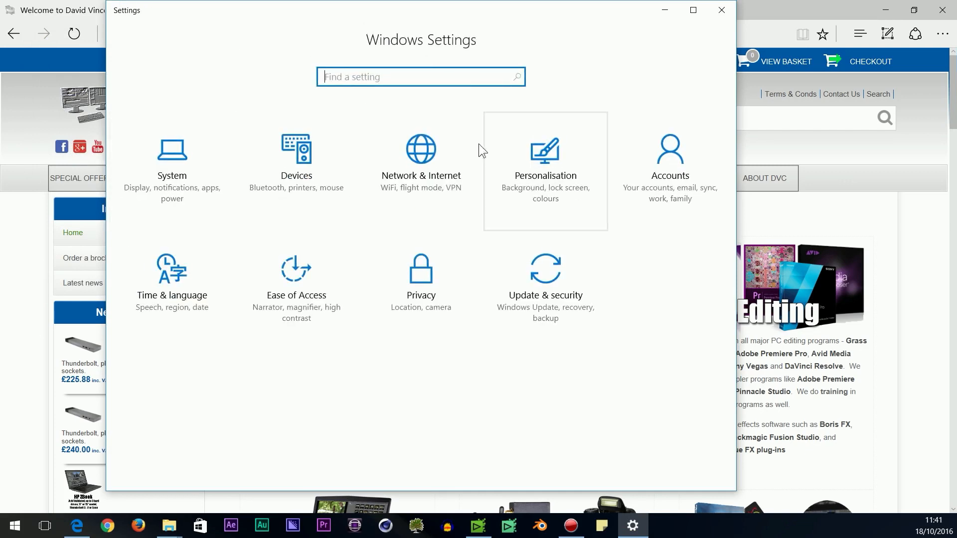
{"action": "mouse_move", "coordinate": [509, 267]}
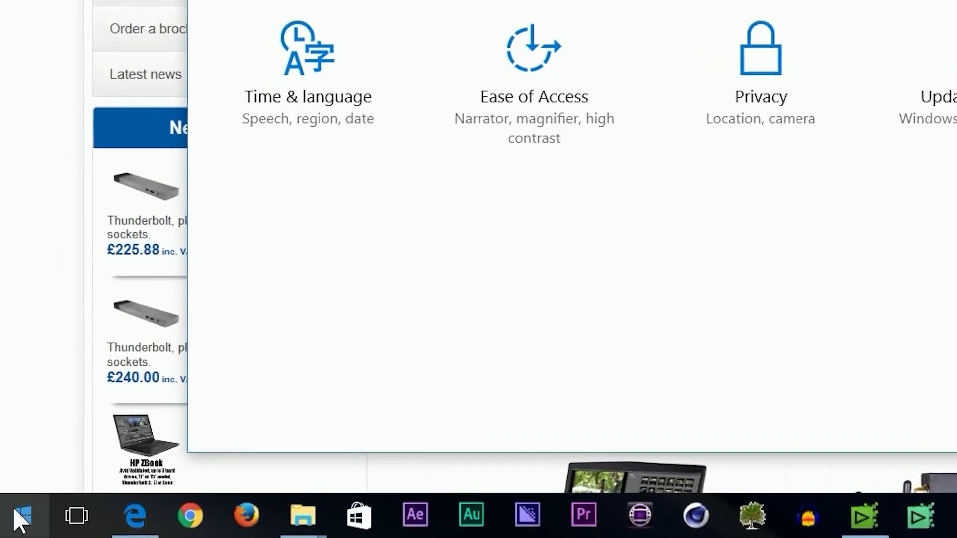
Open Control Panel from the Start button's right-click quick-link menu.
{"action": "right_click", "coordinate": [21, 516]}
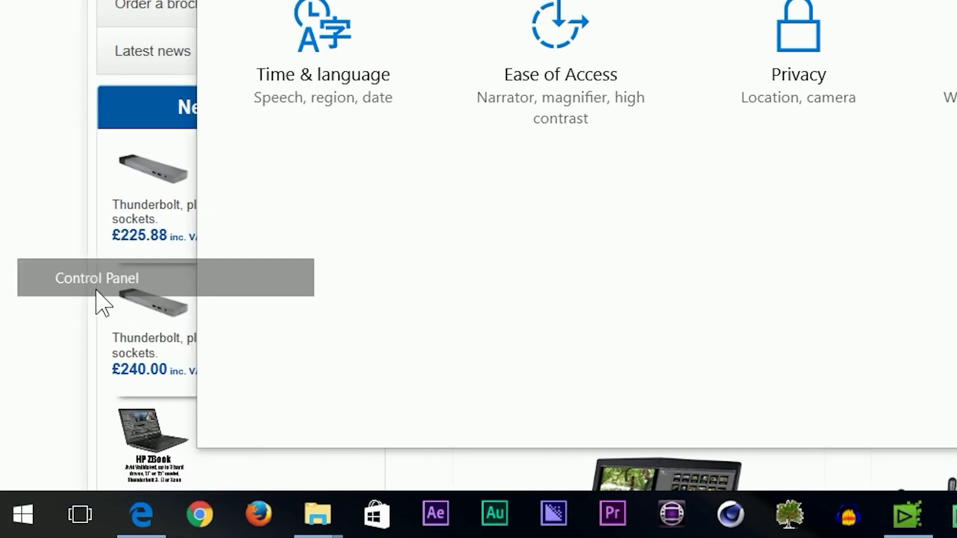
{"action": "left_click", "coordinate": [97, 277]}
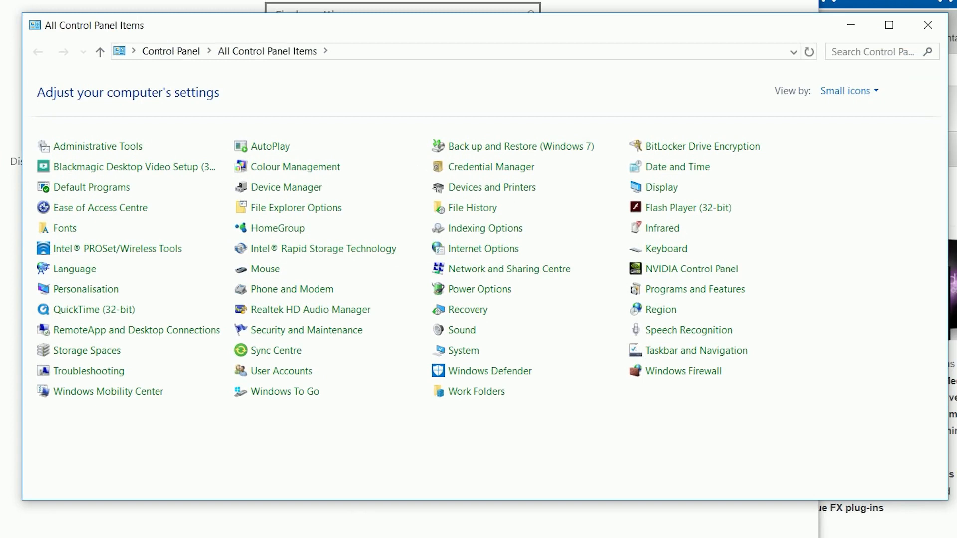
{"action": "mouse_move", "coordinate": [508, 268]}
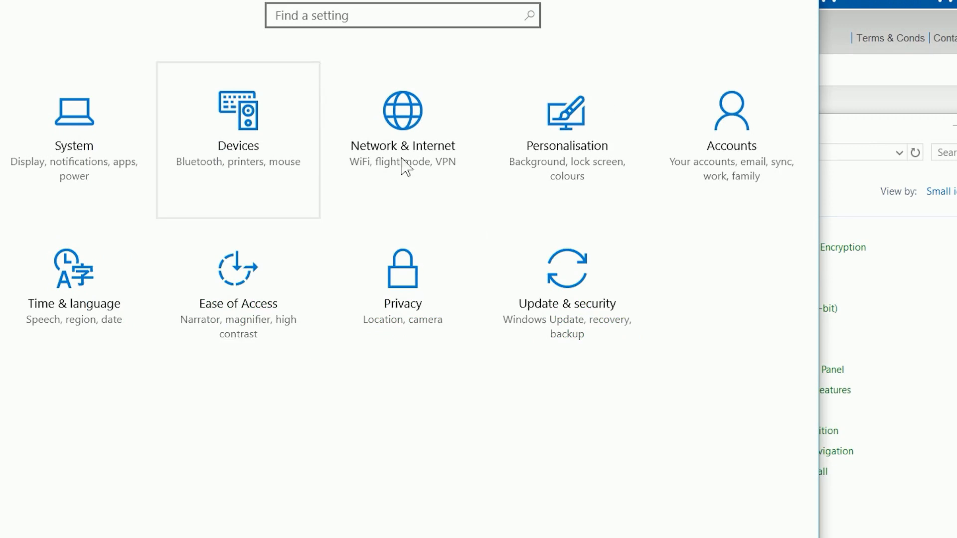
{"action": "mouse_move", "coordinate": [499, 428]}
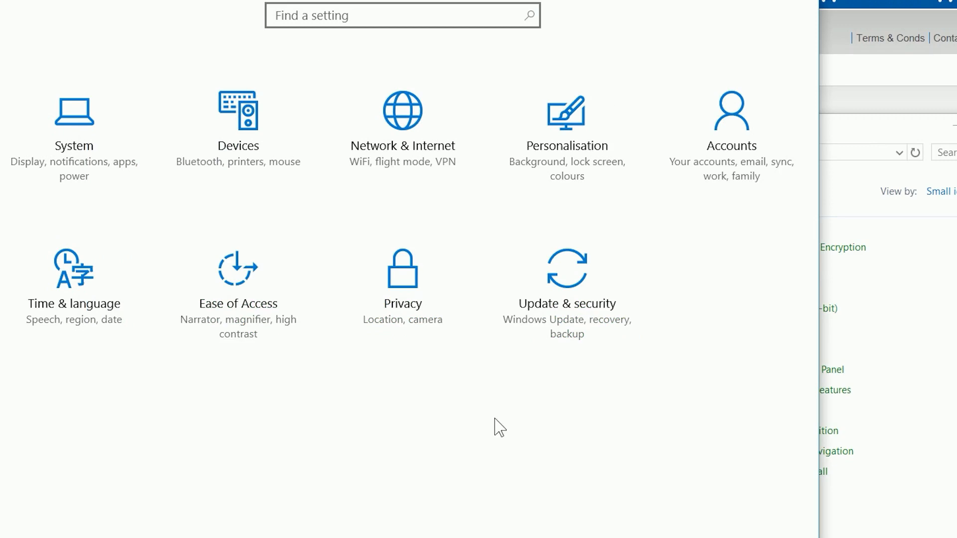
{"action": "mouse_move", "coordinate": [694, 485]}
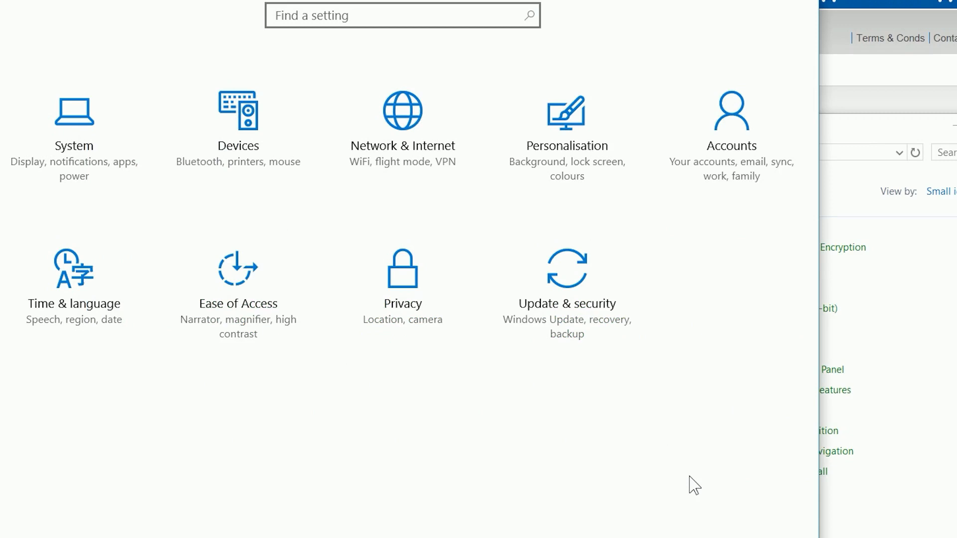
{"action": "mouse_move", "coordinate": [839, 136]}
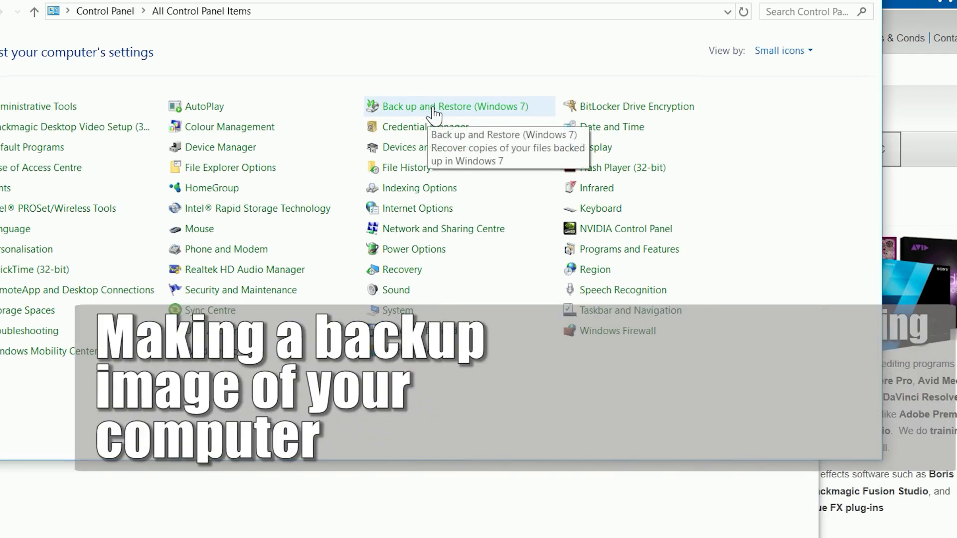
{"action": "mouse_move", "coordinate": [435, 114]}
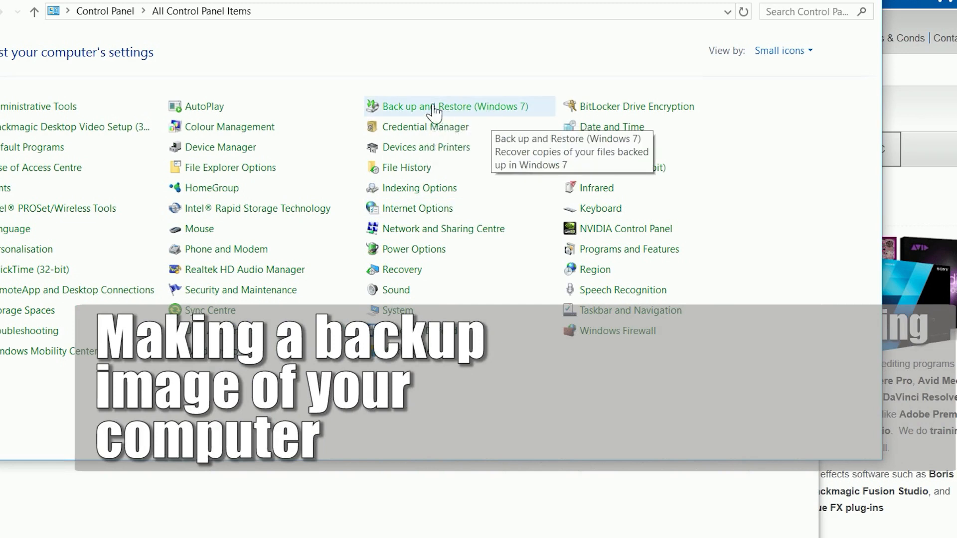
{"action": "mouse_move", "coordinate": [397, 113]}
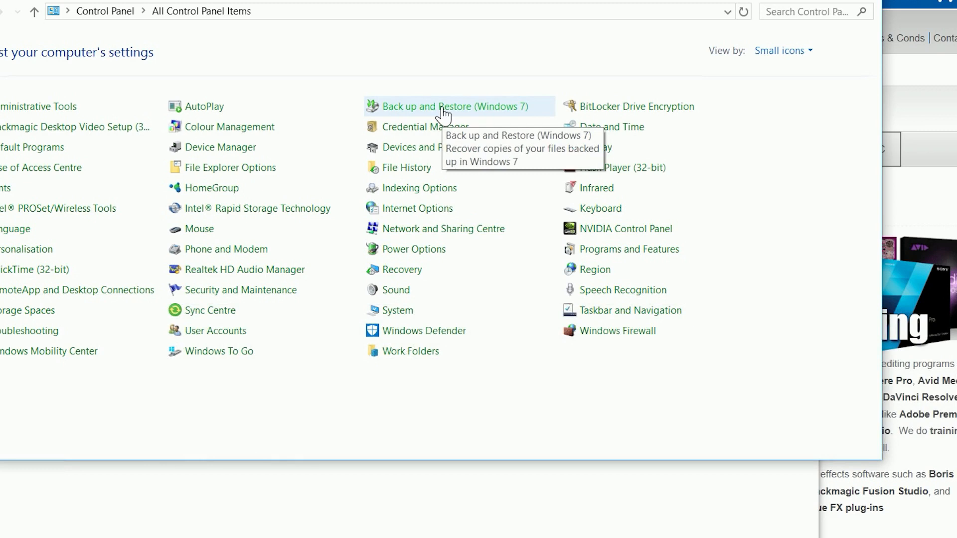
{"action": "mouse_move", "coordinate": [402, 110]}
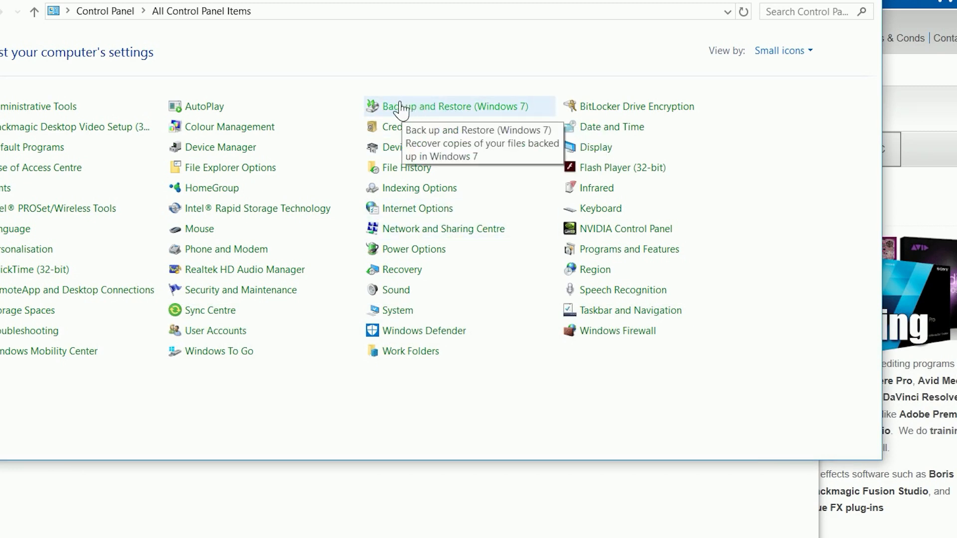
{"action": "mouse_move", "coordinate": [491, 113]}
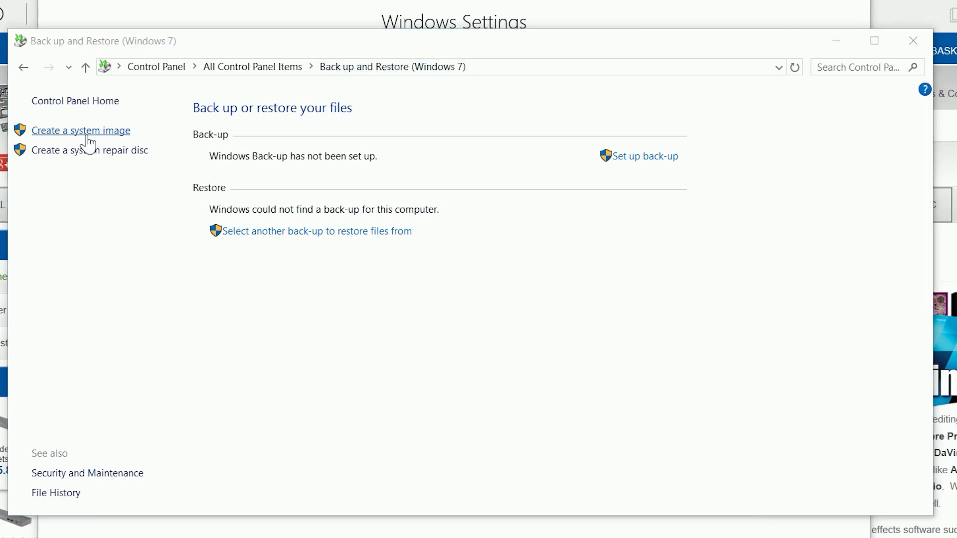
Back up System Reserved and Programs (C:) as a system image to the P: drive.
{"action": "left_click", "coordinate": [81, 130]}
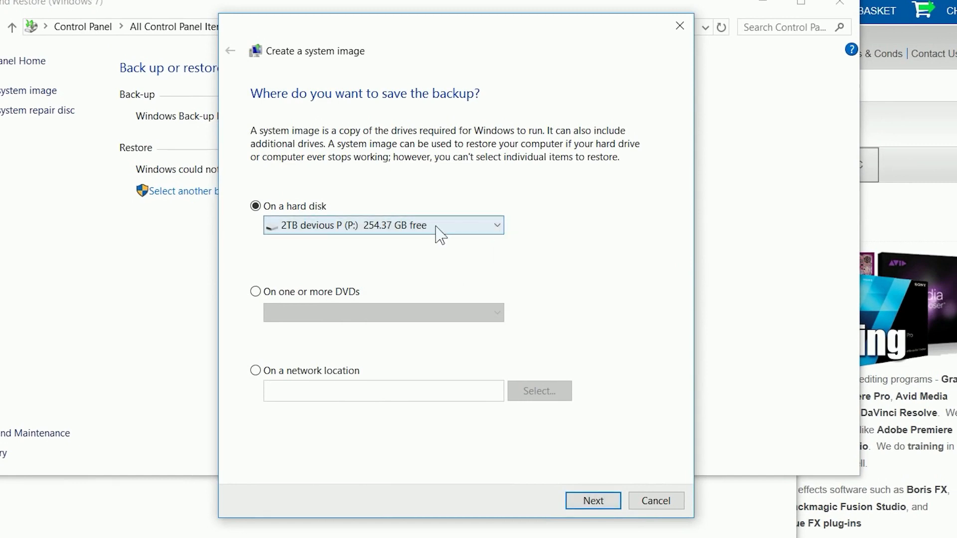
{"action": "mouse_move", "coordinate": [378, 235]}
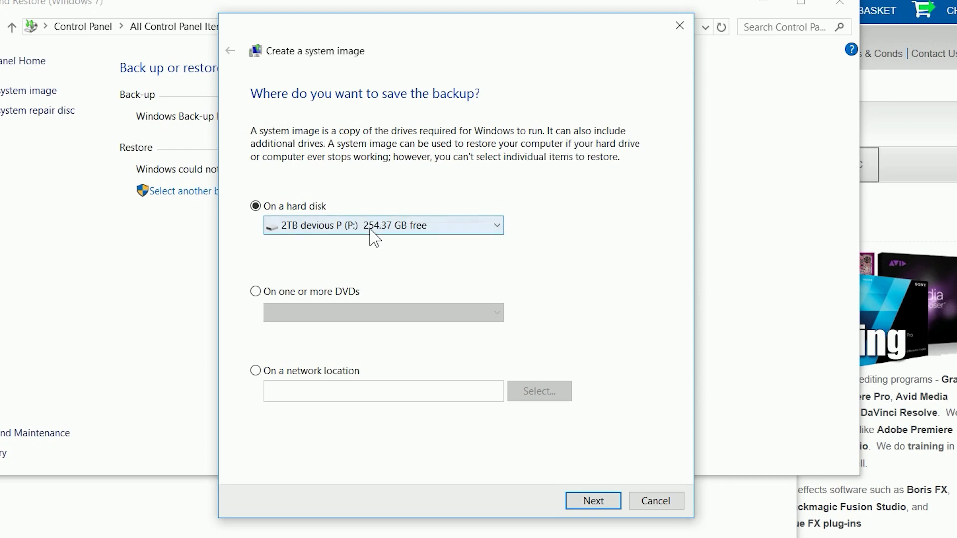
{"action": "mouse_move", "coordinate": [592, 500]}
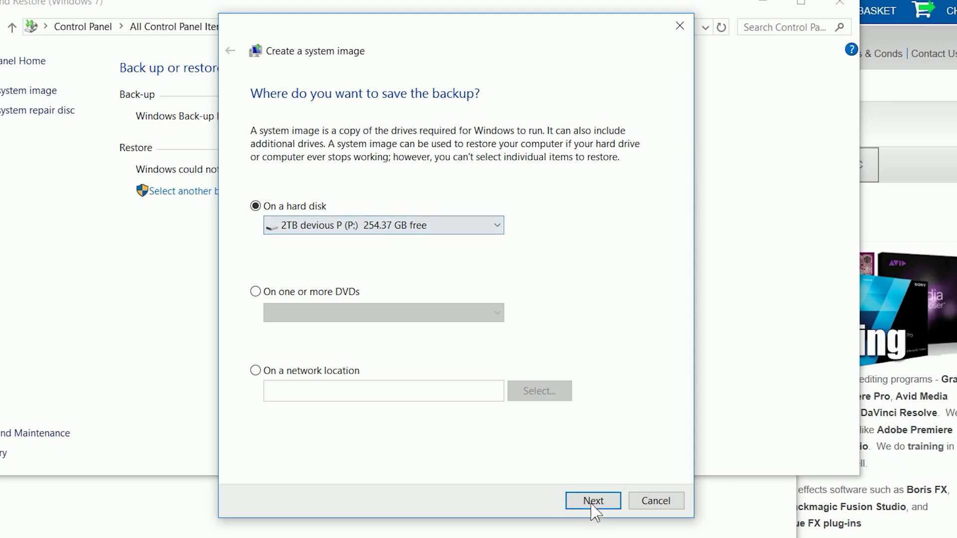
{"action": "left_click", "coordinate": [592, 501]}
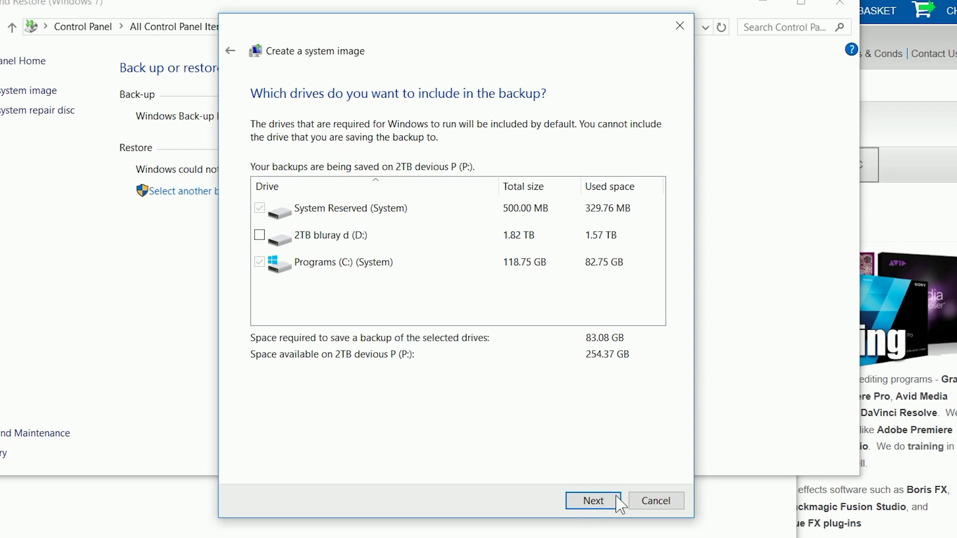
{"action": "left_click", "coordinate": [593, 501]}
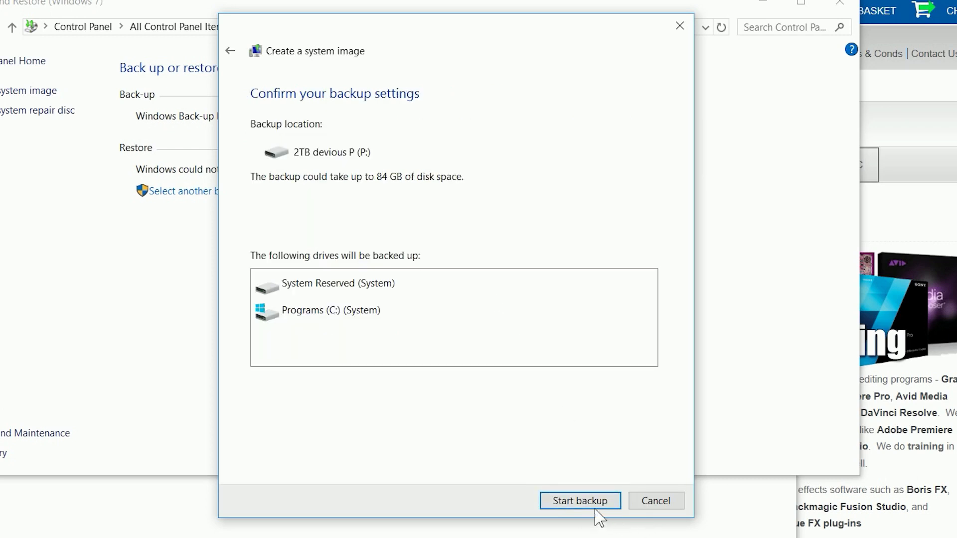
{"action": "left_click", "coordinate": [579, 500]}
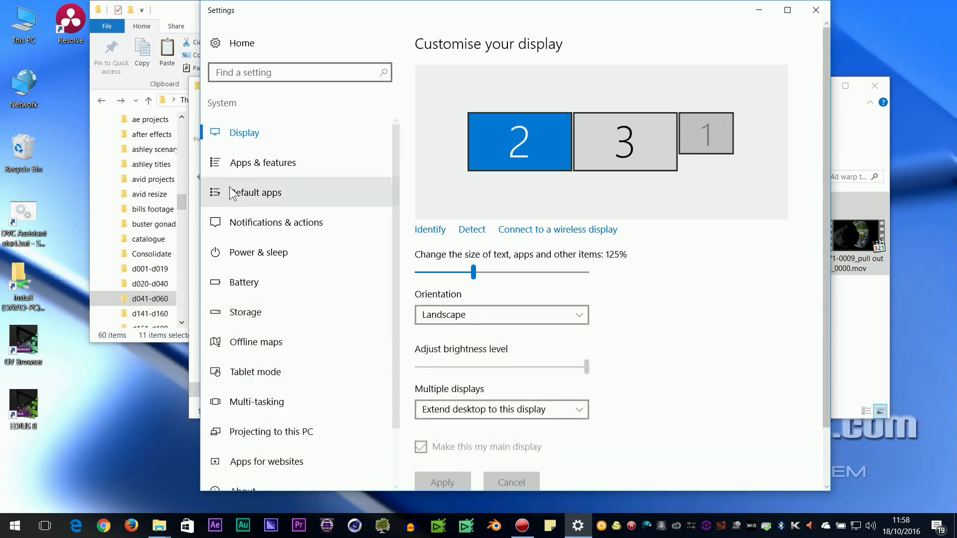
{"action": "mouse_move", "coordinate": [198, 151]}
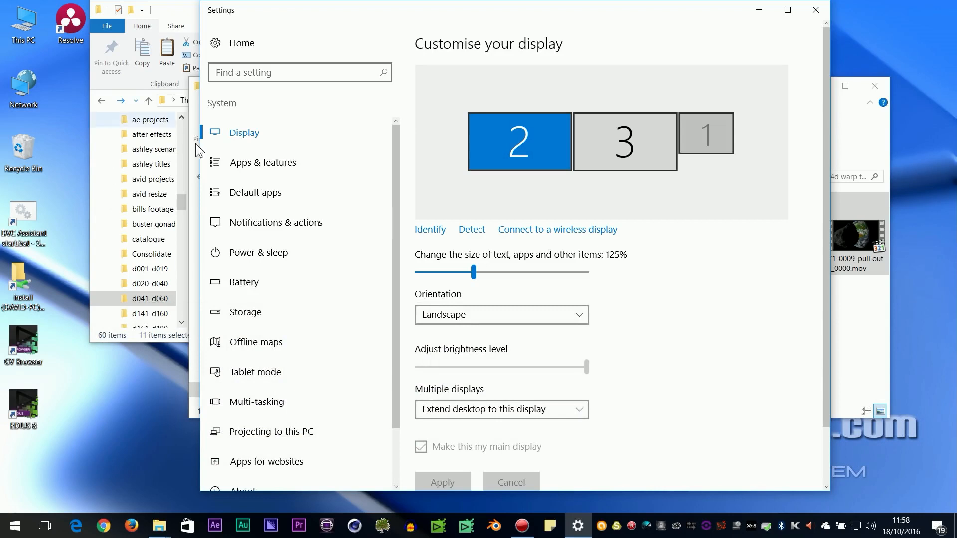
{"action": "mouse_move", "coordinate": [884, 432]}
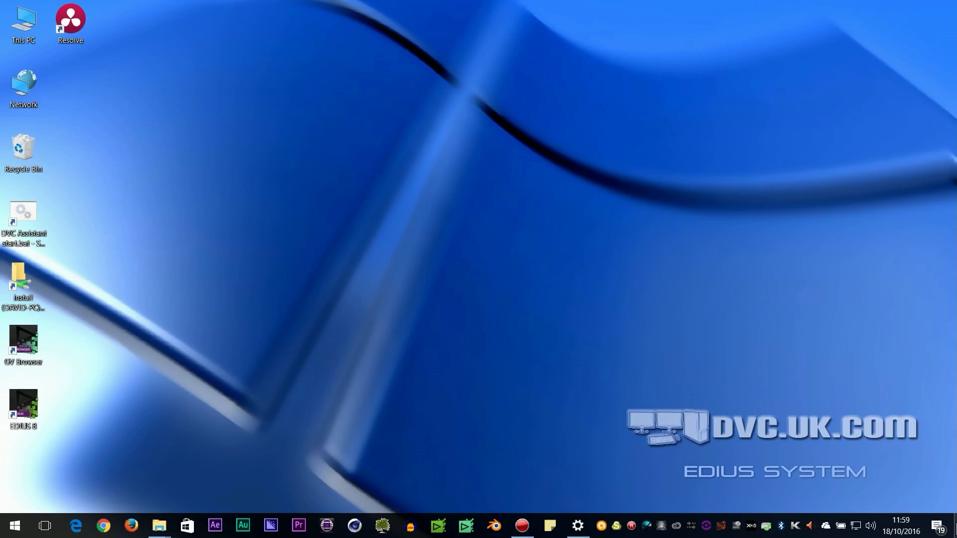
{"action": "mouse_move", "coordinate": [633, 155]}
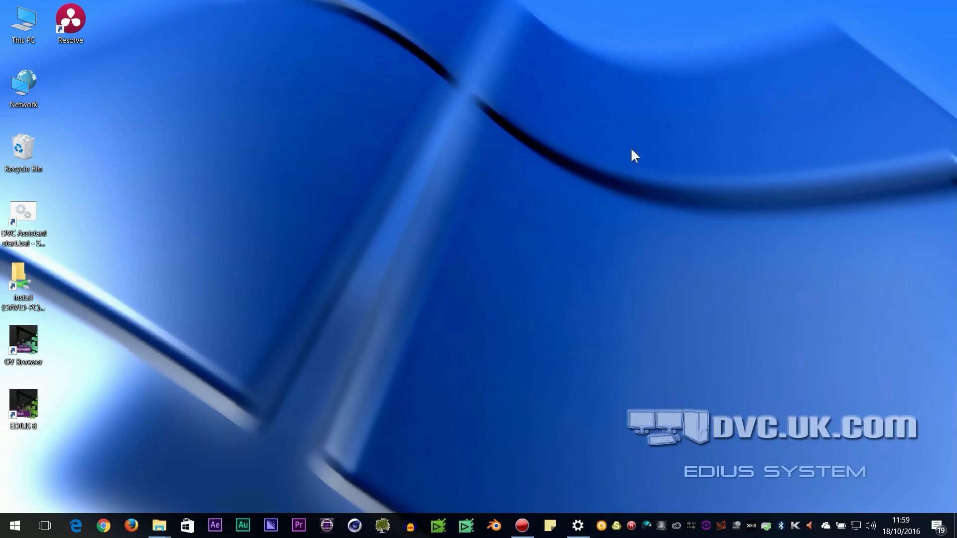
{"action": "mouse_move", "coordinate": [518, 511]}
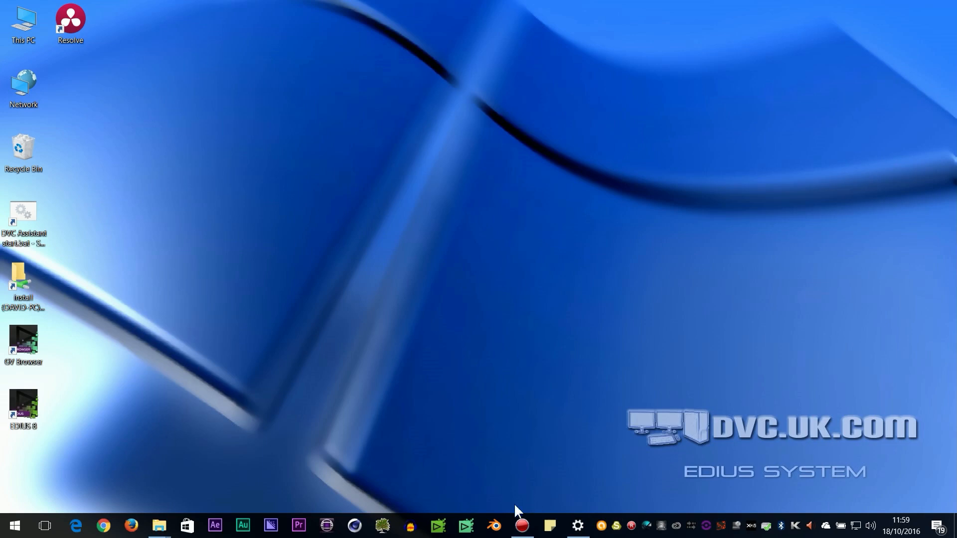
Minimise the Settings and File Explorer windows from the taskbar.
{"action": "left_click", "coordinate": [159, 524]}
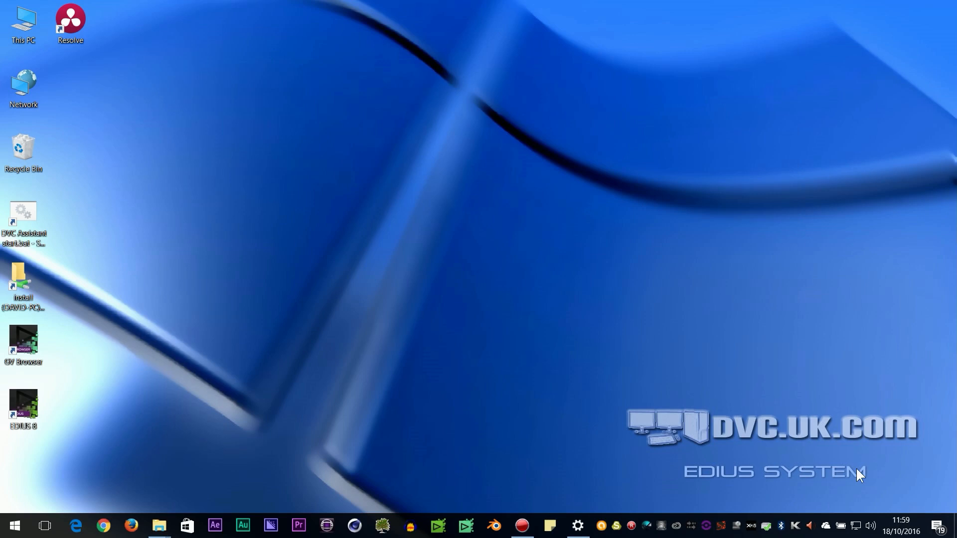
{"action": "mouse_move", "coordinate": [937, 524]}
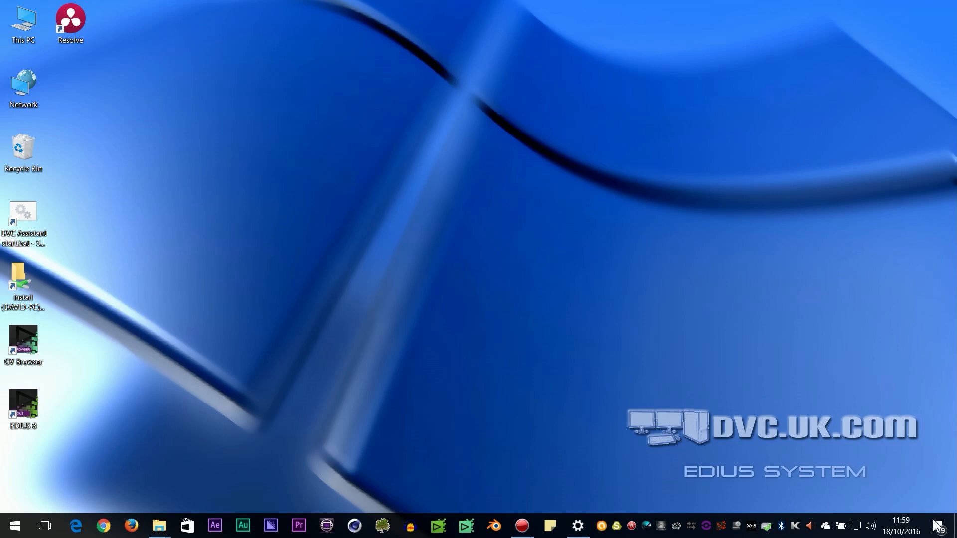
{"action": "mouse_move", "coordinate": [614, 335]}
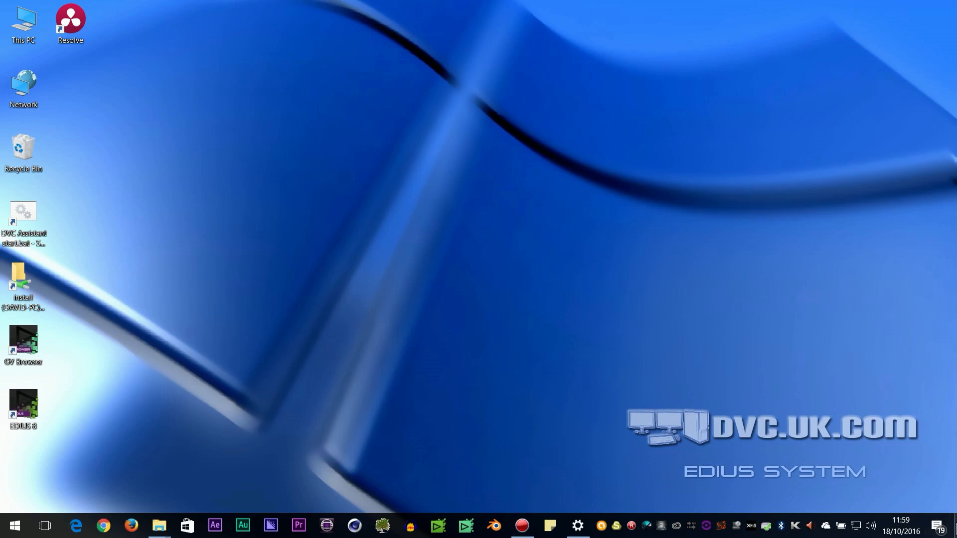
{"action": "left_click", "coordinate": [159, 524]}
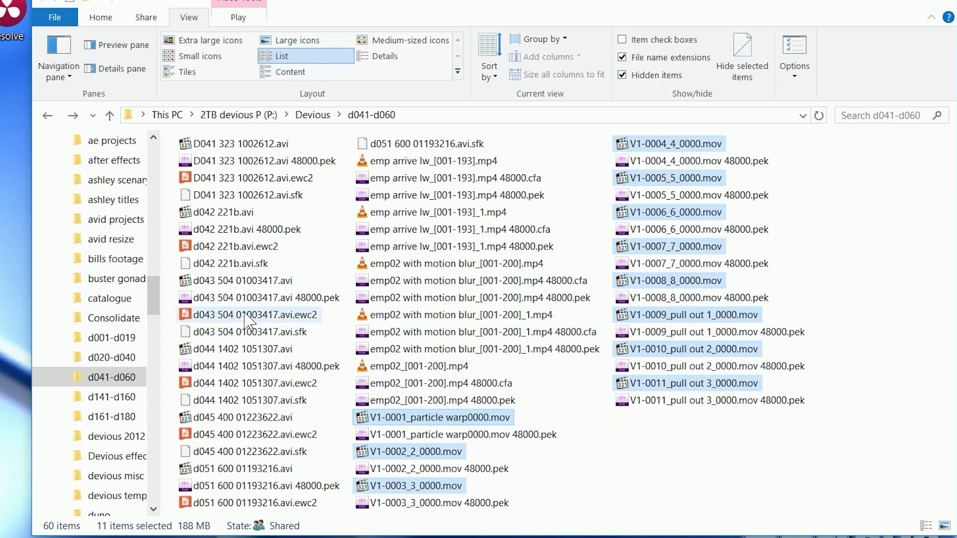
{"action": "mouse_move", "coordinate": [256, 280]}
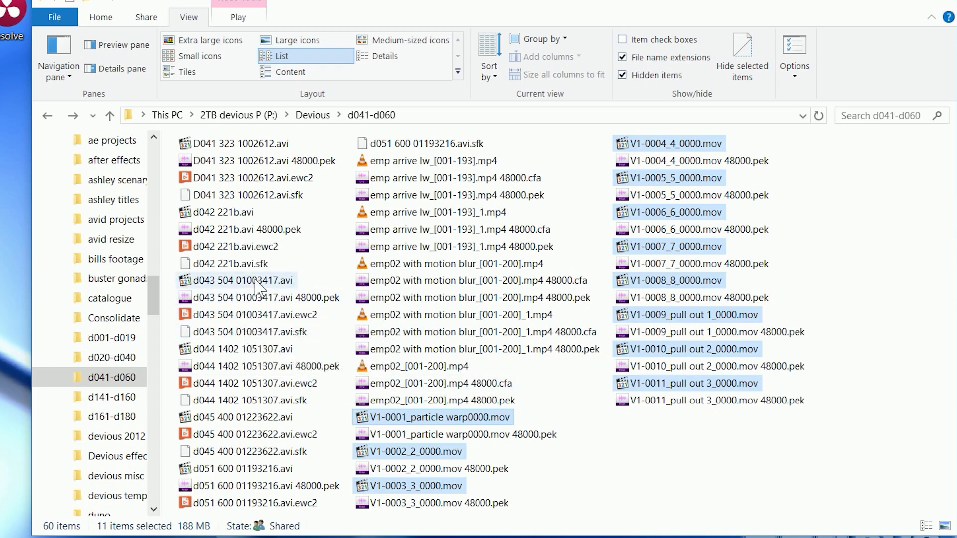
{"action": "left_click", "coordinate": [245, 280]}
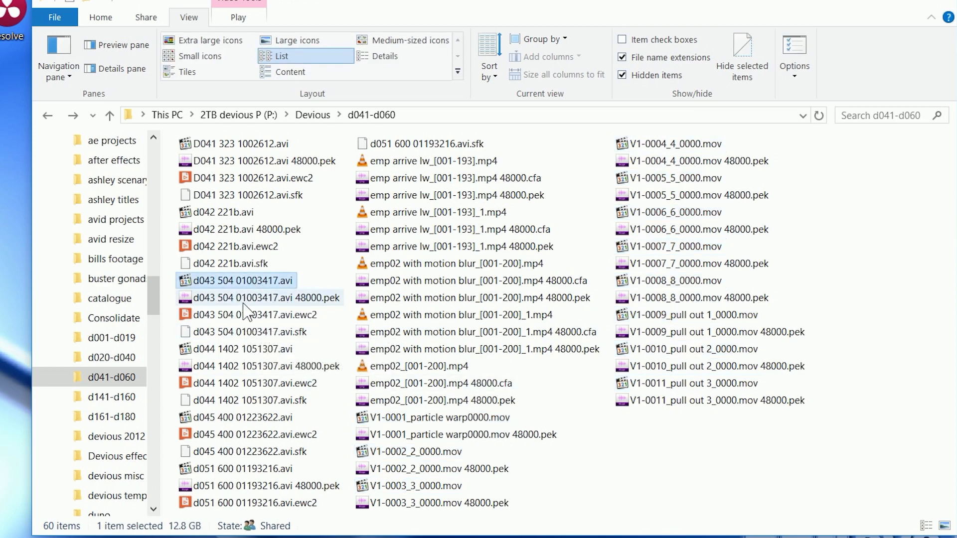
{"action": "left_click", "coordinate": [265, 297]}
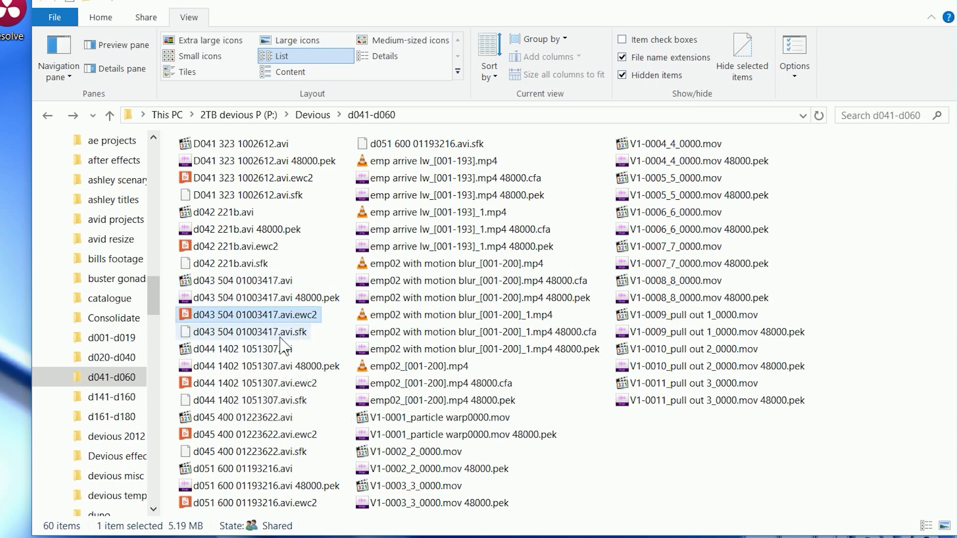
{"action": "left_click", "coordinate": [250, 331]}
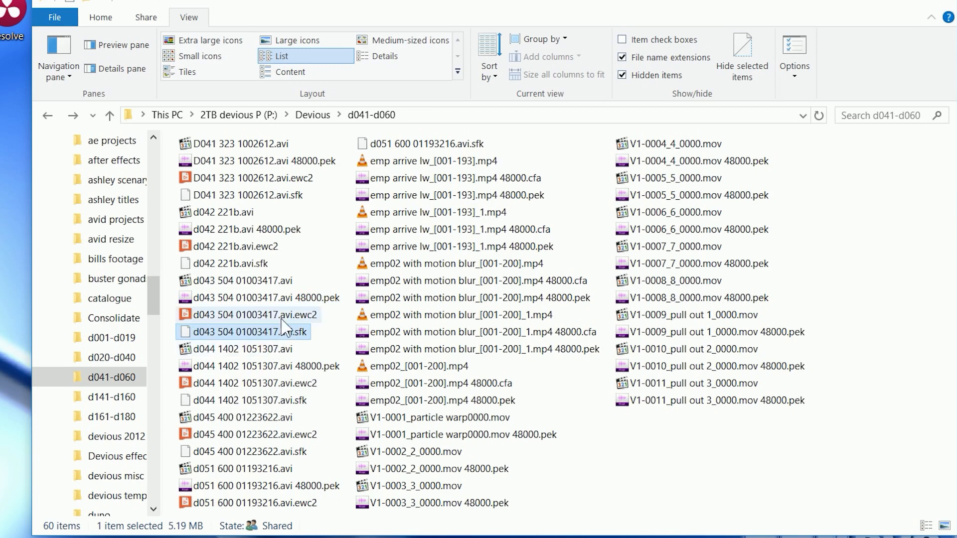
{"action": "left_click", "coordinate": [247, 280]}
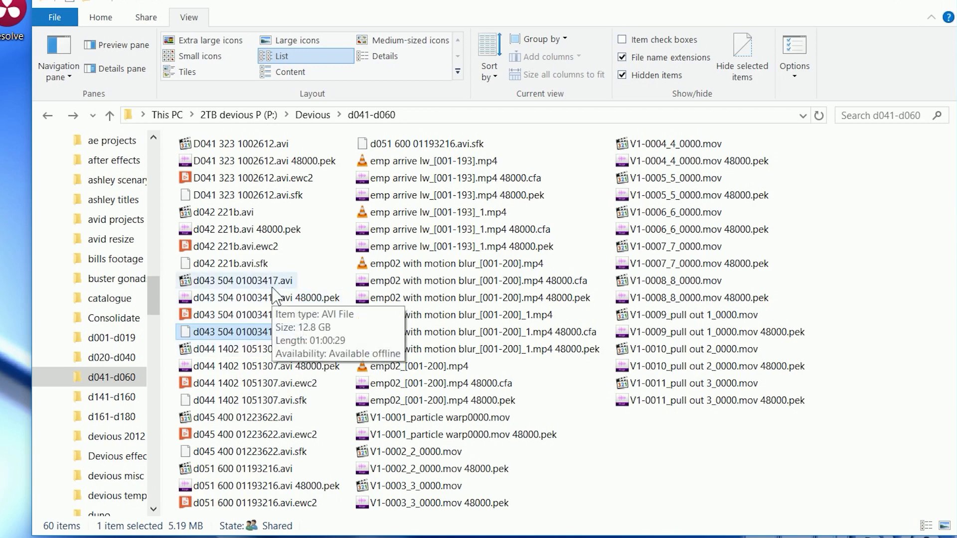
{"action": "left_click", "coordinate": [453, 263]}
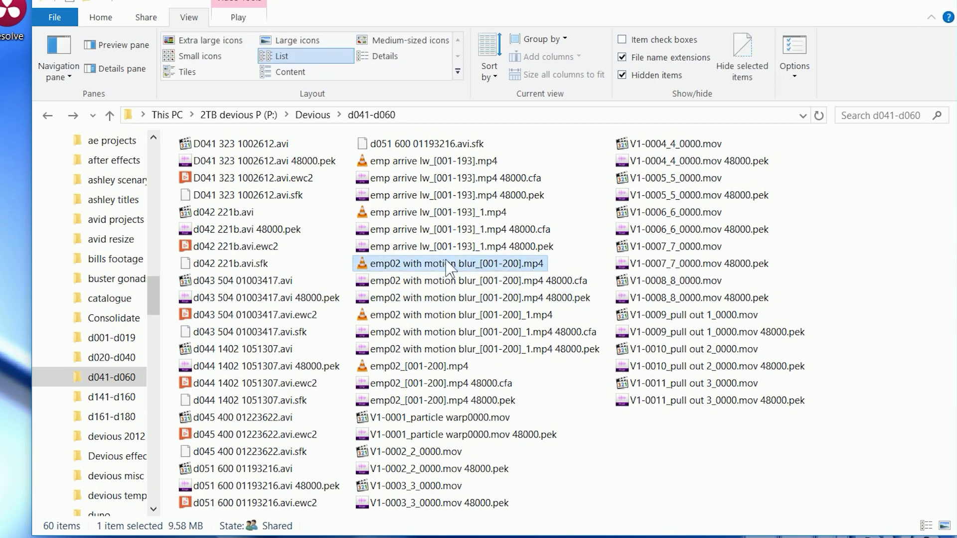
{"action": "left_click", "coordinate": [479, 299]}
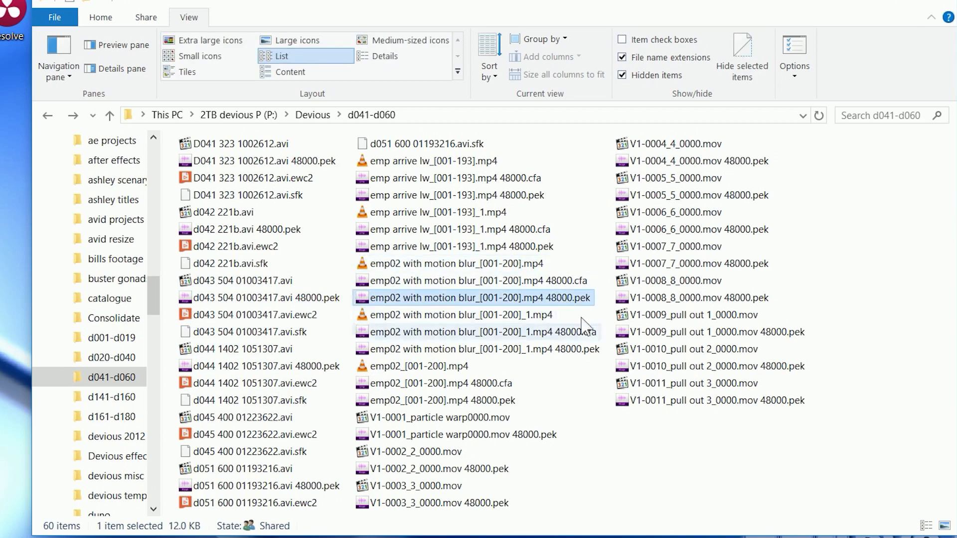
{"action": "left_click", "coordinate": [478, 280]}
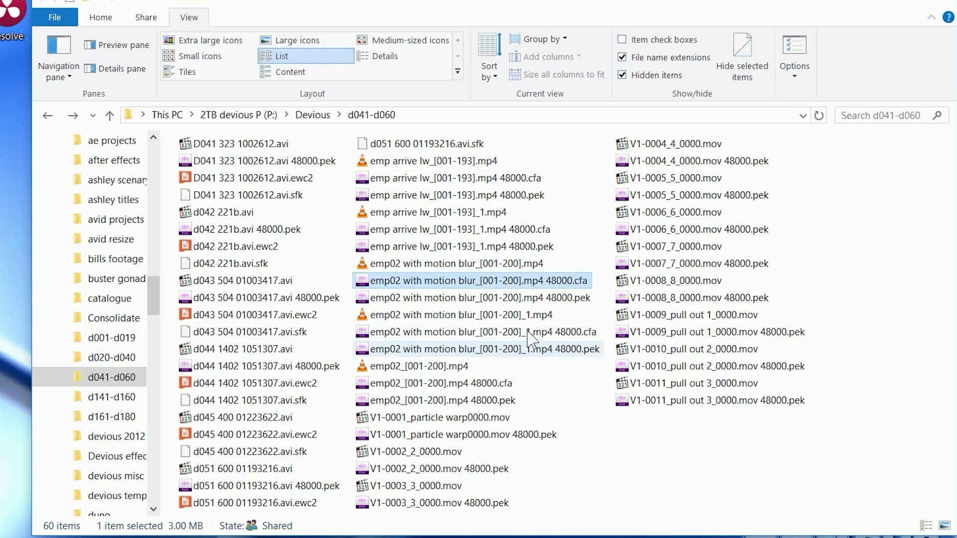
{"action": "mouse_move", "coordinate": [445, 370]}
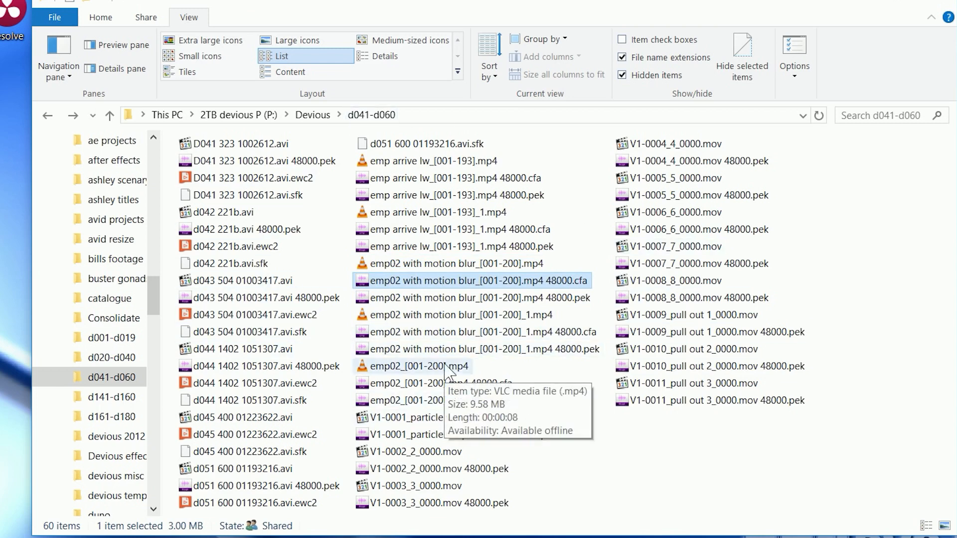
{"action": "mouse_move", "coordinate": [329, 174]}
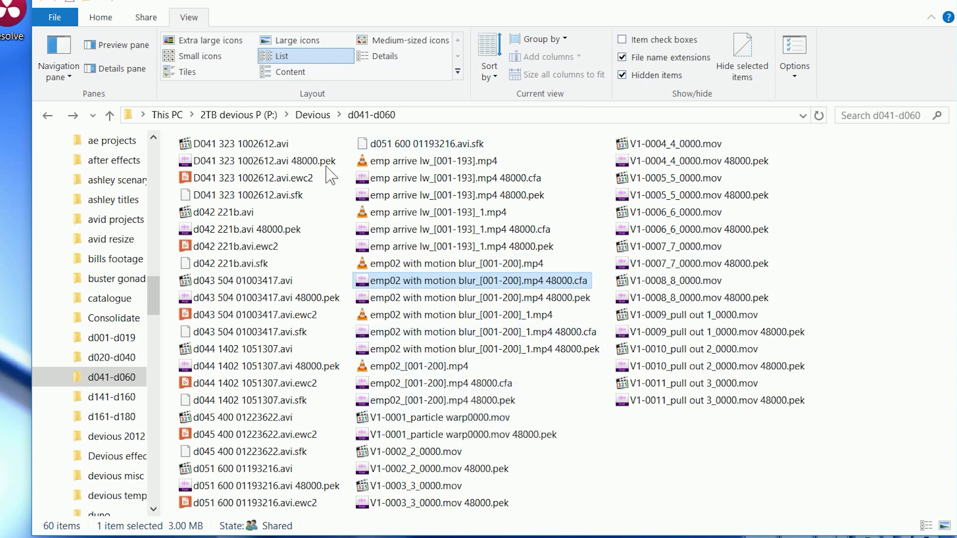
{"action": "mouse_move", "coordinate": [238, 124]}
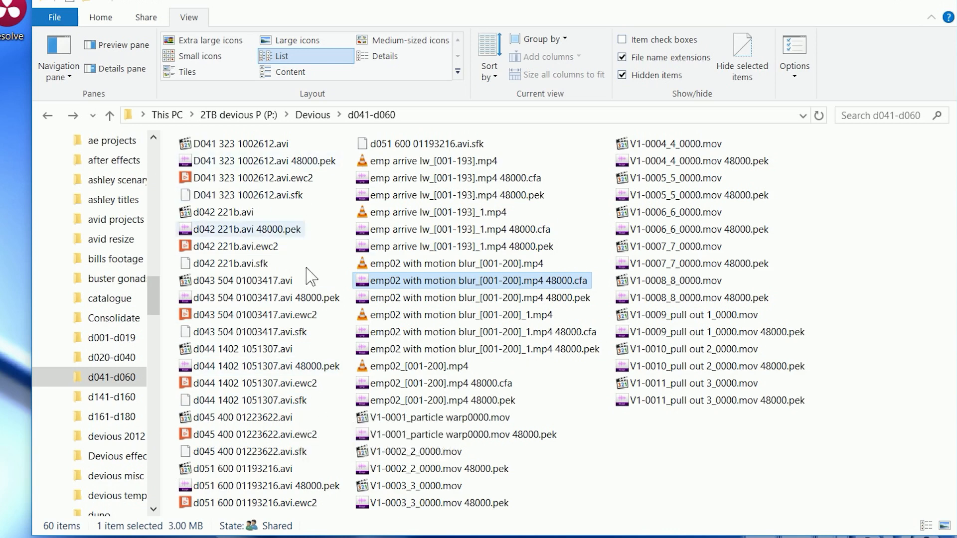
{"action": "mouse_move", "coordinate": [282, 55]}
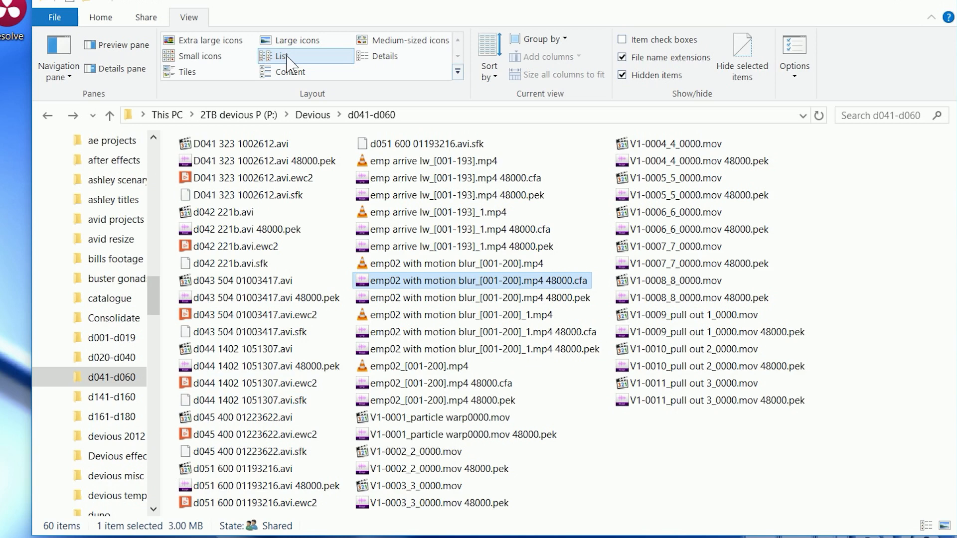
{"action": "mouse_move", "coordinate": [396, 55]}
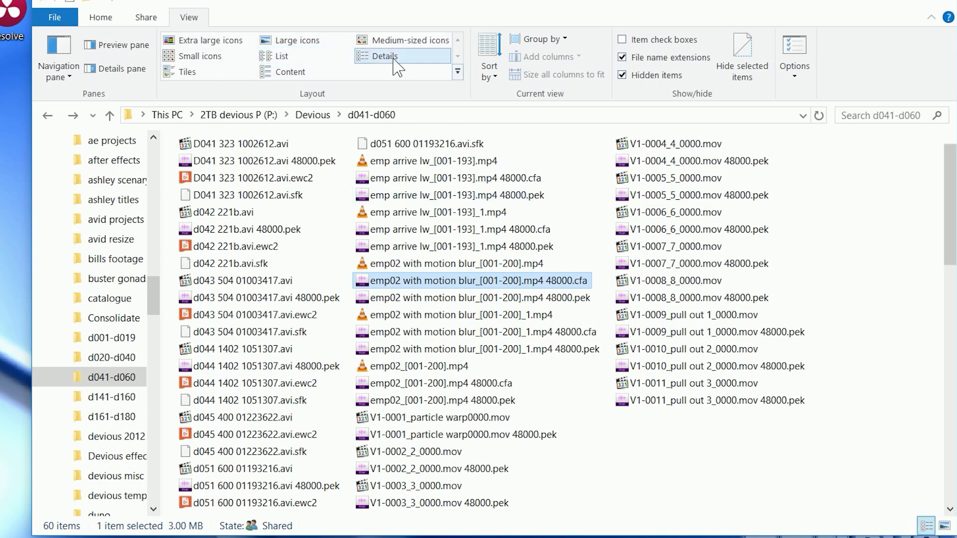
Switch the d041-d060 folder to Details view and sort its files by Type.
{"action": "left_click", "coordinate": [383, 55]}
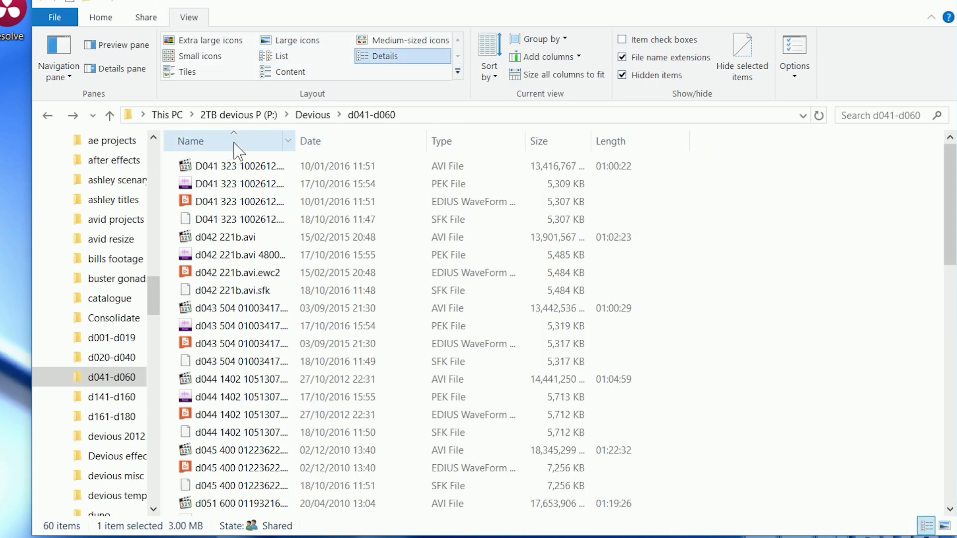
{"action": "mouse_move", "coordinate": [541, 152]}
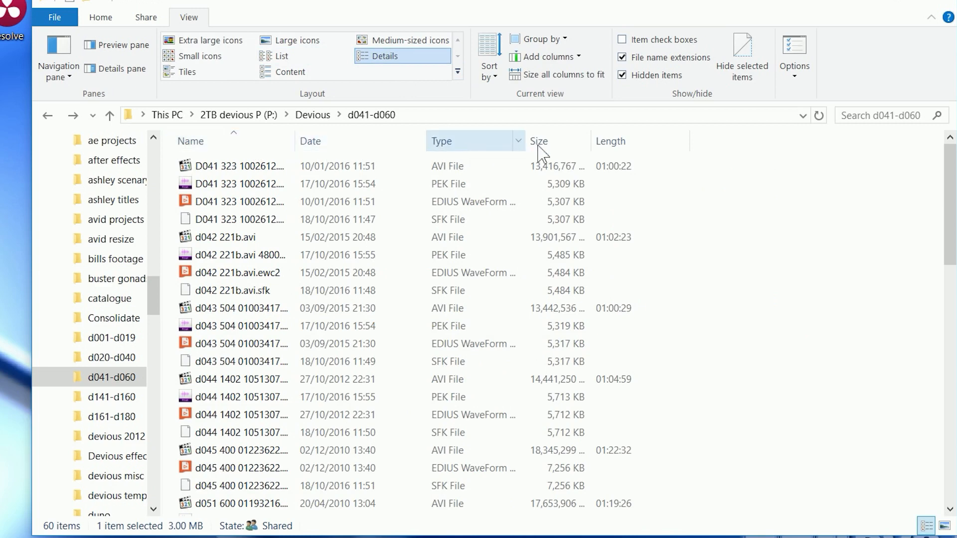
{"action": "left_click", "coordinate": [441, 141]}
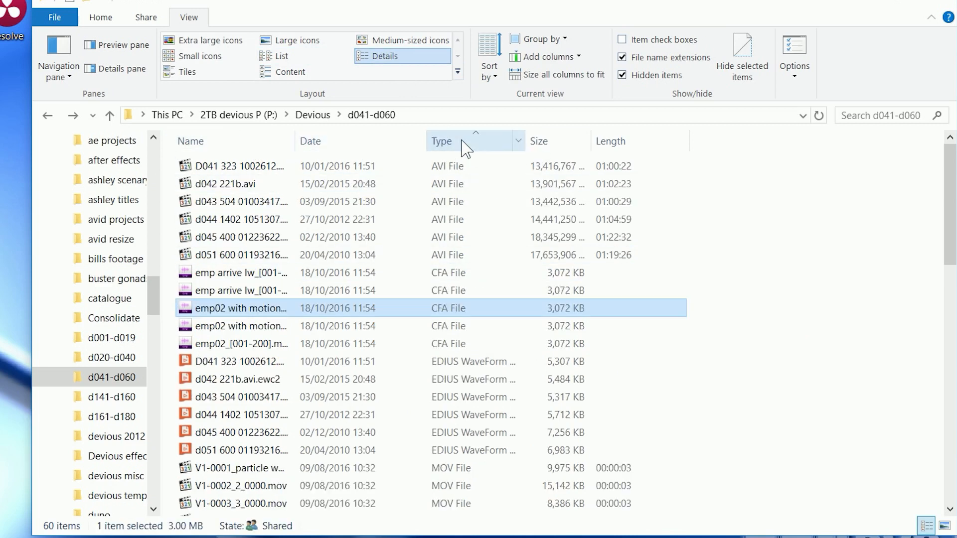
{"action": "mouse_move", "coordinate": [482, 254]}
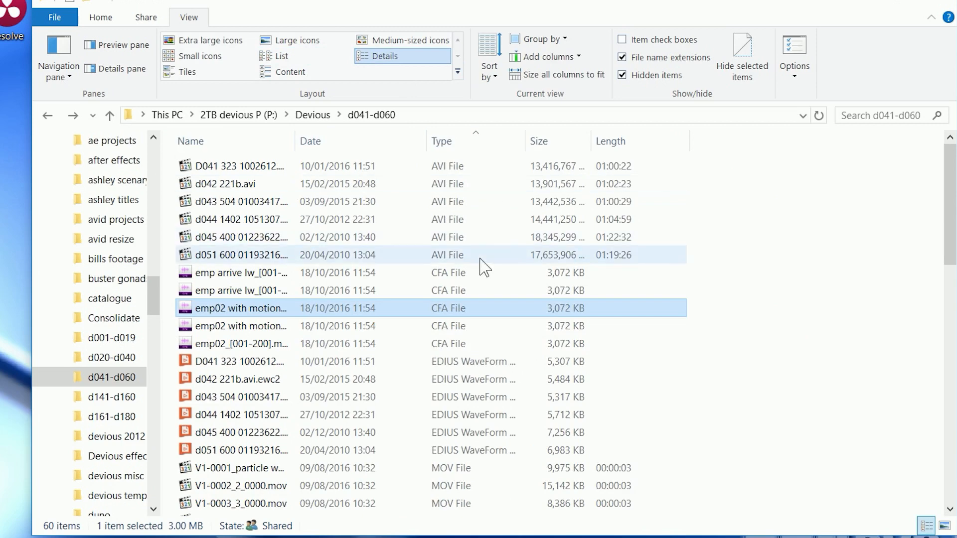
{"action": "scroll", "scroll_direction": "down", "scroll_amount": 3}
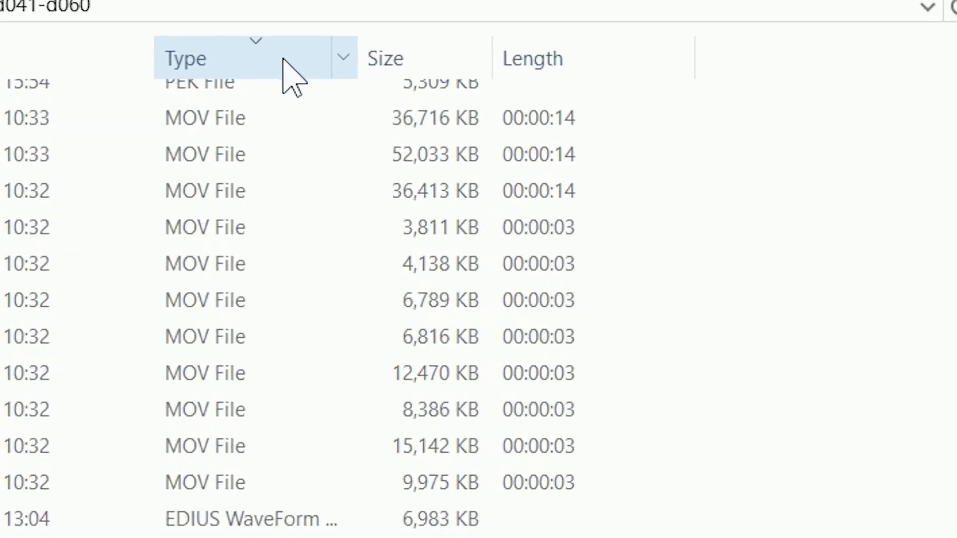
{"action": "mouse_move", "coordinate": [351, 83]}
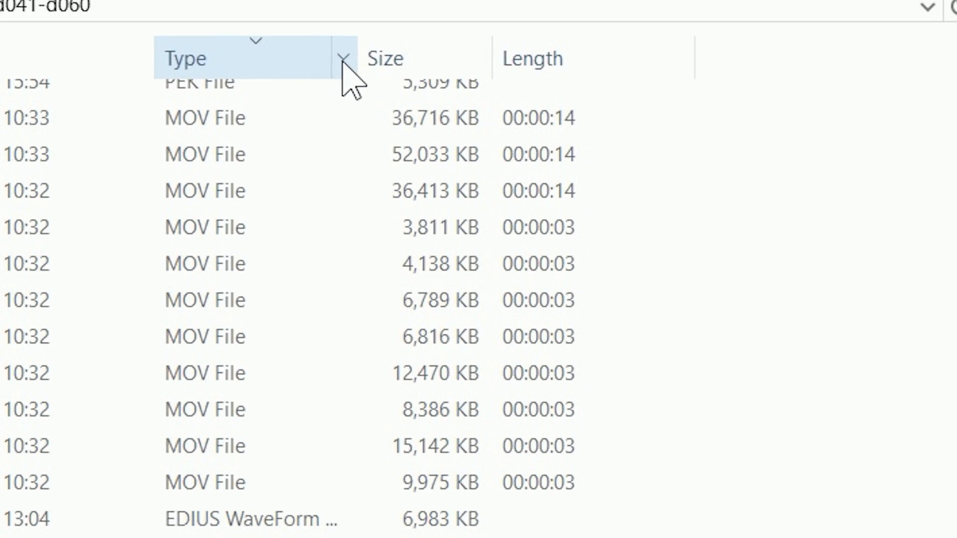
{"action": "mouse_move", "coordinate": [354, 92]}
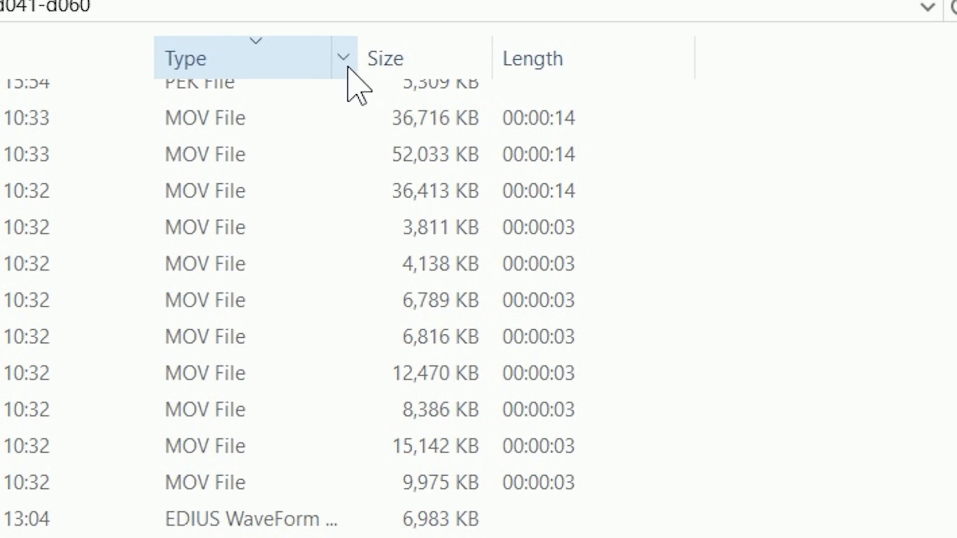
Filter the folder by Type to only VLC mp4 videos, then clear the filter.
{"action": "left_click", "coordinate": [343, 57]}
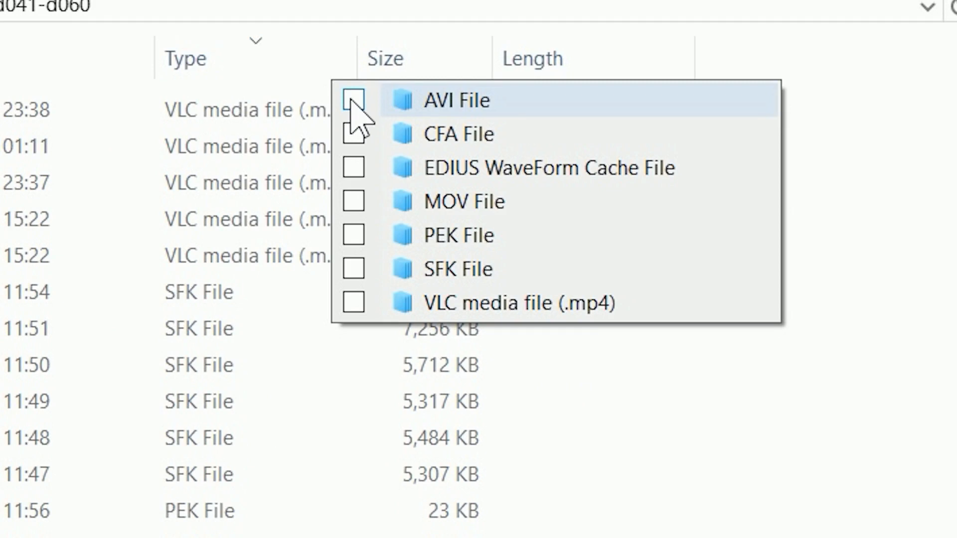
{"action": "left_click", "coordinate": [354, 100]}
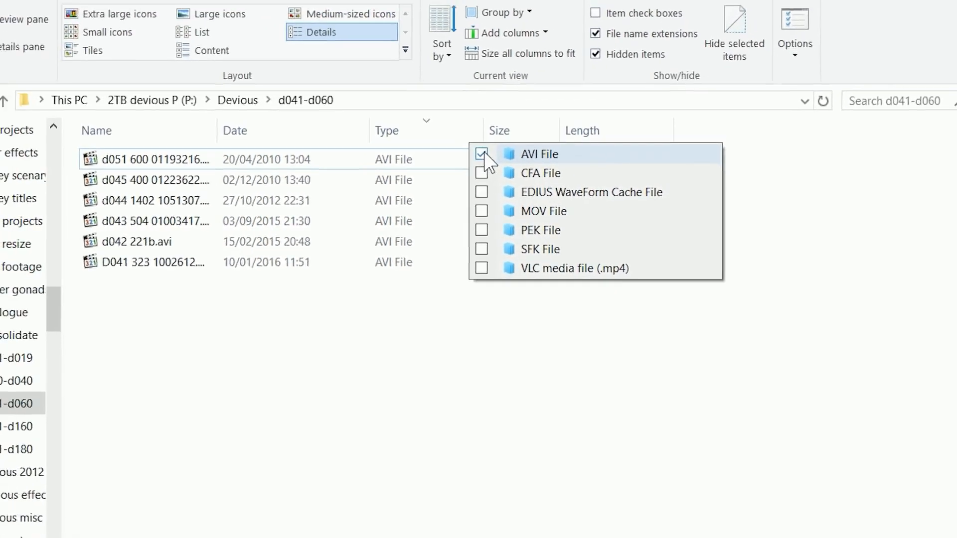
{"action": "left_click", "coordinate": [508, 212]}
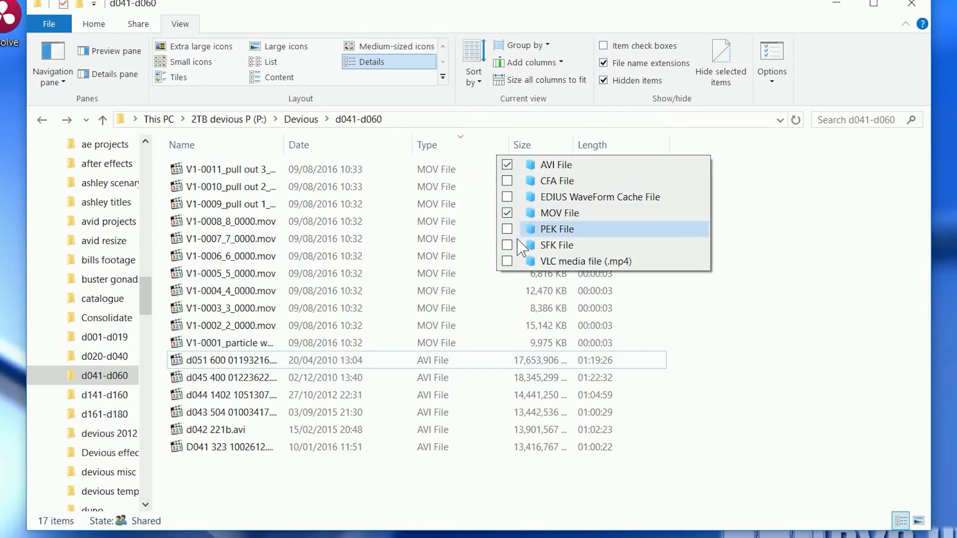
{"action": "left_click", "coordinate": [507, 212]}
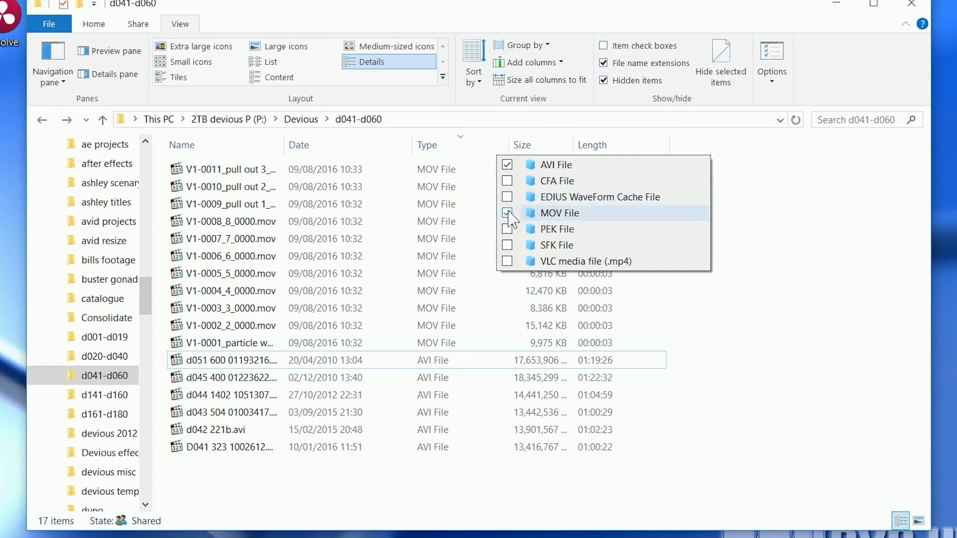
{"action": "left_click", "coordinate": [506, 261]}
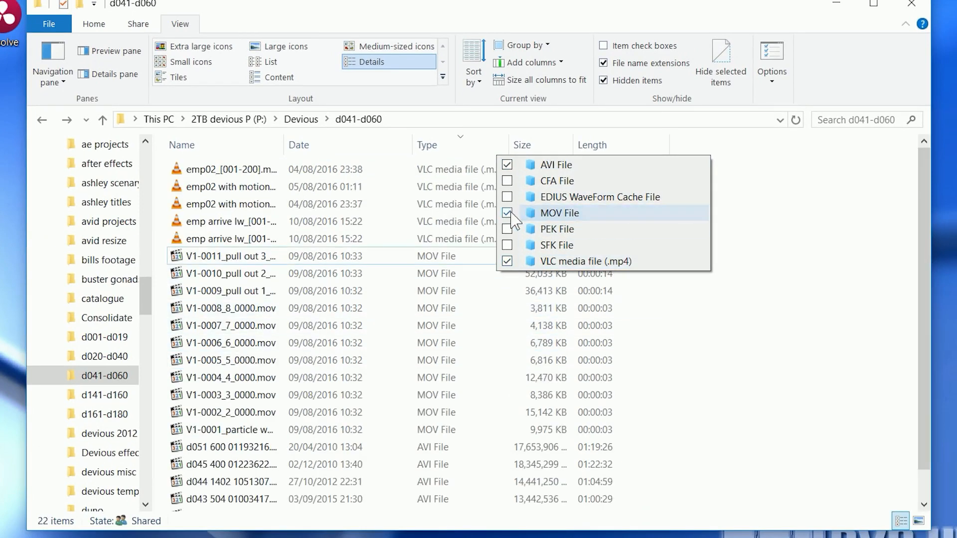
{"action": "left_click", "coordinate": [507, 212]}
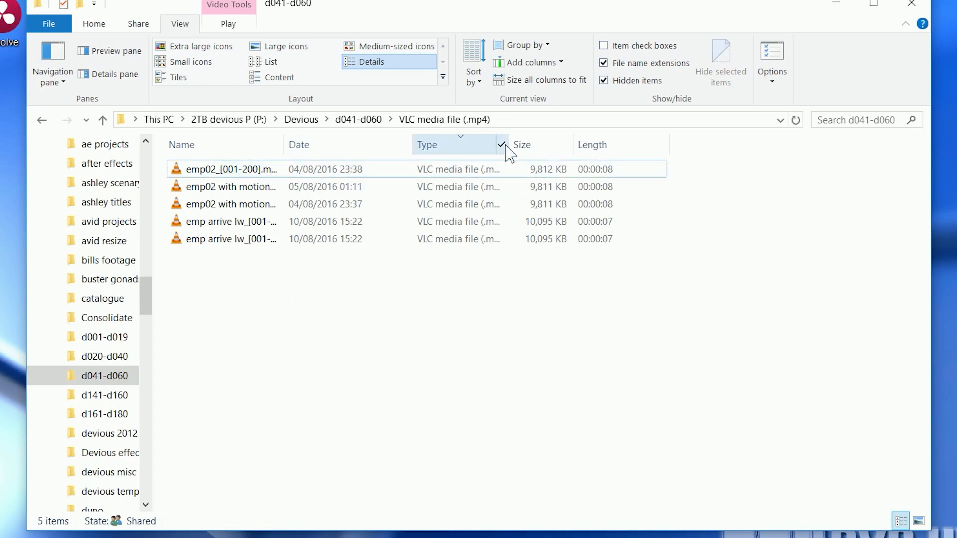
{"action": "left_click", "coordinate": [503, 144]}
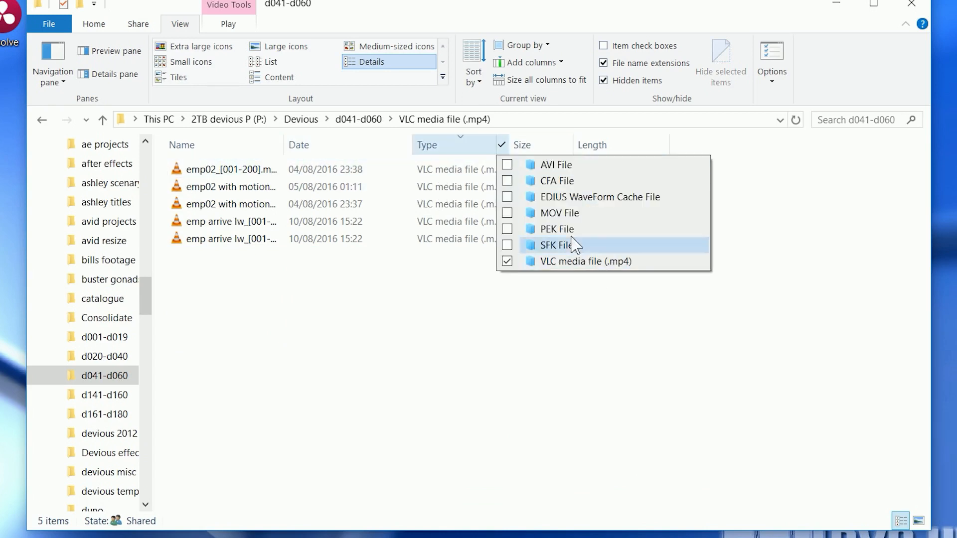
{"action": "left_click", "coordinate": [507, 261]}
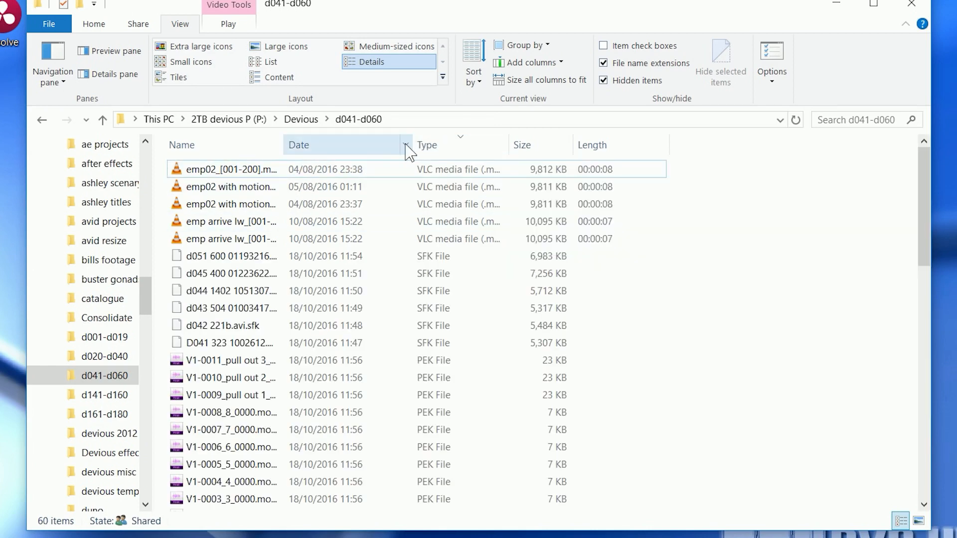
Try Date modified filters (18 October, 5–18 October, yesterday), then remove them.
{"action": "left_click", "coordinate": [405, 144]}
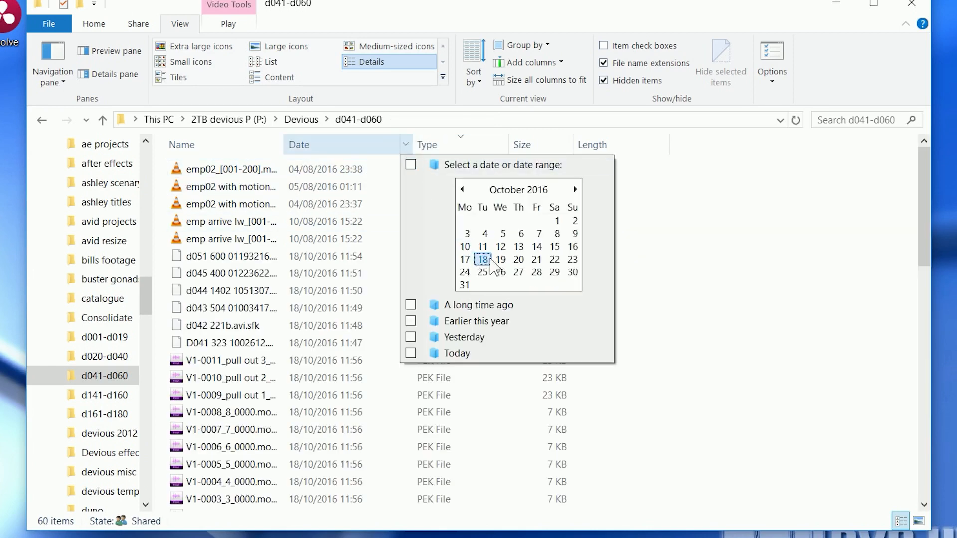
{"action": "mouse_move", "coordinate": [516, 296]}
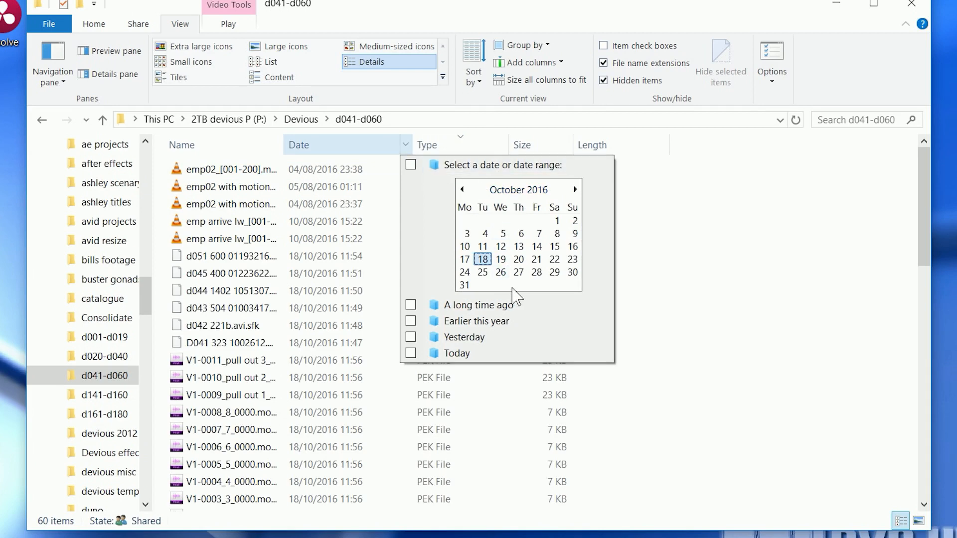
{"action": "left_click", "coordinate": [410, 164]}
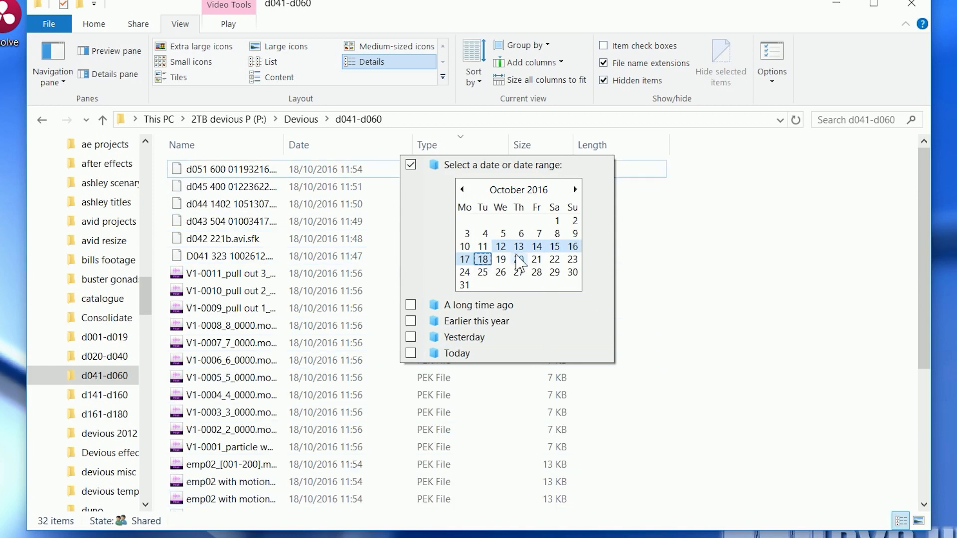
{"action": "left_click", "coordinate": [501, 233]}
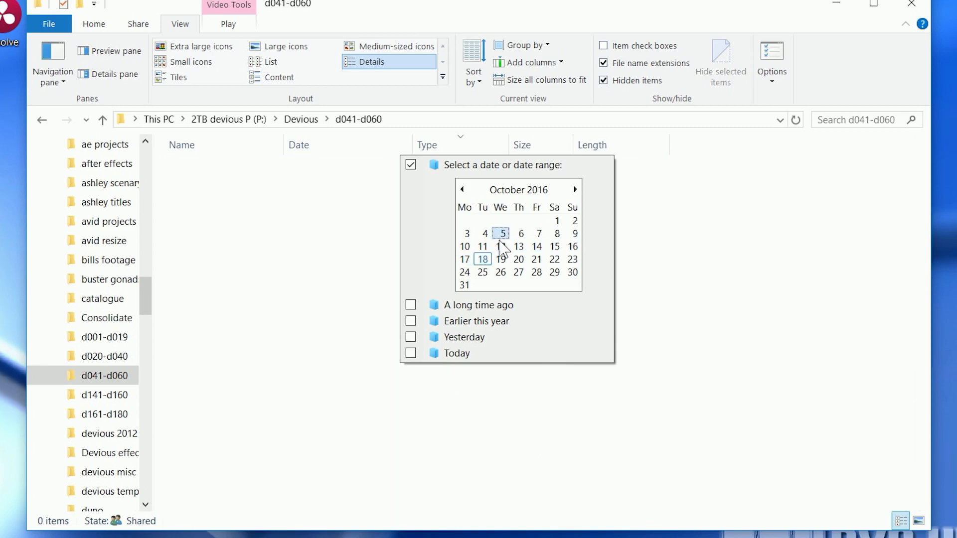
{"action": "left_click", "coordinate": [482, 259]}
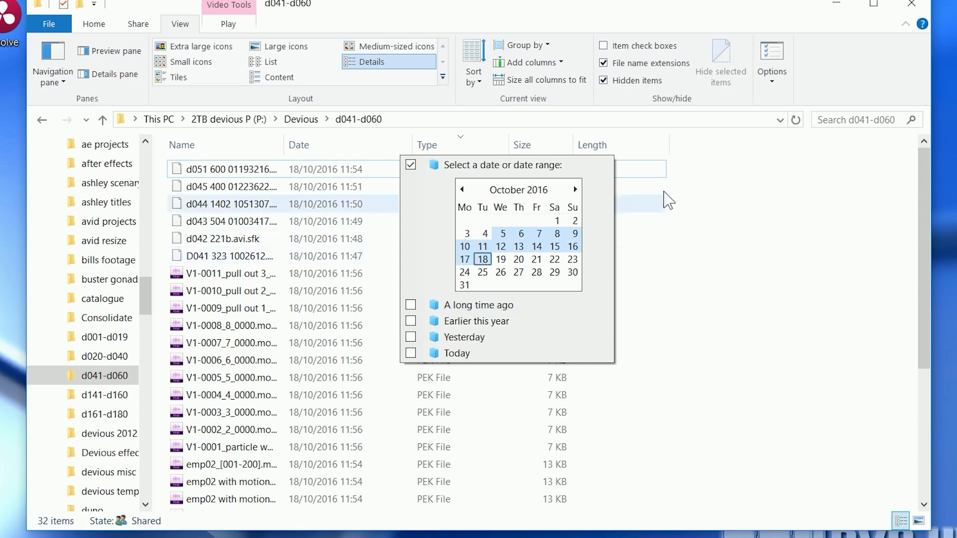
{"action": "left_click", "coordinate": [410, 337]}
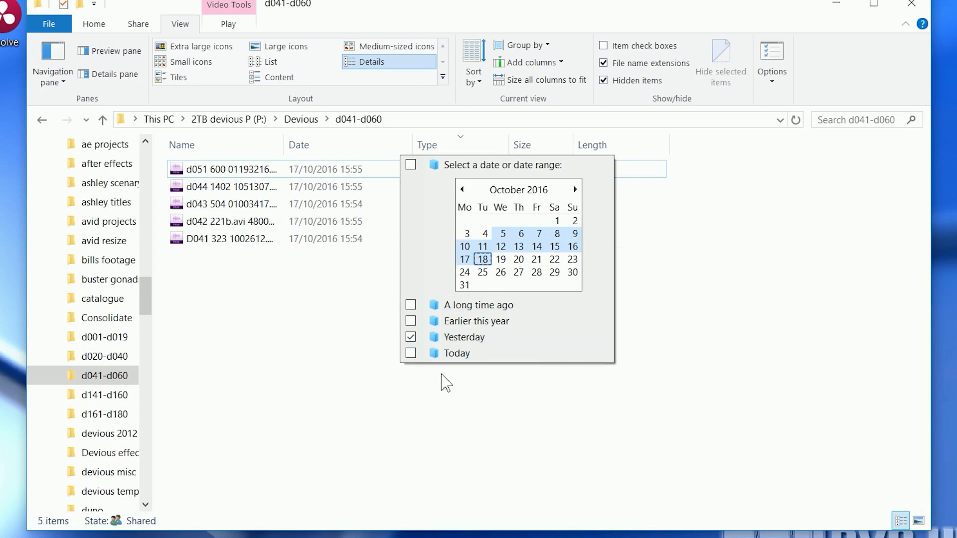
{"action": "left_click", "coordinate": [411, 337]}
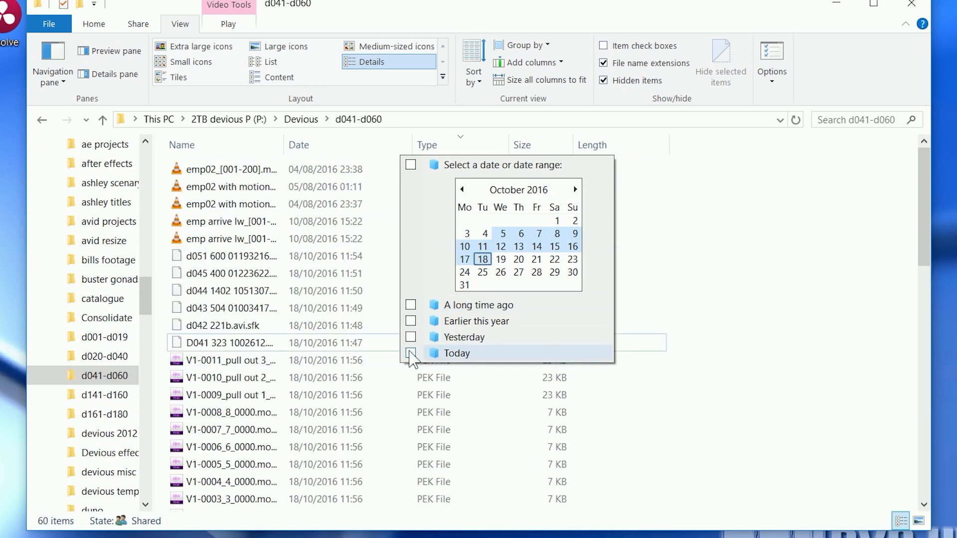
Use the Size and Type column filters to list only the six AVI files.
{"action": "left_click", "coordinate": [564, 145]}
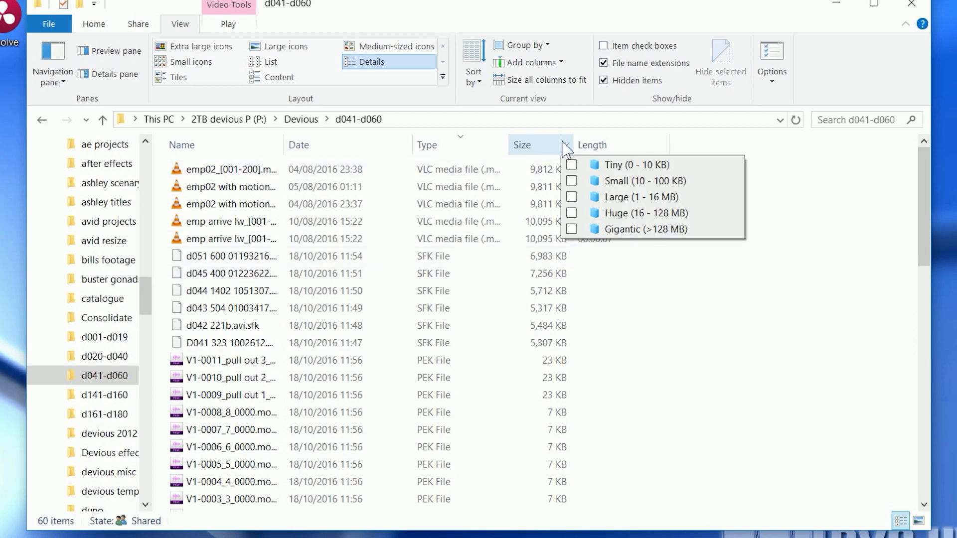
{"action": "left_click", "coordinate": [502, 144]}
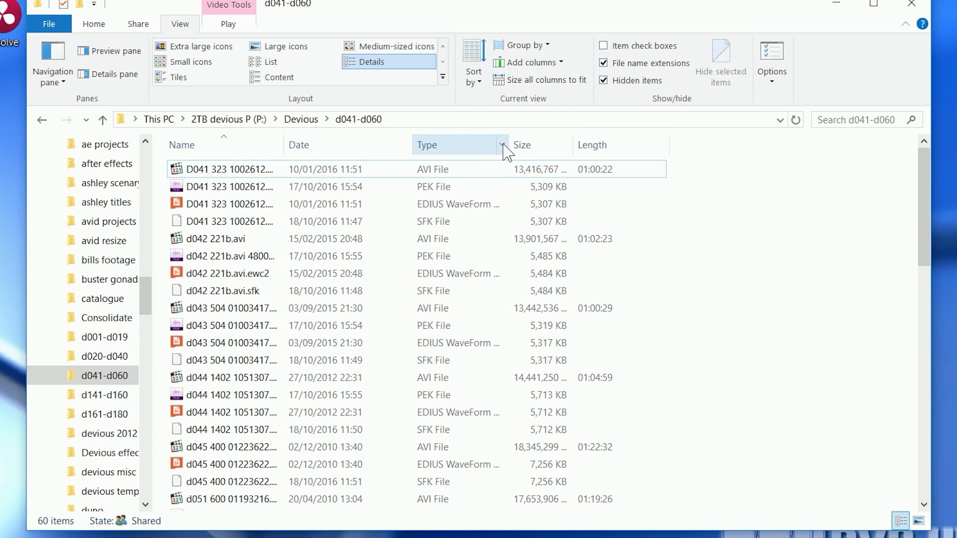
{"action": "left_click", "coordinate": [503, 148]}
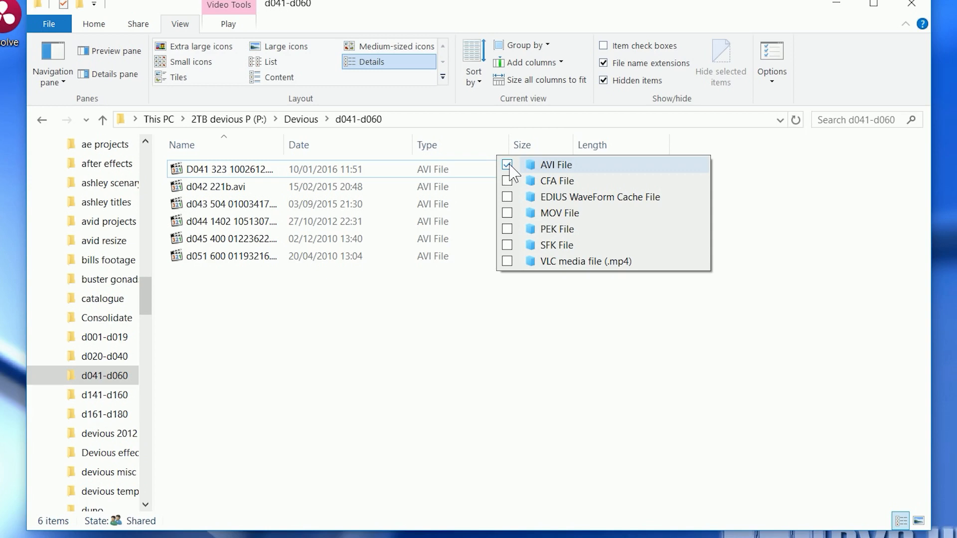
{"action": "left_click", "coordinate": [158, 119]}
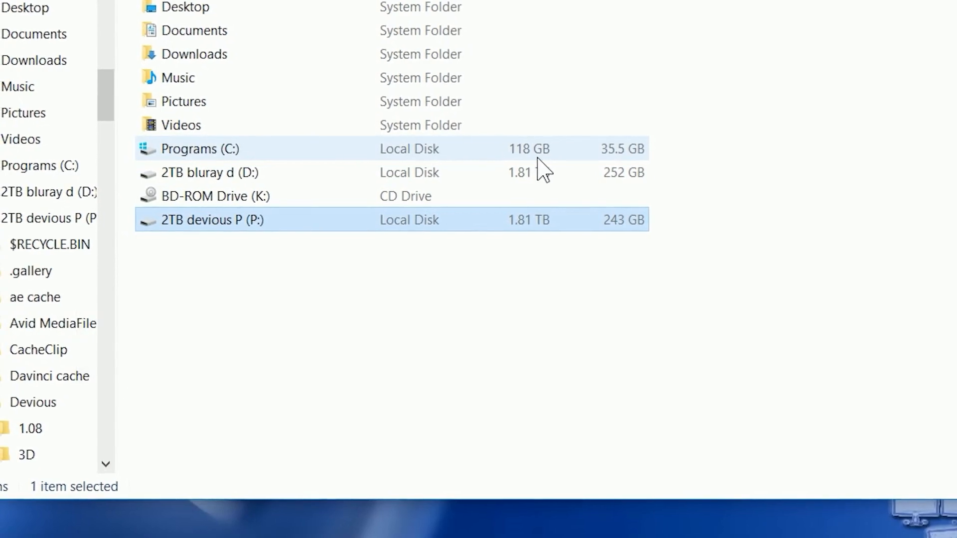
{"action": "mouse_move", "coordinate": [629, 165]}
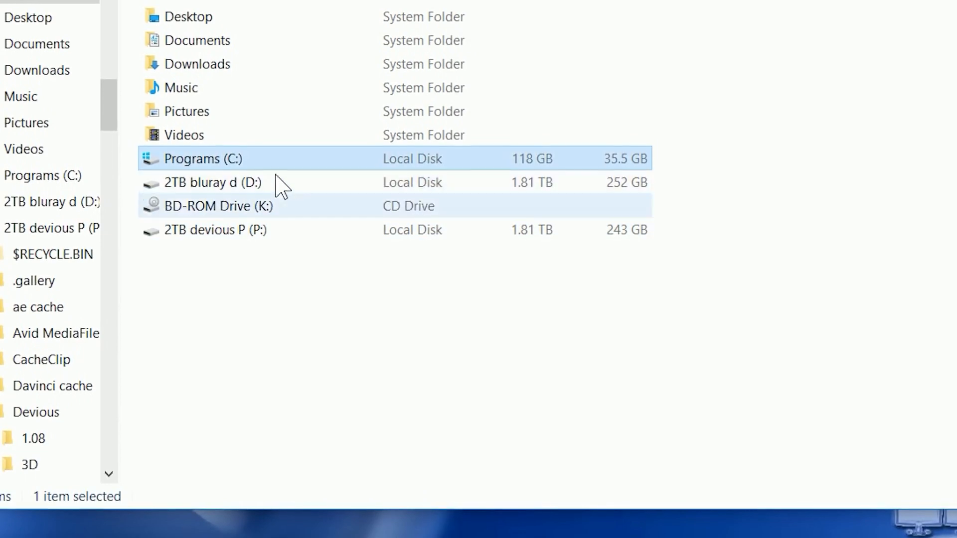
{"action": "mouse_move", "coordinate": [260, 170]}
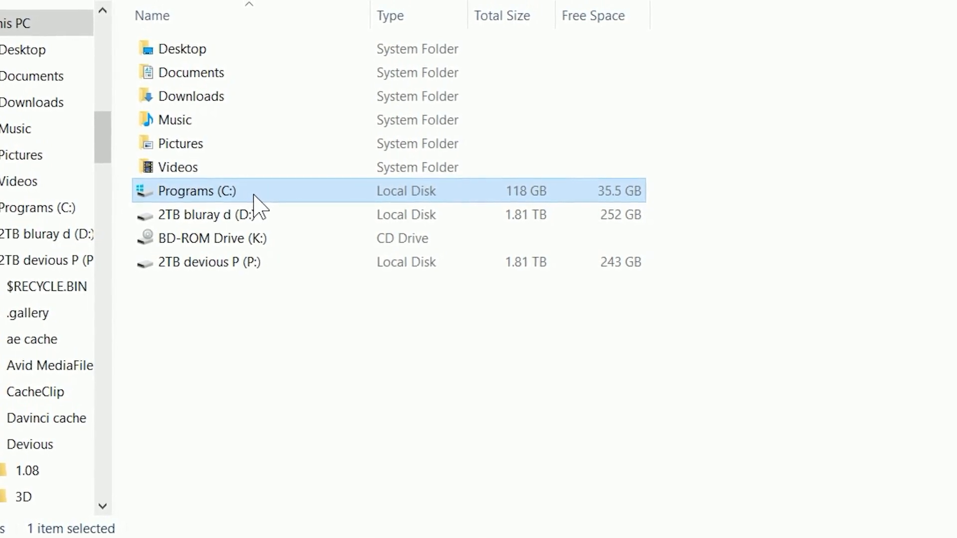
Scroll This PC's drive list to see Programs (C:) at 118 GB with 35.5 GB free.
{"action": "scroll", "scroll_direction": "up", "scroll_amount": 3}
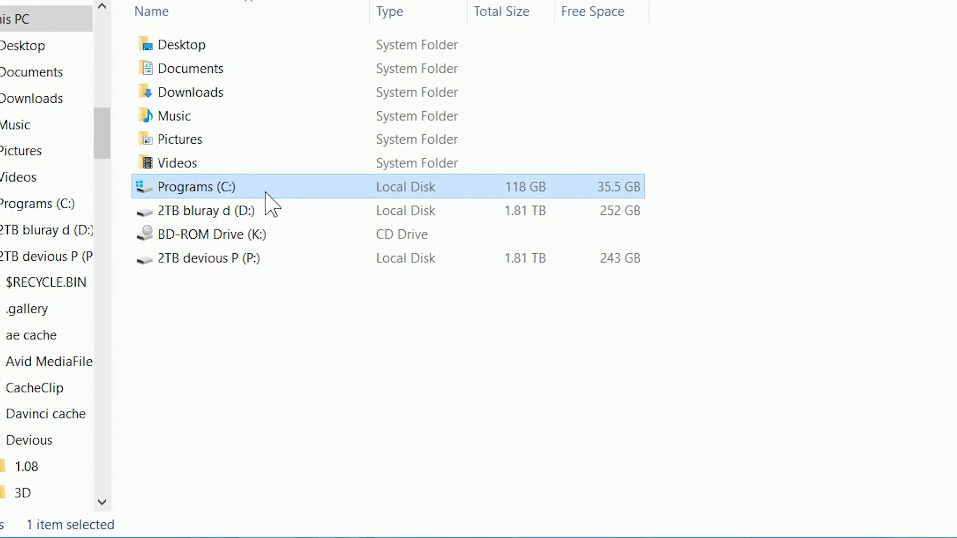
Run Disk Clean-up from Programs (C:) properties and tick Delivery Optimisation Files, totalling 1.29 GB.
{"action": "right_click", "coordinate": [194, 187]}
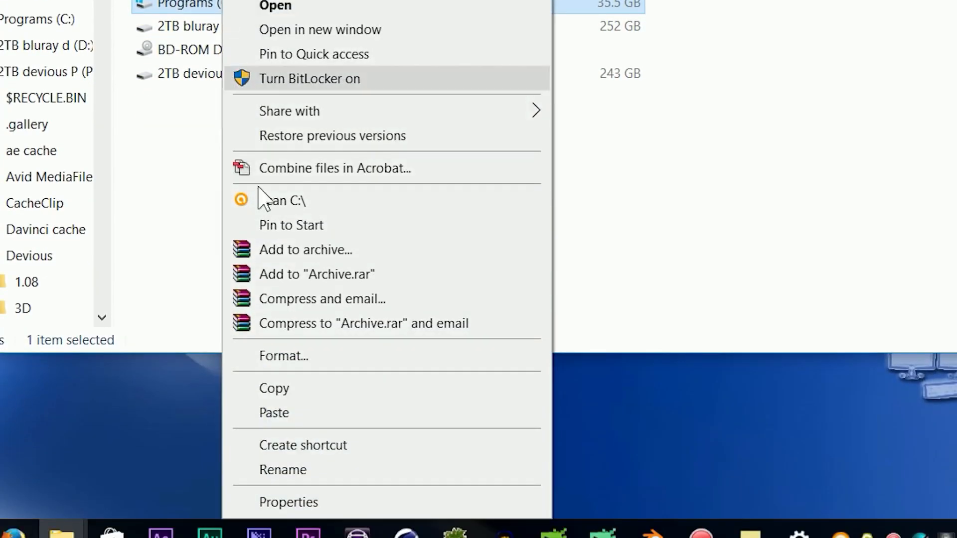
{"action": "left_click", "coordinate": [289, 502]}
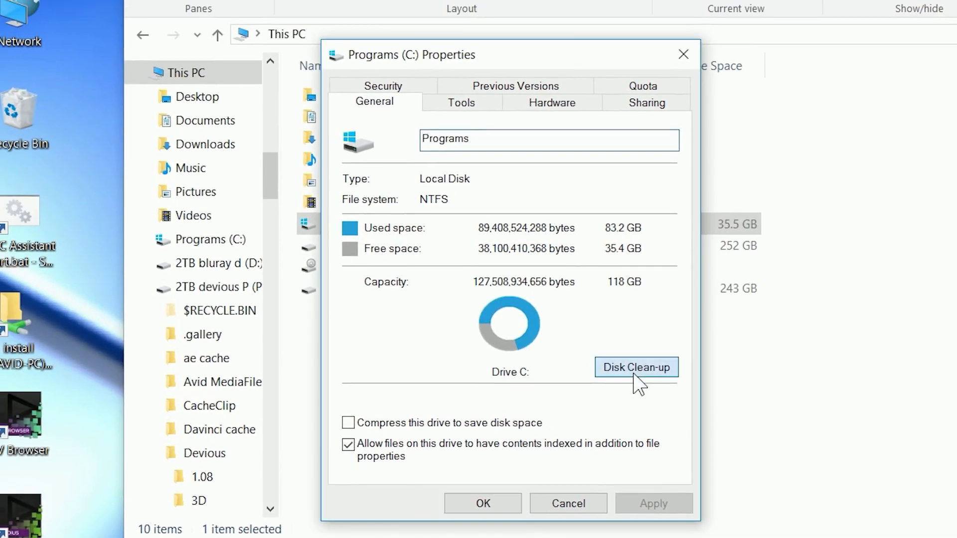
{"action": "left_click", "coordinate": [635, 367]}
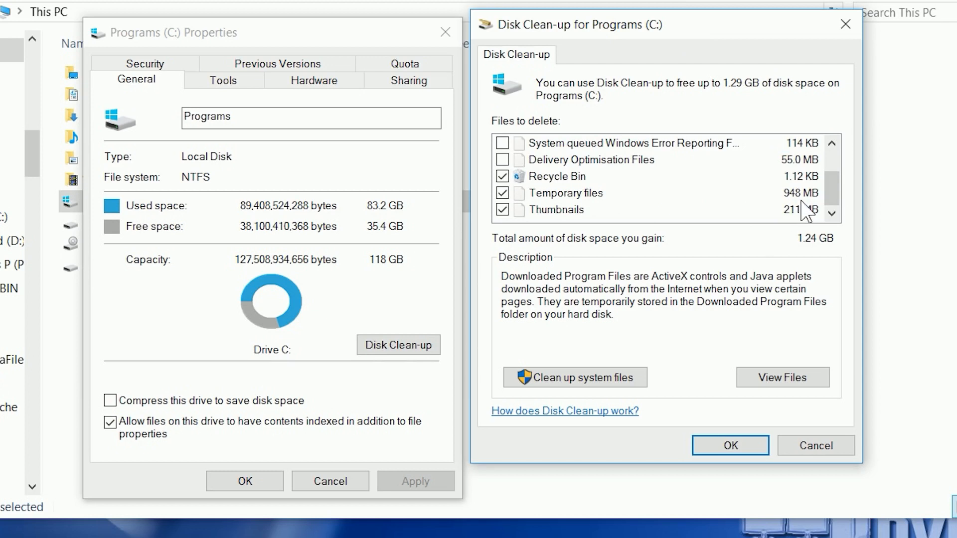
{"action": "scroll", "scroll_direction": "up", "scroll_amount": 3}
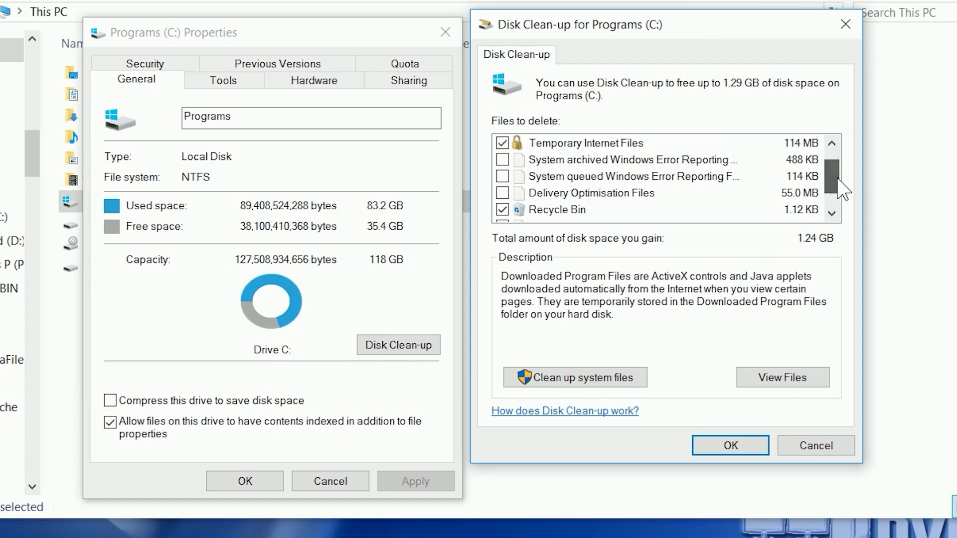
{"action": "left_click", "coordinate": [502, 193]}
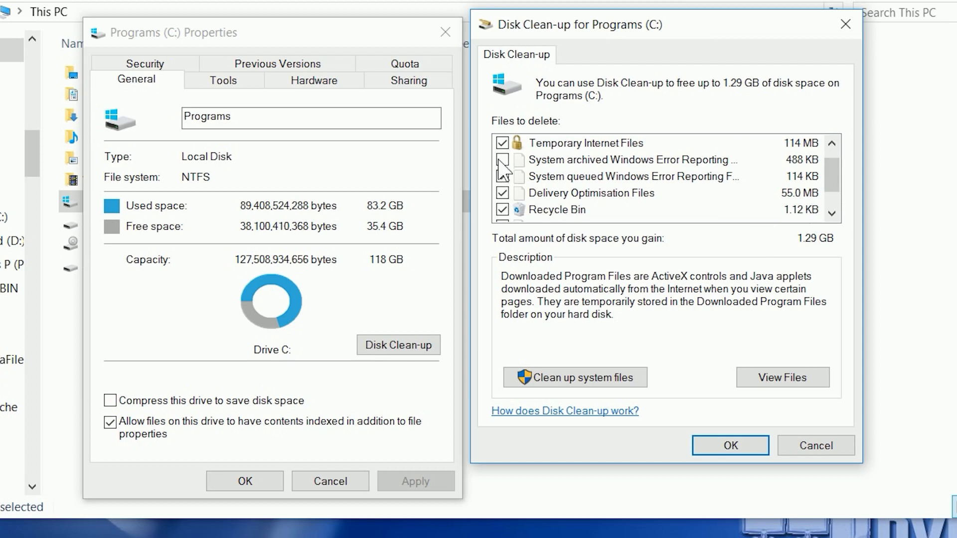
{"action": "scroll", "scroll_direction": "down", "scroll_amount": 3}
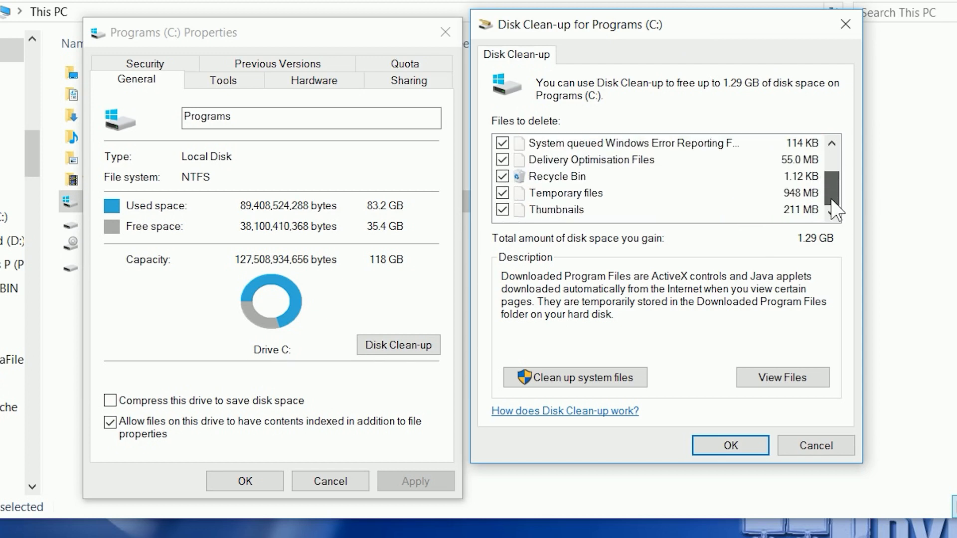
{"action": "mouse_move", "coordinate": [863, 288]}
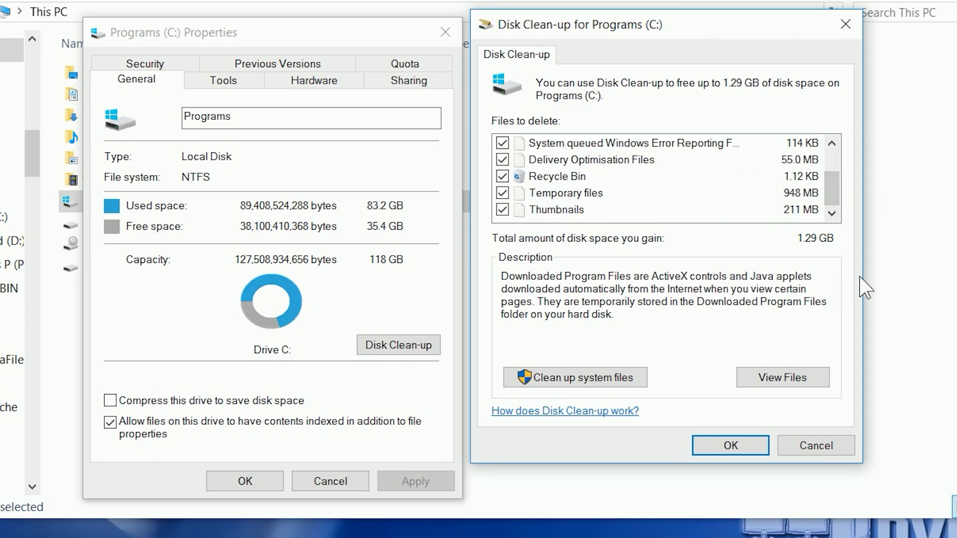
{"action": "mouse_move", "coordinate": [791, 228]}
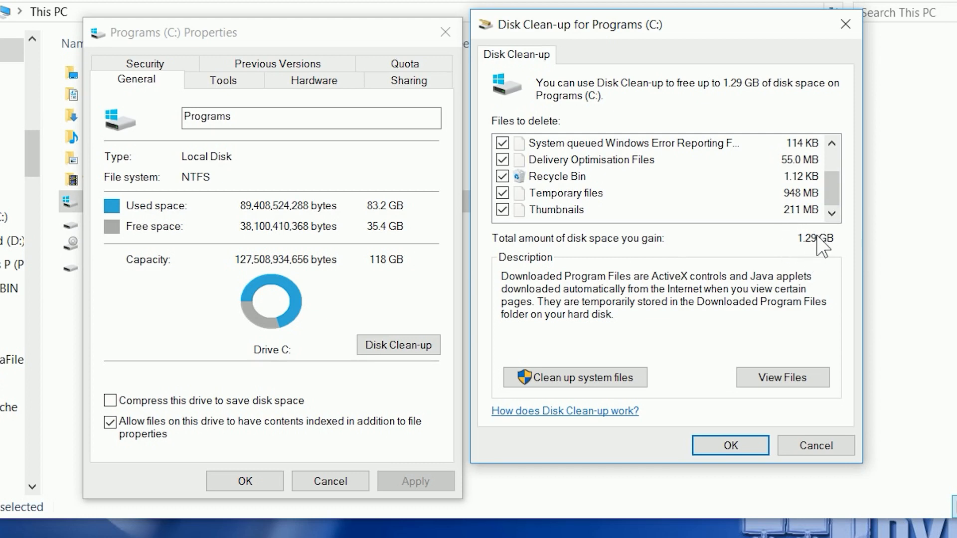
{"action": "mouse_move", "coordinate": [633, 116]}
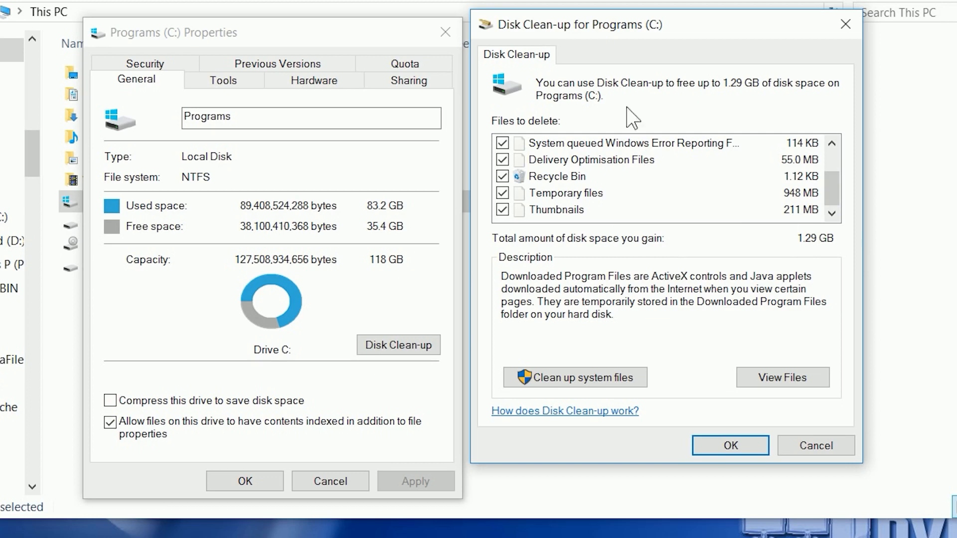
{"action": "mouse_move", "coordinate": [575, 145]}
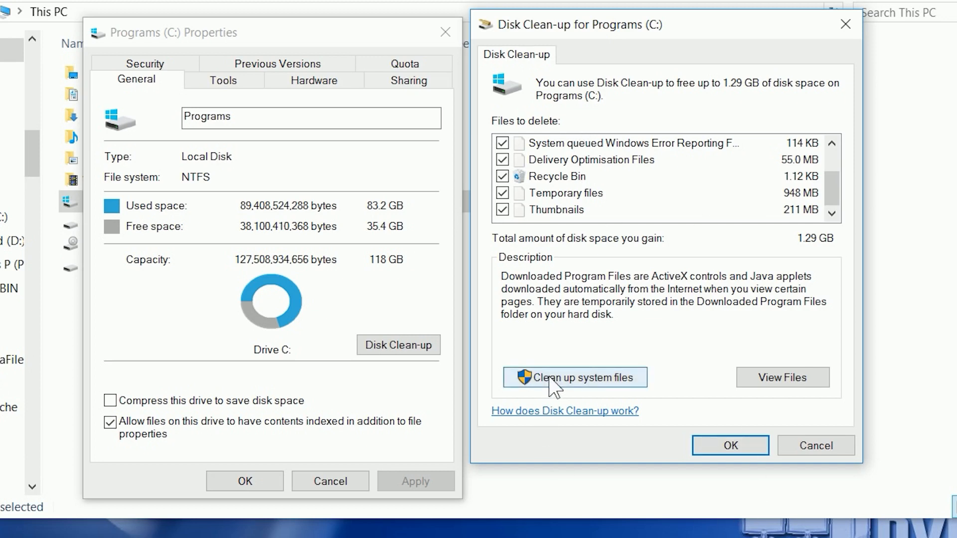
Rescan C: with system files, tick Temporary files for 1.37 GB, then rescan again.
{"action": "left_click", "coordinate": [574, 377]}
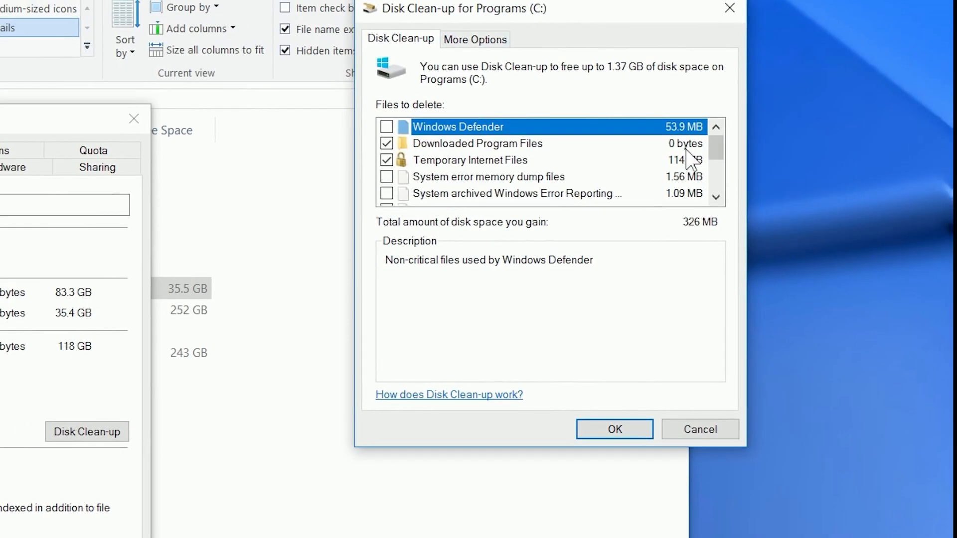
{"action": "mouse_move", "coordinate": [716, 156]}
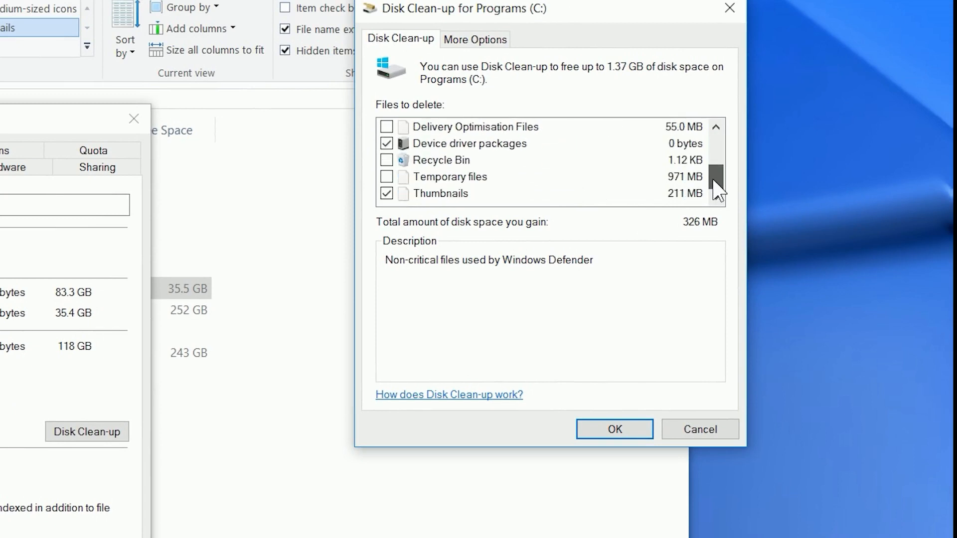
{"action": "left_click", "coordinate": [387, 177]}
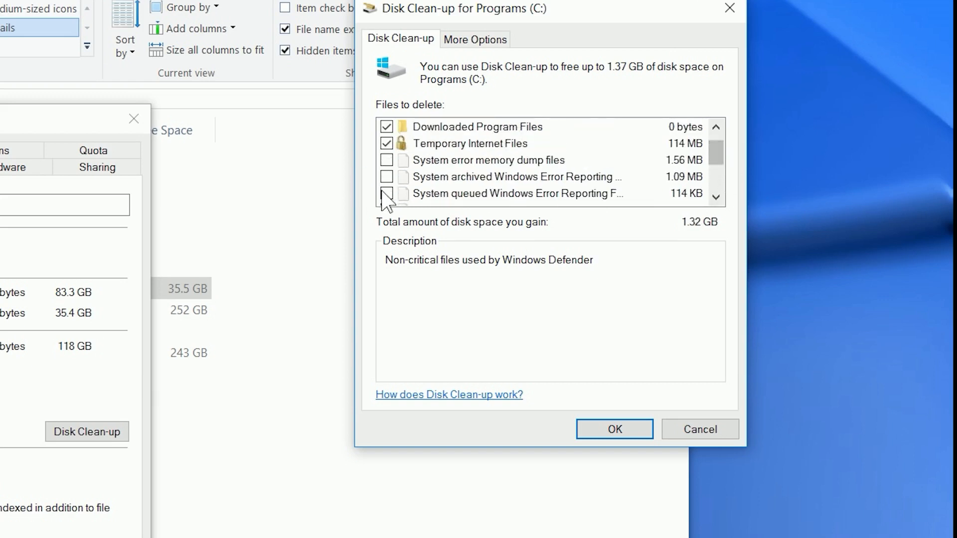
{"action": "scroll", "scroll_direction": "down", "scroll_amount": 3}
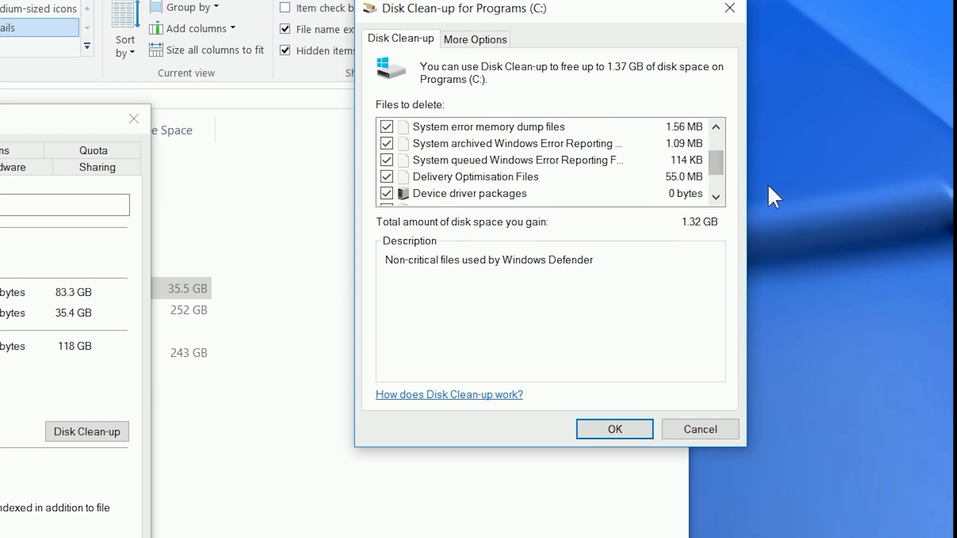
{"action": "scroll", "scroll_direction": "up", "scroll_amount": 3}
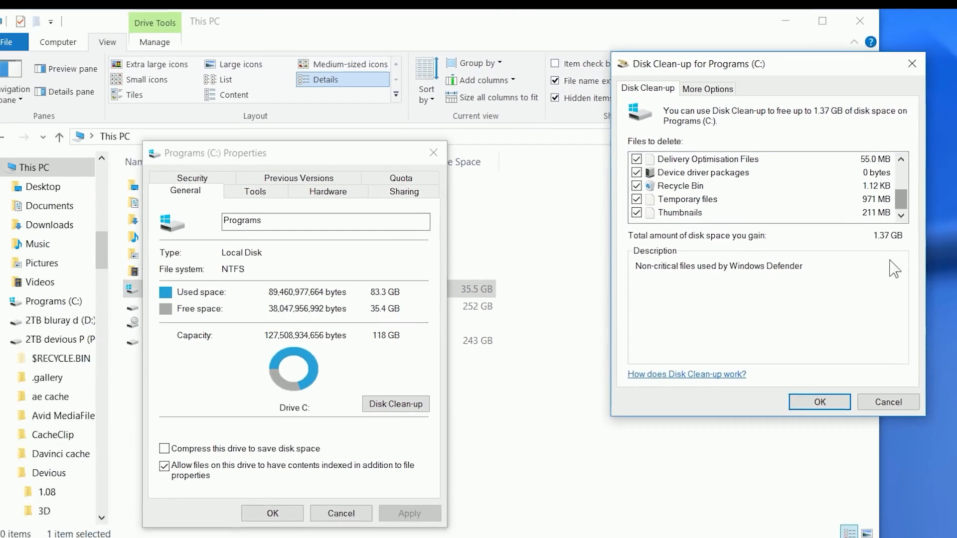
{"action": "left_click", "coordinate": [819, 402]}
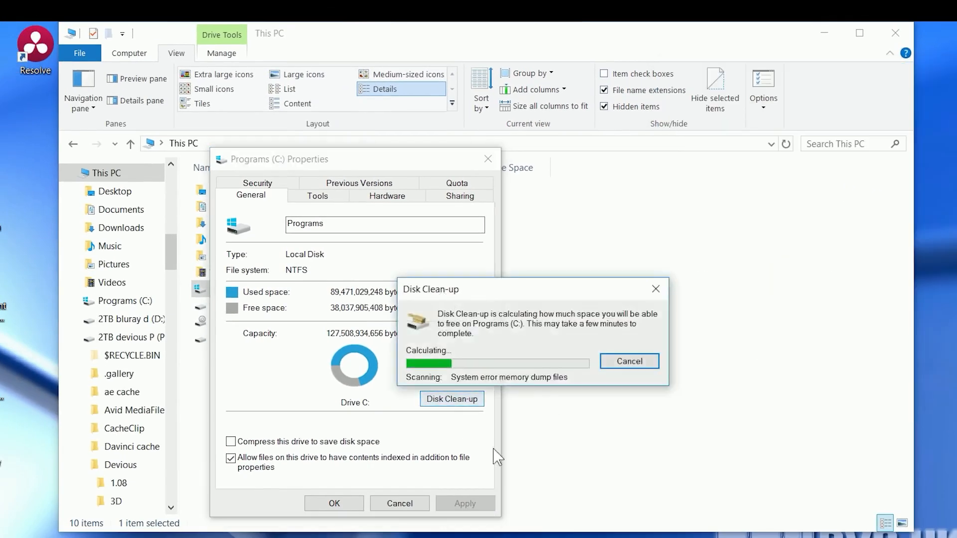